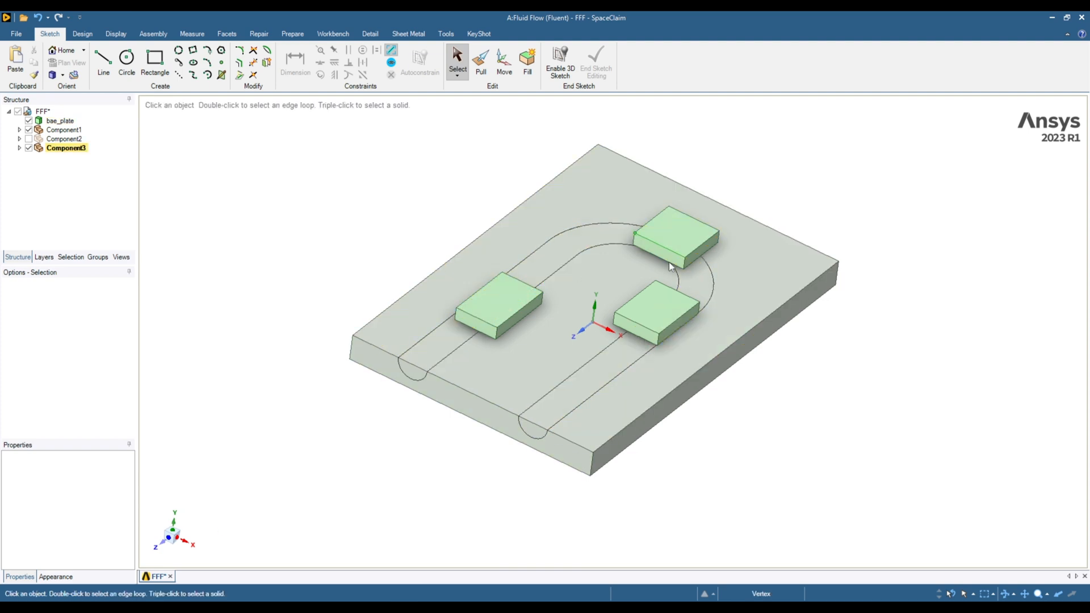
Inspect the base plate and IC block faces, then review the general solver settings
{"action": "left_click", "coordinate": [602, 428]}
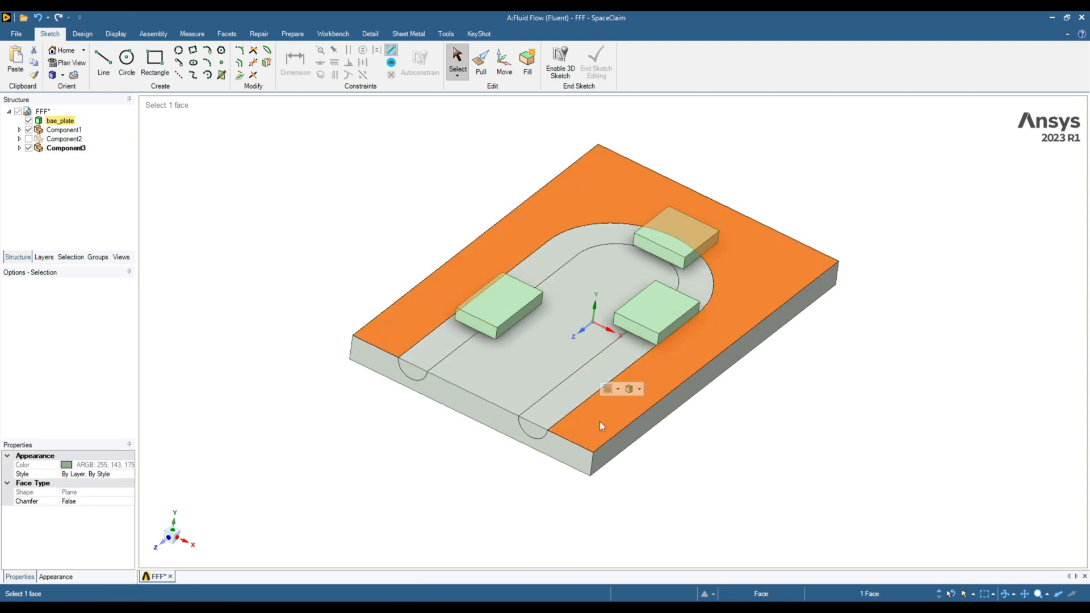
{"action": "left_click", "coordinate": [371, 420]}
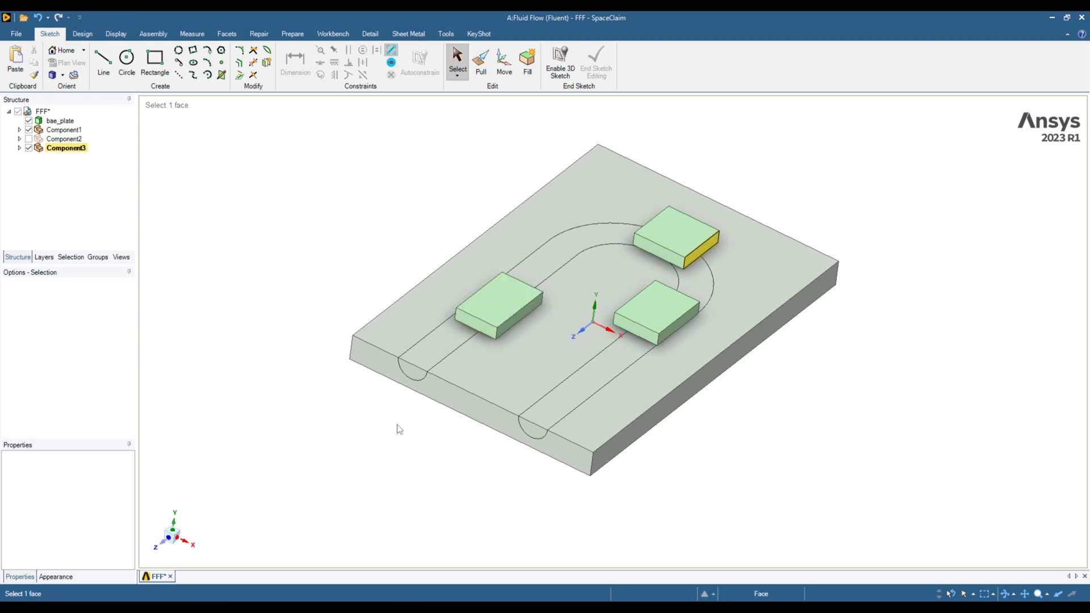
{"action": "left_click", "coordinate": [371, 441]}
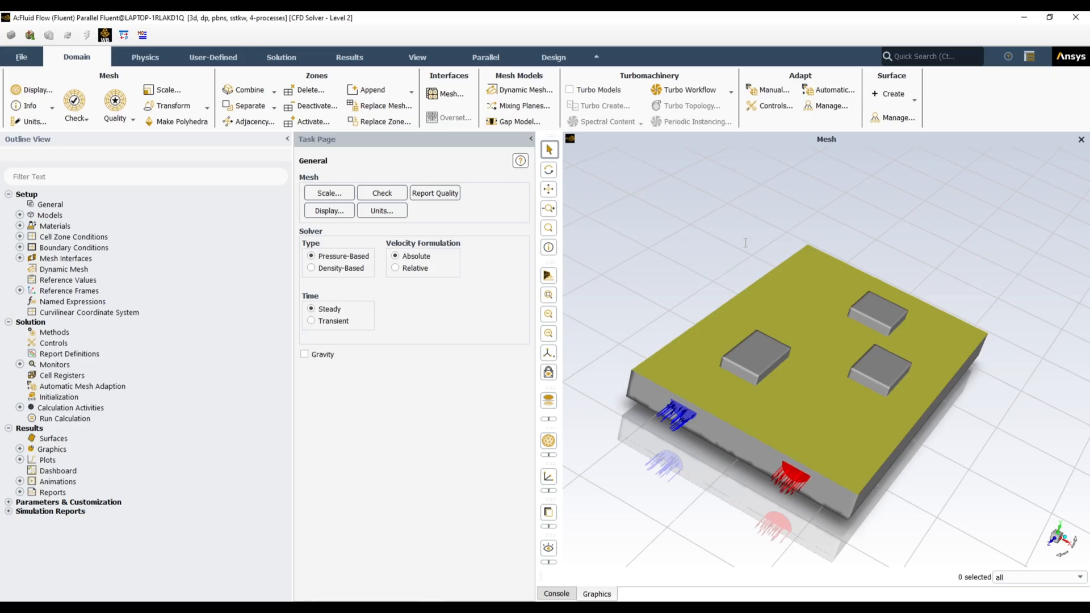
{"action": "mouse_move", "coordinate": [622, 279]}
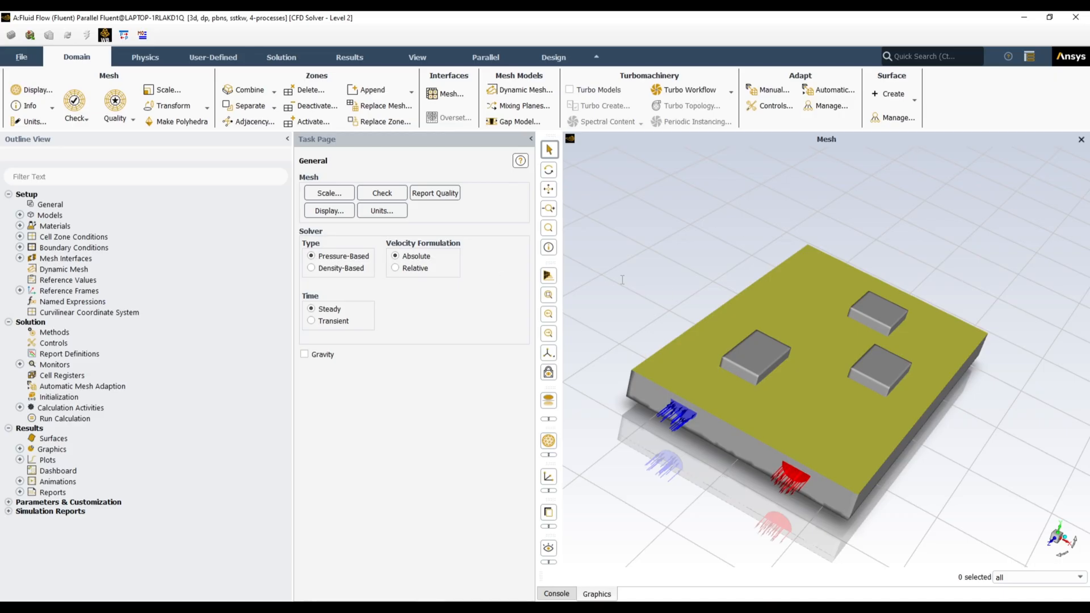
{"action": "left_click", "coordinate": [50, 203]}
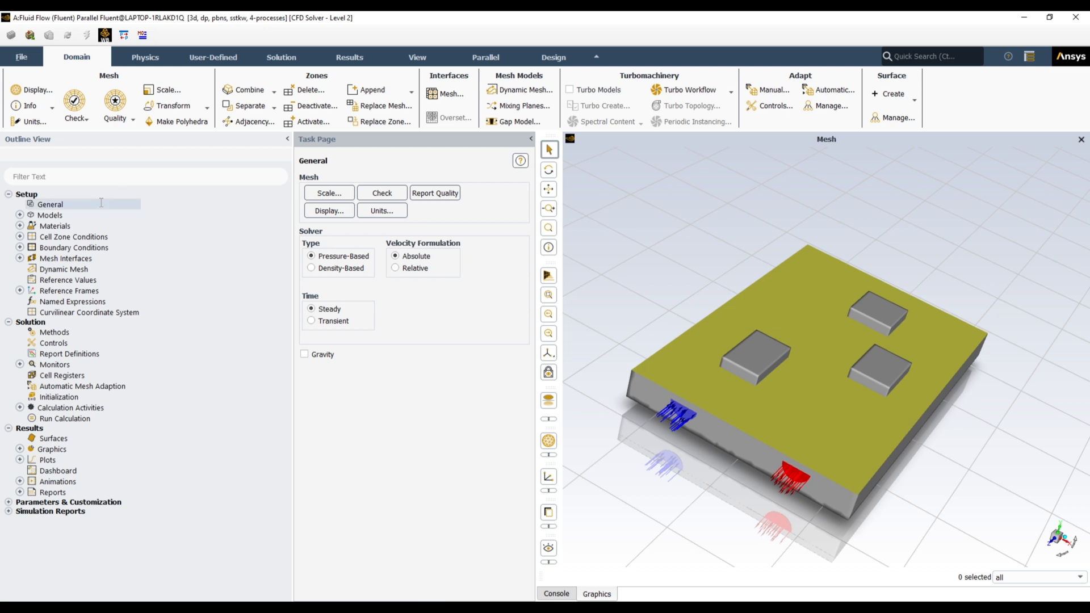
{"action": "mouse_move", "coordinate": [161, 259]}
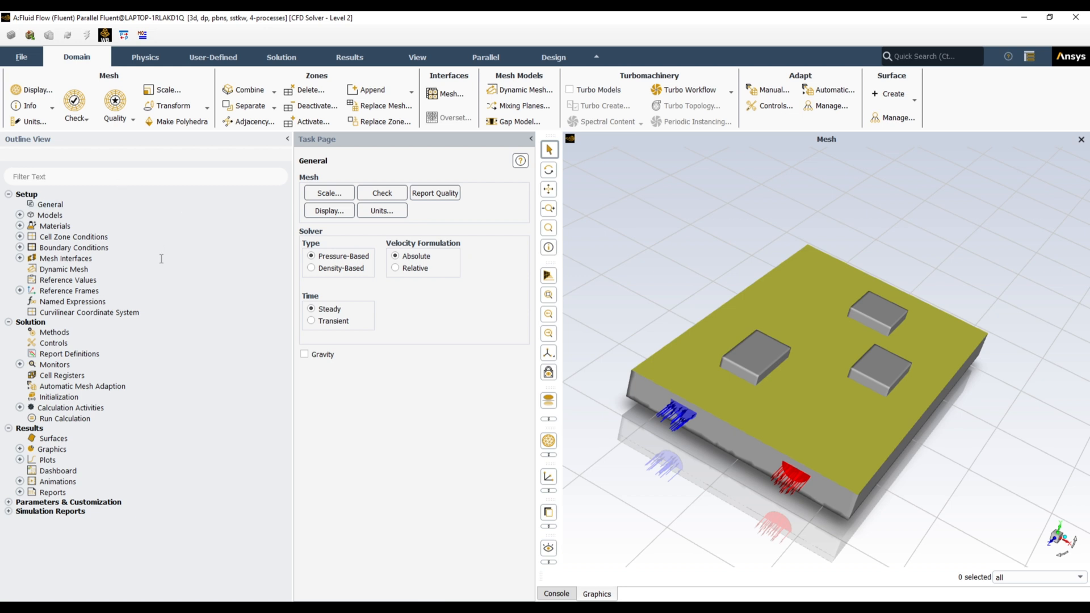
{"action": "mouse_move", "coordinate": [349, 370]}
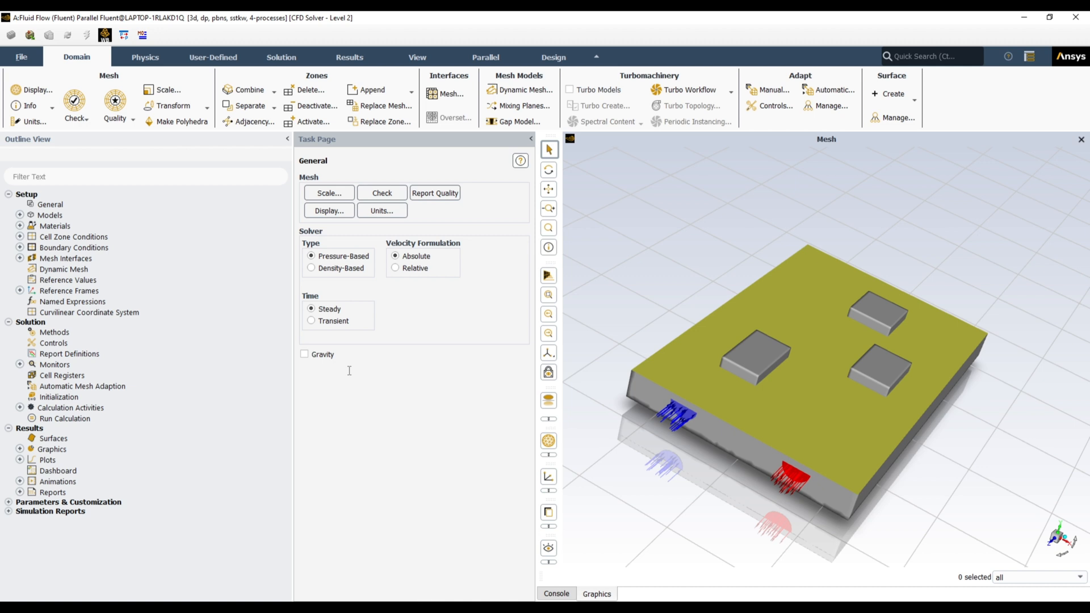
Enable the Energy Equation in the Energy model and confirm the change
{"action": "left_click", "coordinate": [20, 214]}
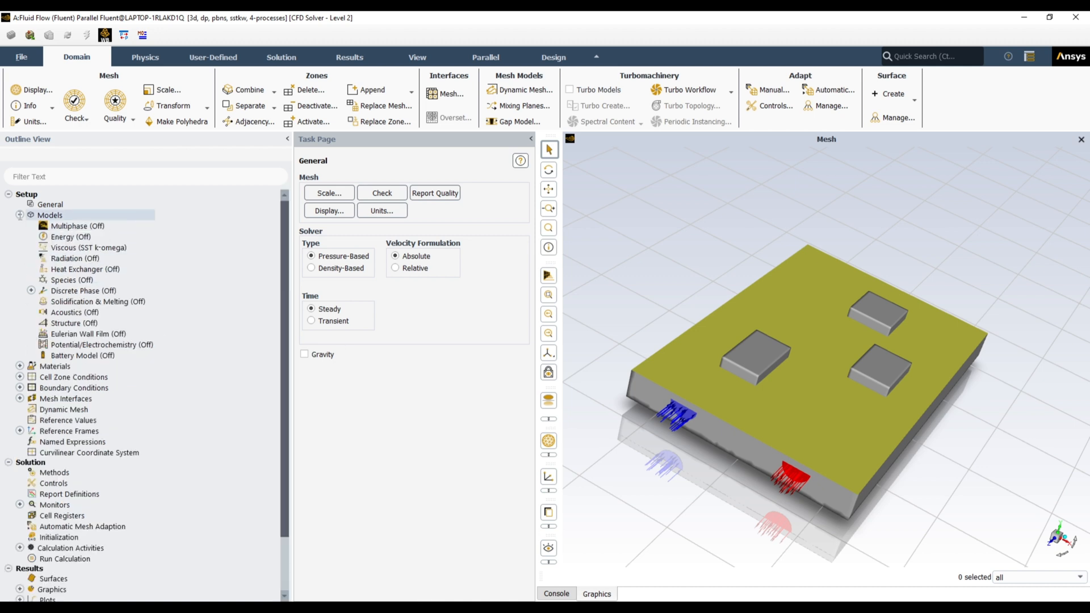
{"action": "left_click", "coordinate": [72, 279]}
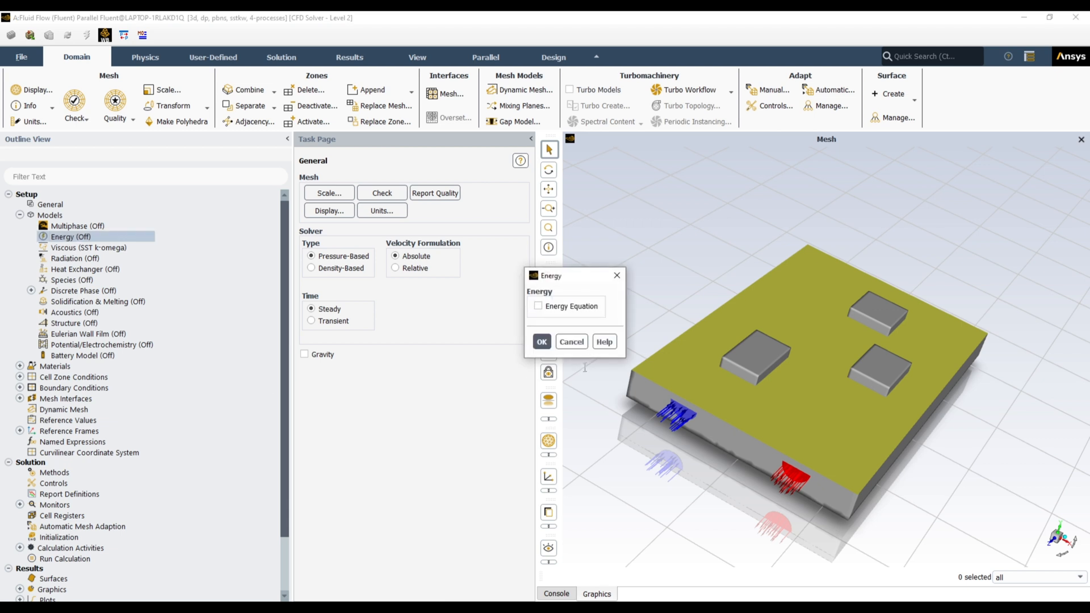
{"action": "left_click", "coordinate": [537, 305]}
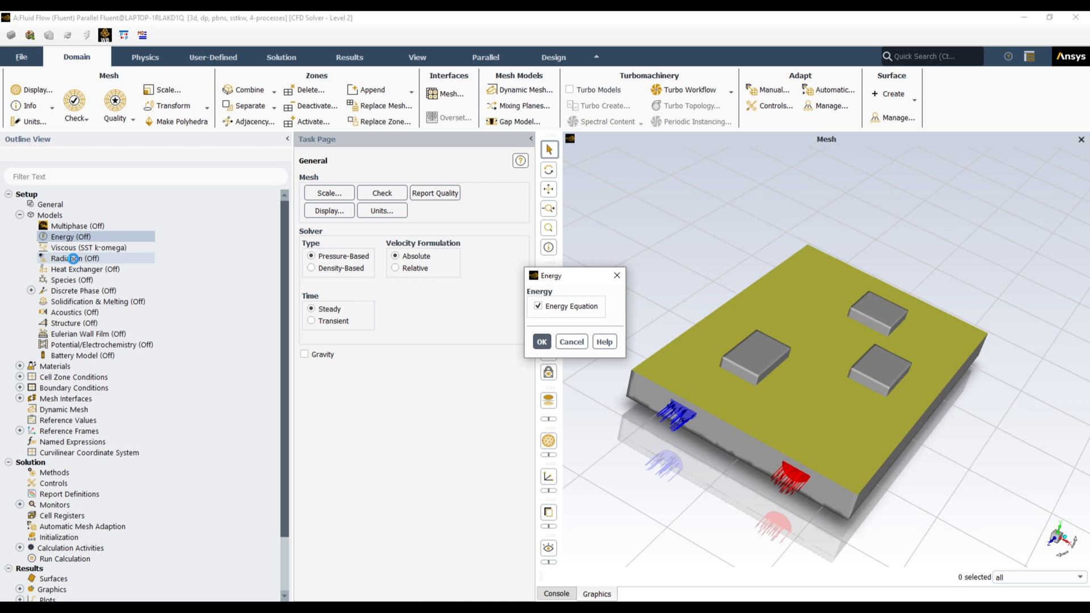
{"action": "mouse_move", "coordinate": [693, 416]}
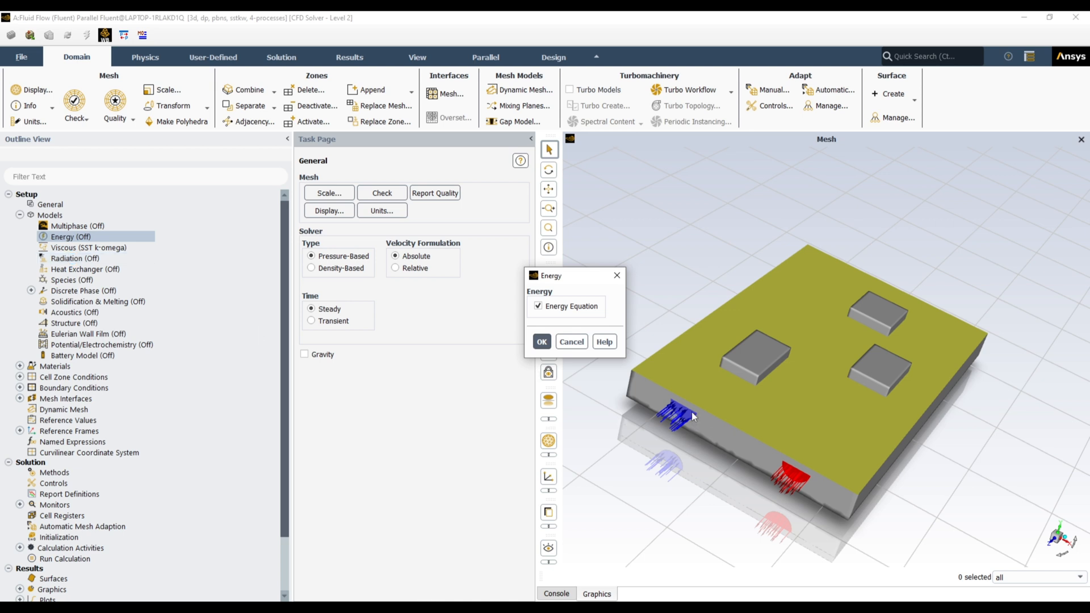
{"action": "left_click", "coordinate": [542, 342]}
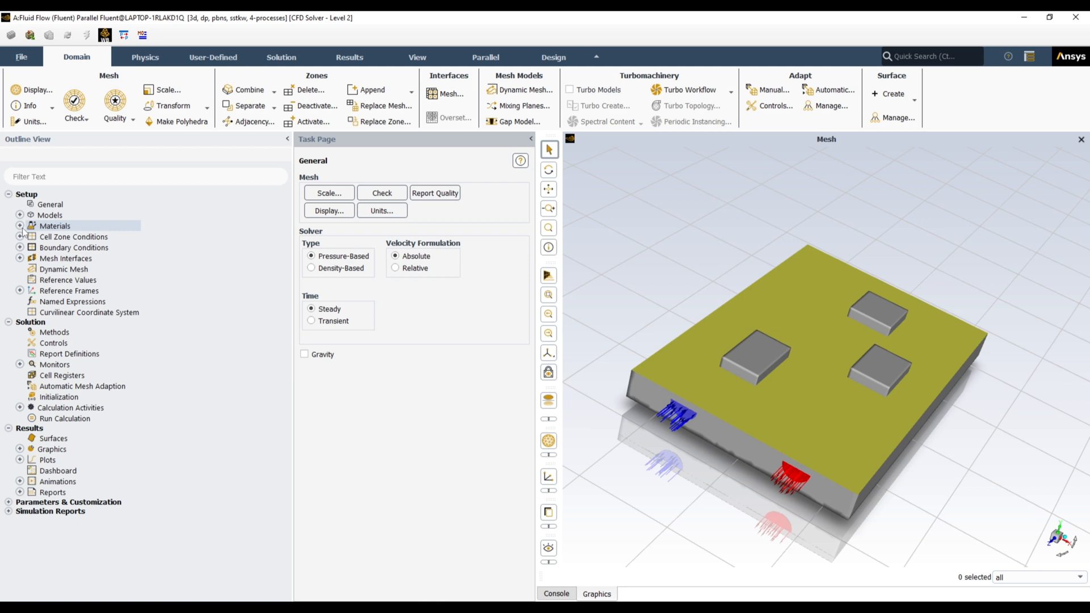
Copy water-liquid from the Fluent Database into the case fluids alongside air
{"action": "left_click", "coordinate": [19, 224]}
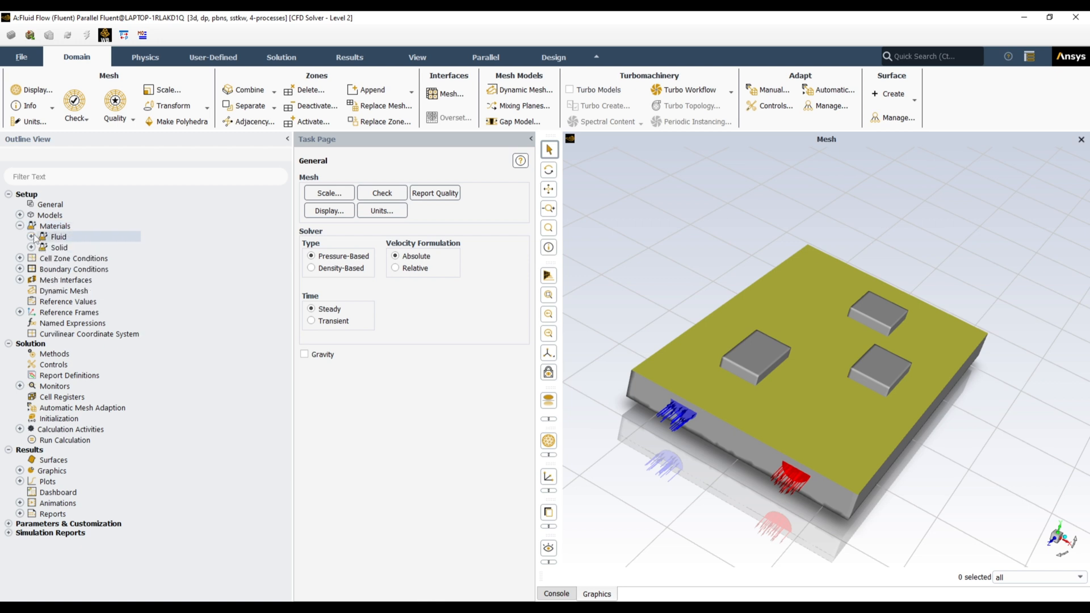
{"action": "left_click", "coordinate": [32, 236]}
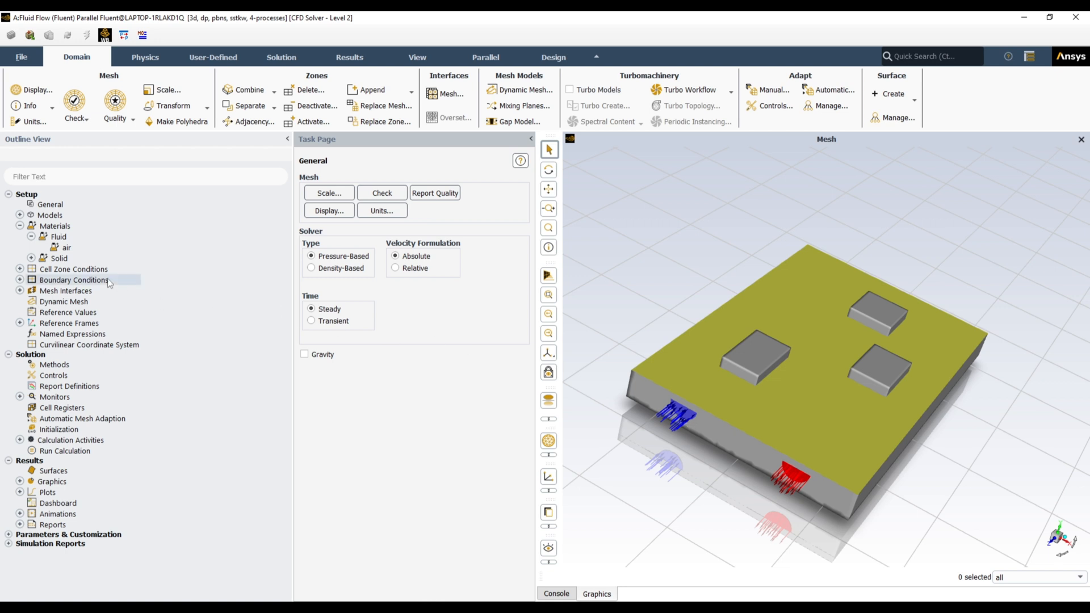
{"action": "double_click", "coordinate": [58, 237]}
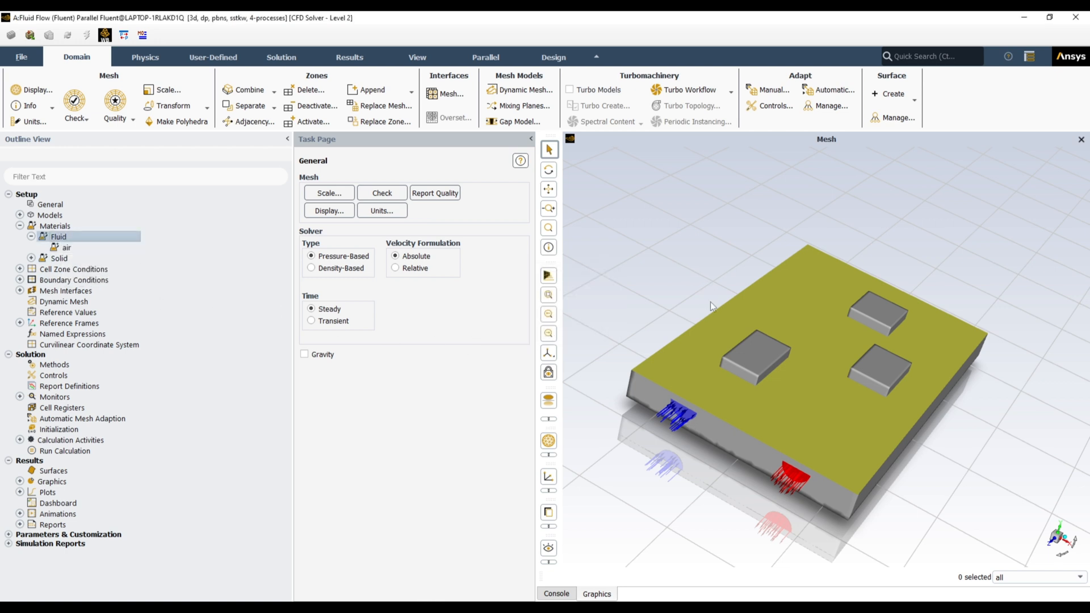
{"action": "left_click", "coordinate": [955, 337]}
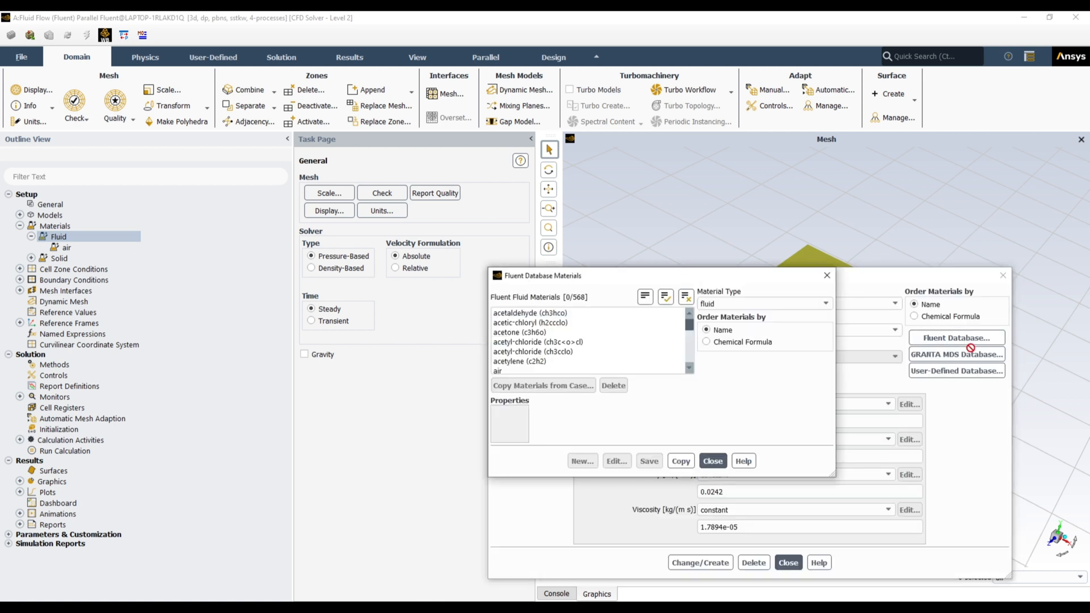
{"action": "scroll", "scroll_direction": "down", "scroll_amount": 3}
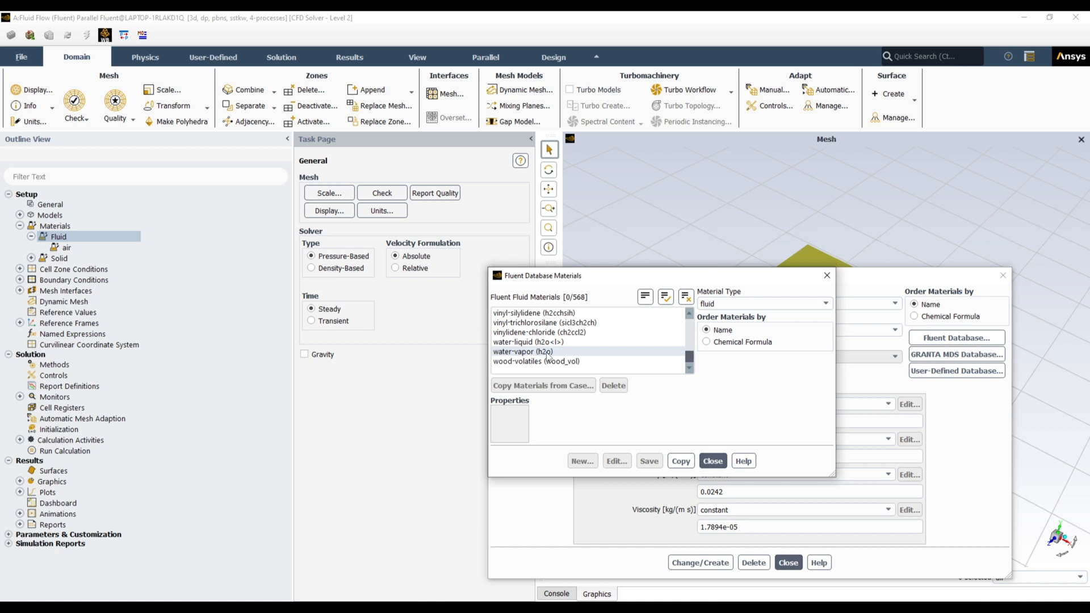
{"action": "left_click", "coordinate": [528, 341]}
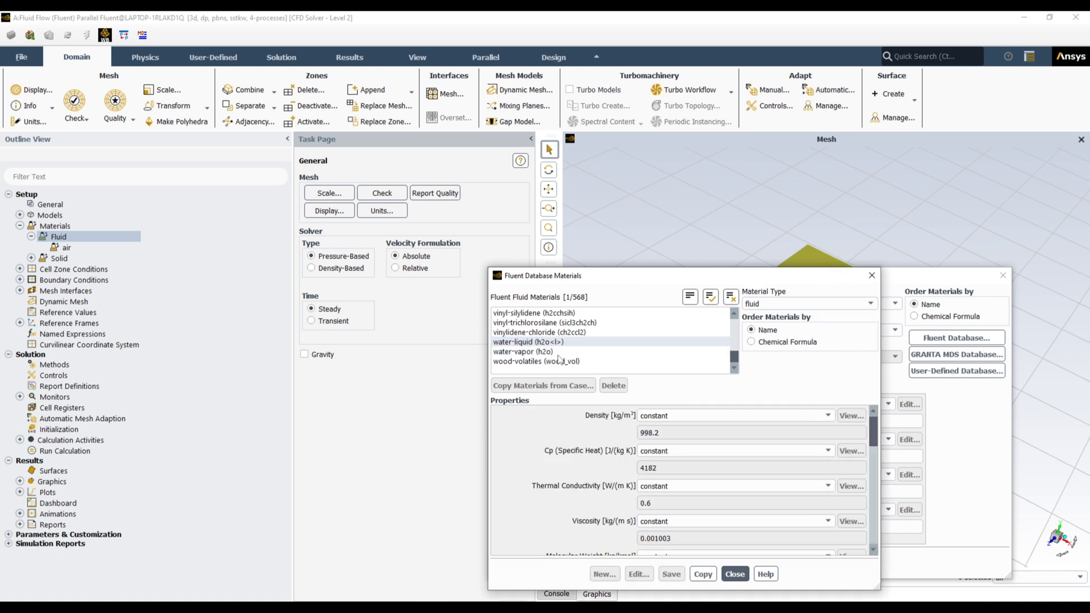
{"action": "left_click", "coordinate": [701, 574]}
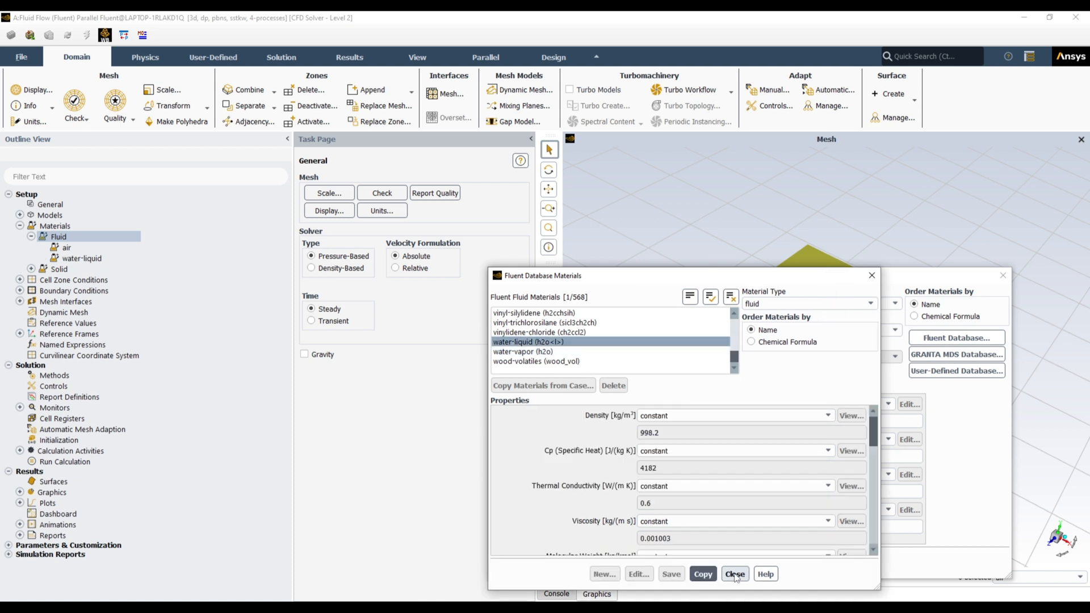
{"action": "left_click", "coordinate": [735, 574]}
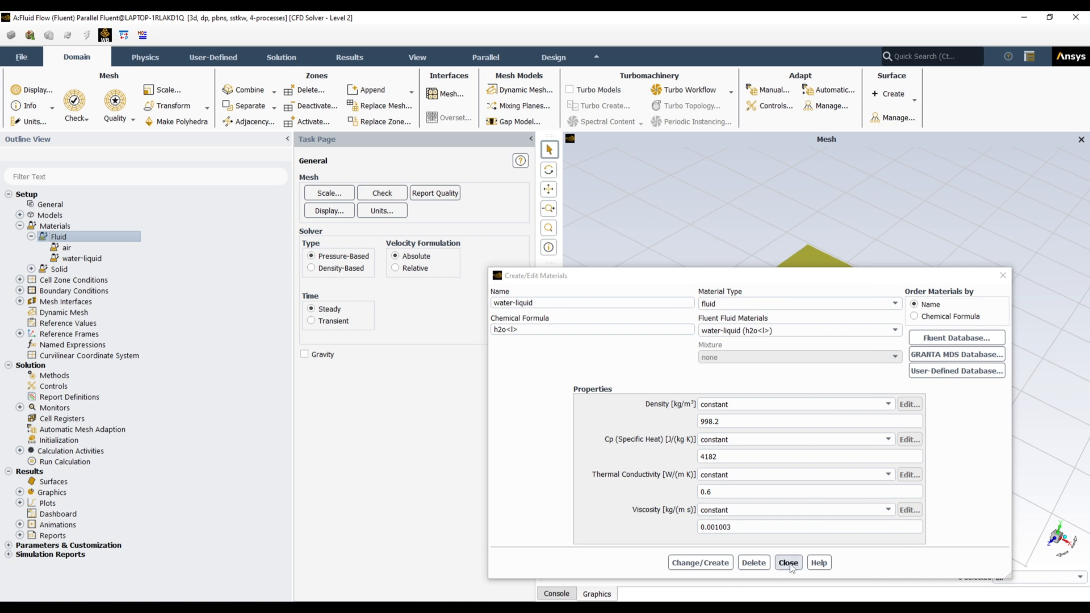
{"action": "left_click", "coordinate": [788, 562]}
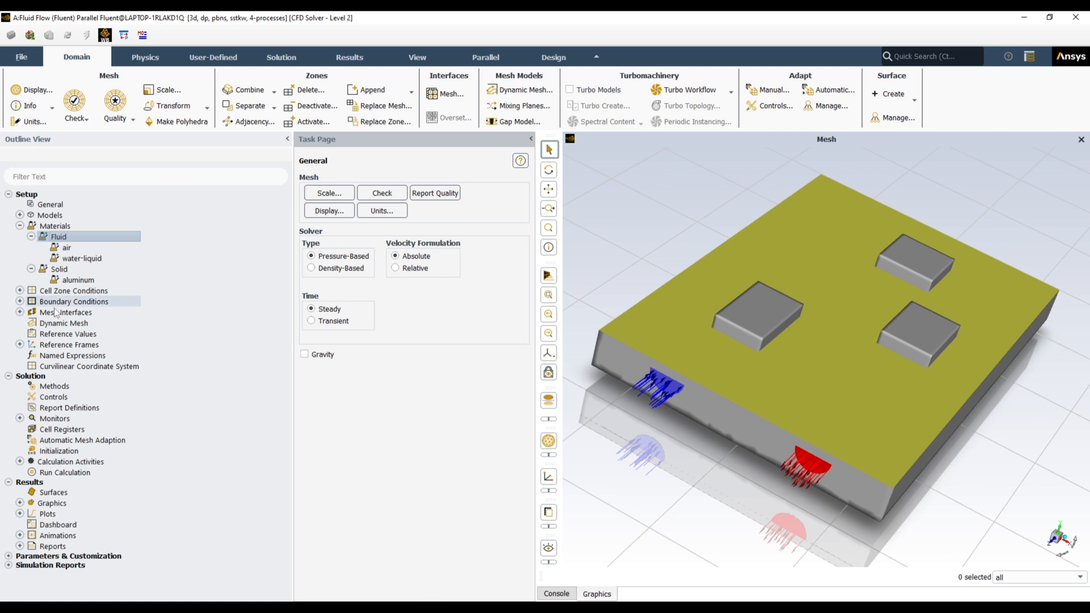
{"action": "mouse_move", "coordinate": [675, 372]}
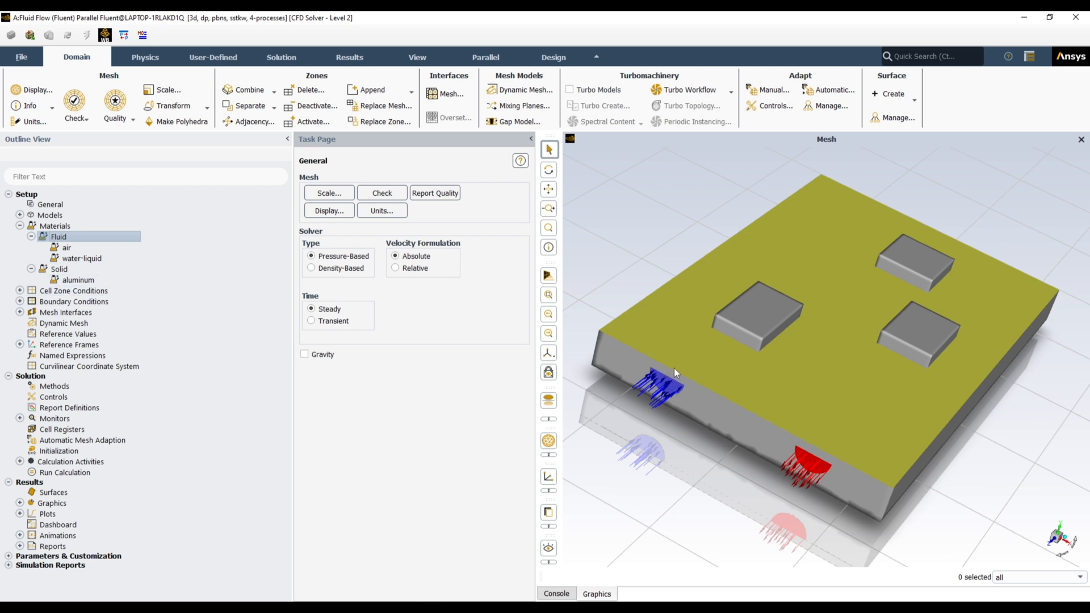
Edit the aluminum solid into pcb with density 2700, specific heat 396 and orthotropic conductivity
{"action": "left_click", "coordinate": [79, 280]}
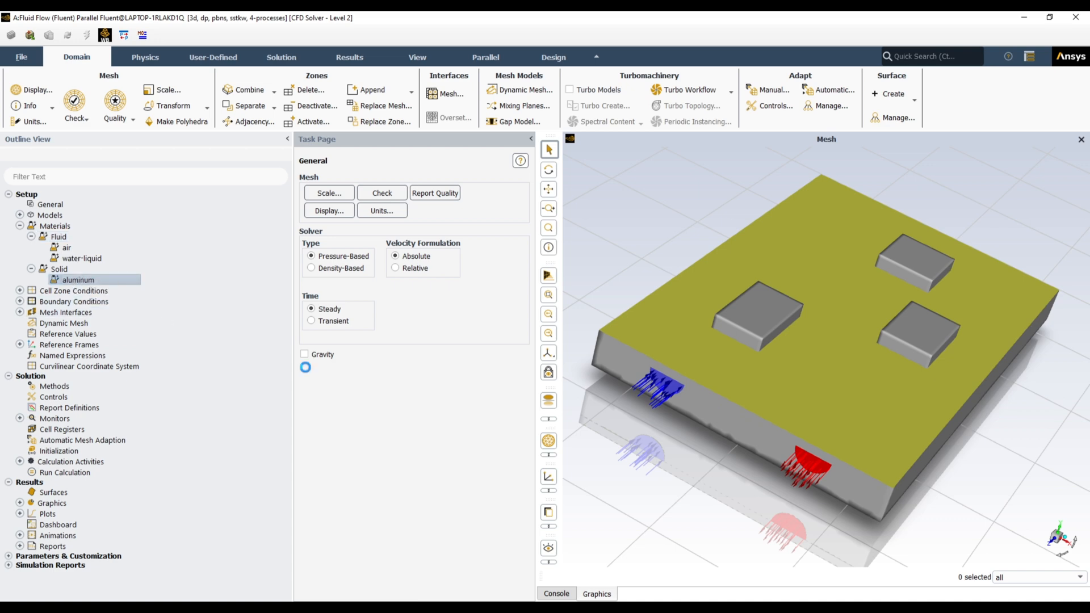
{"action": "double_click", "coordinate": [76, 280]}
{"action": "type", "text": "pcb"}
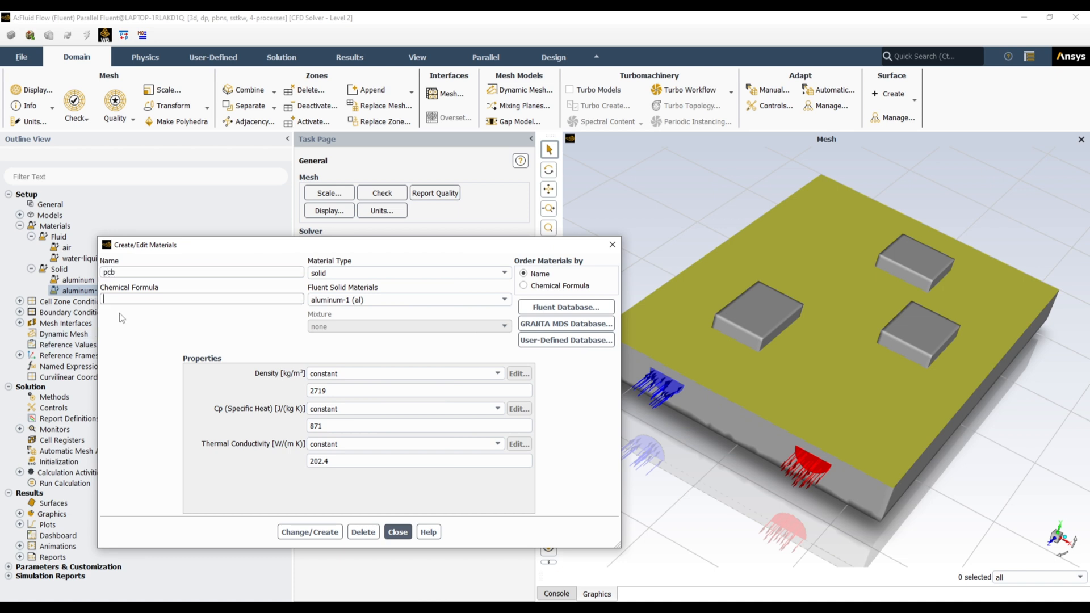
{"action": "mouse_move", "coordinate": [207, 237]}
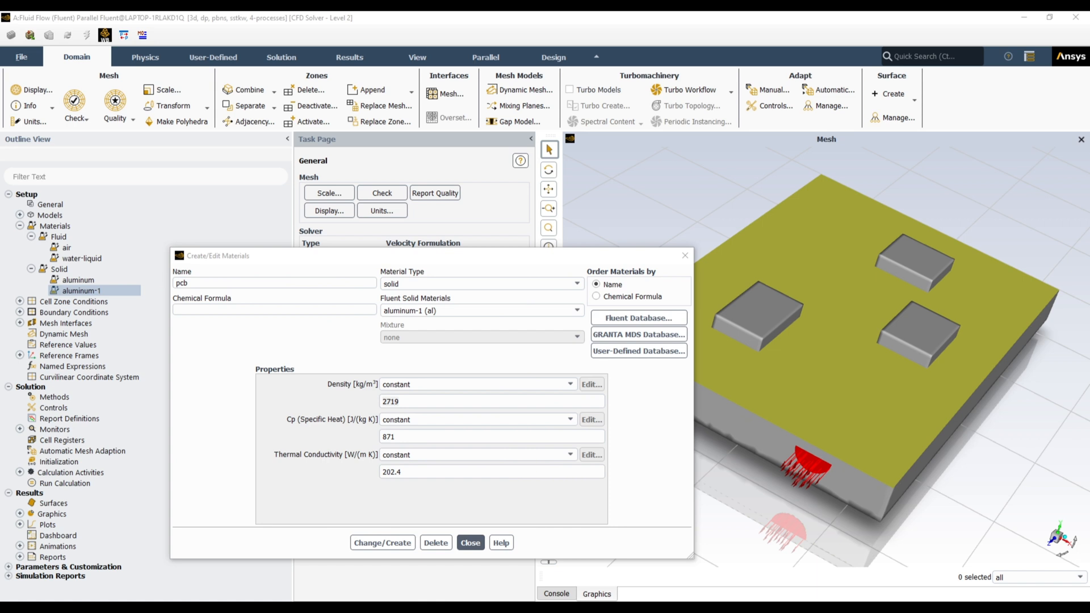
{"action": "mouse_move", "coordinate": [436, 415]}
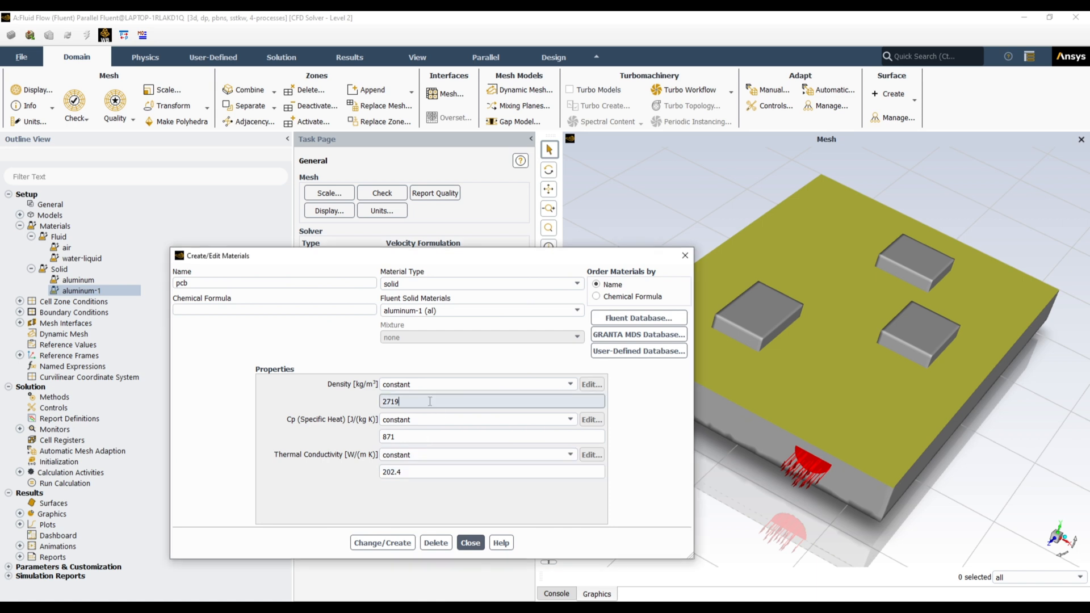
{"action": "key", "text": "BackSpace"}
{"action": "type", "text": "396"}
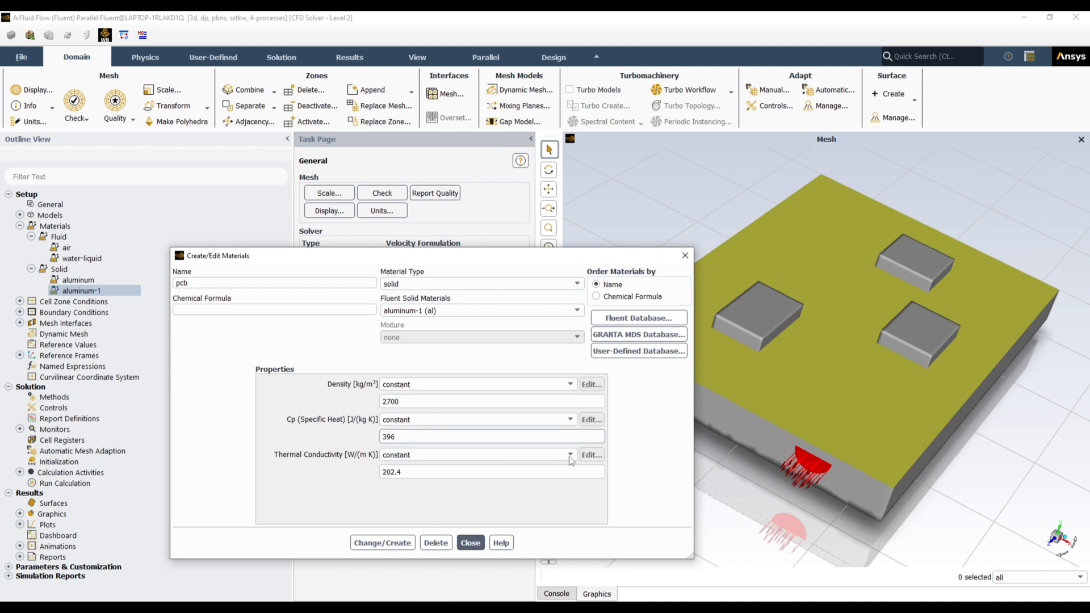
{"action": "left_click", "coordinate": [570, 454]}
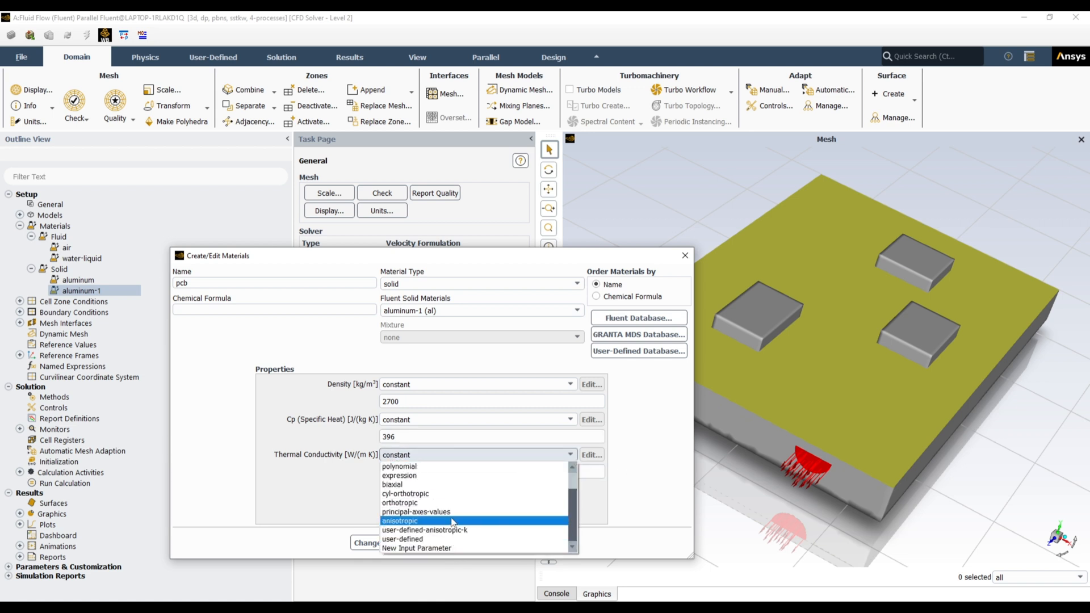
{"action": "left_click", "coordinate": [400, 503]}
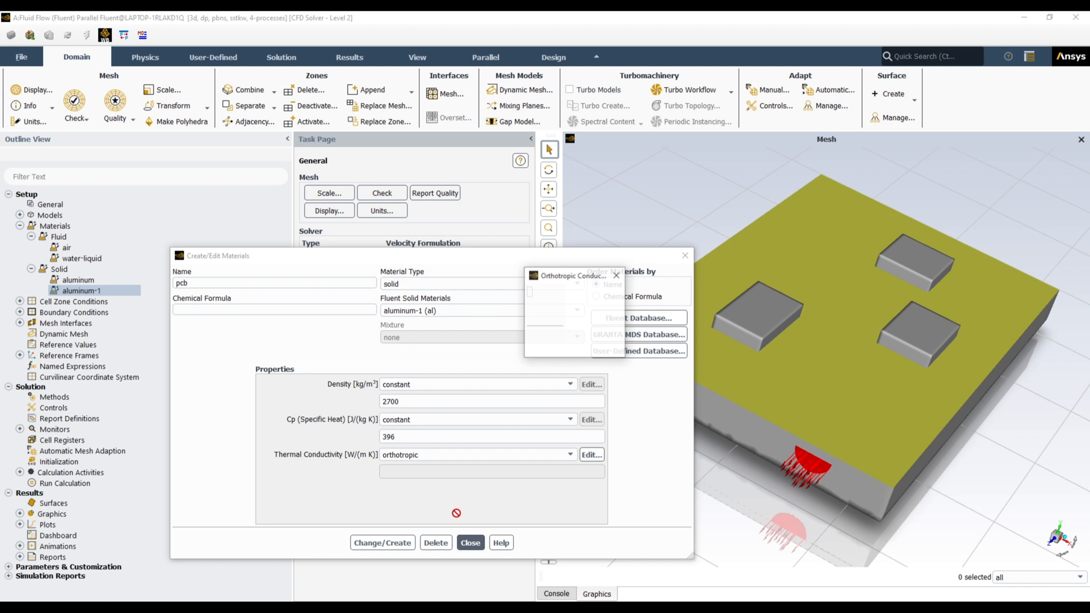
Set orthotropic conductivities 41, 0.8 and 9, save pcb and overwrite aluminum-1
{"action": "left_click", "coordinate": [590, 454]}
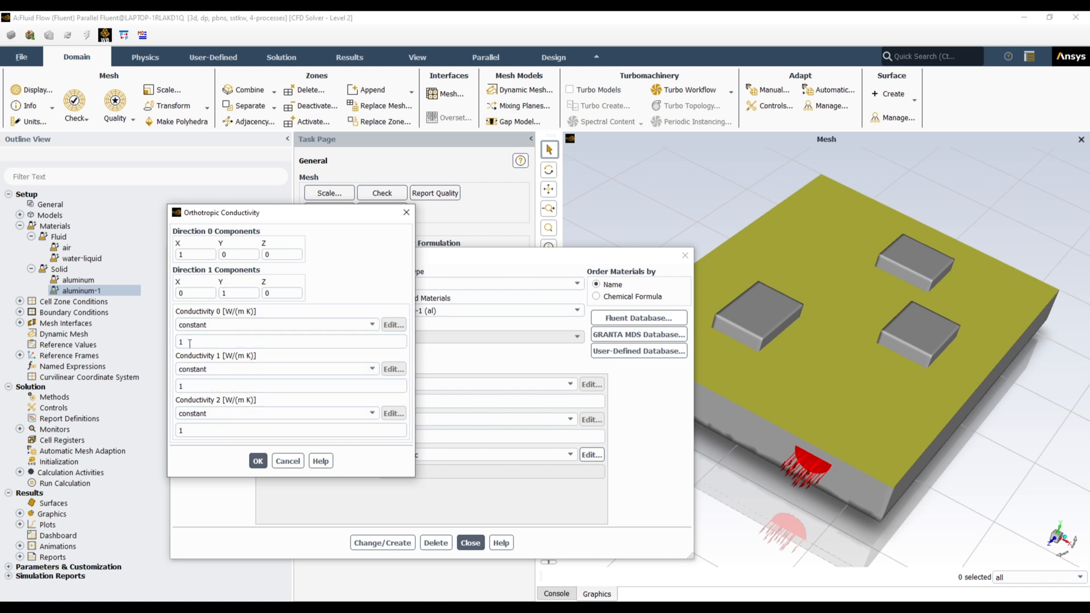
{"action": "type", "text": "41"}
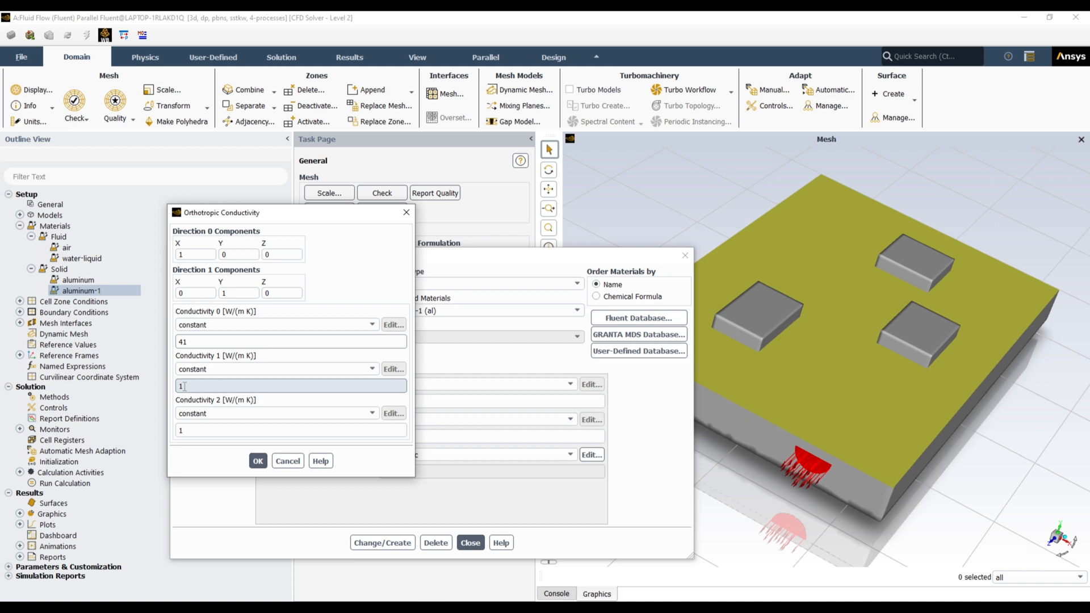
{"action": "type", "text": "0.8"}
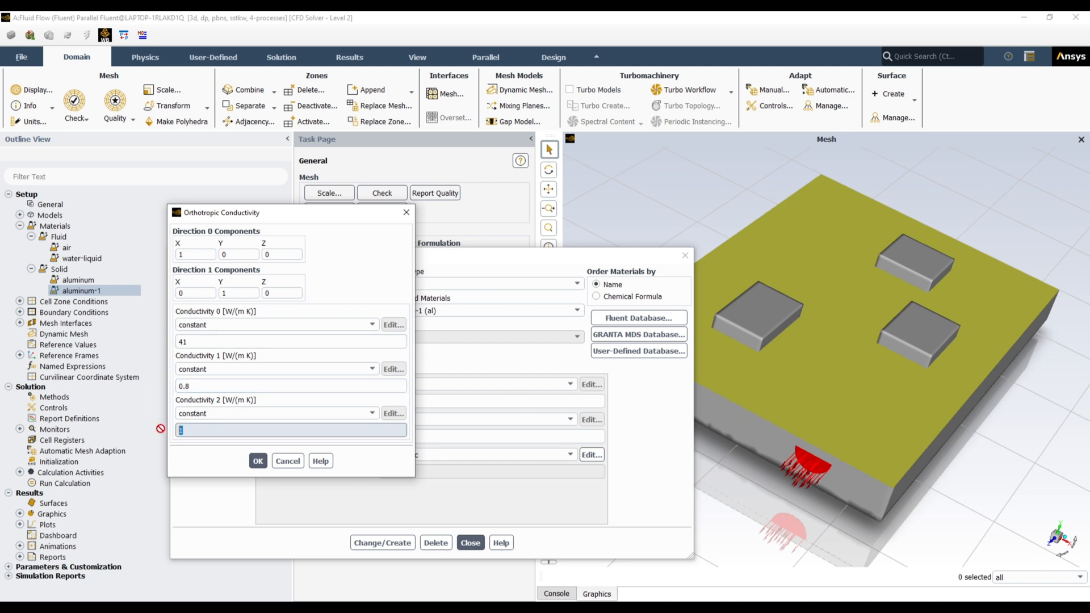
{"action": "type", "text": "9"}
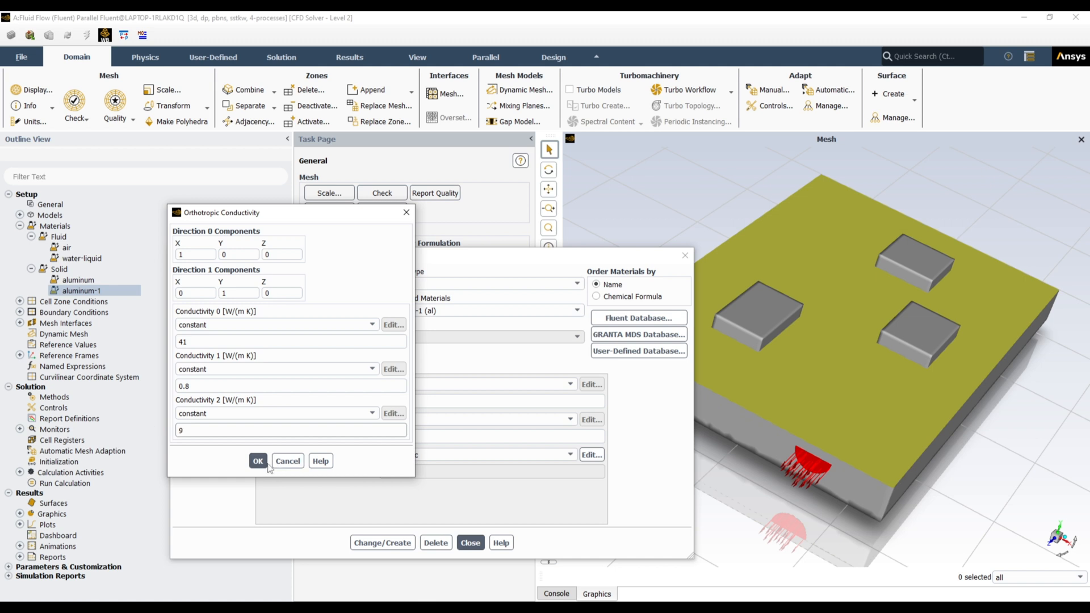
{"action": "left_click", "coordinate": [257, 461]}
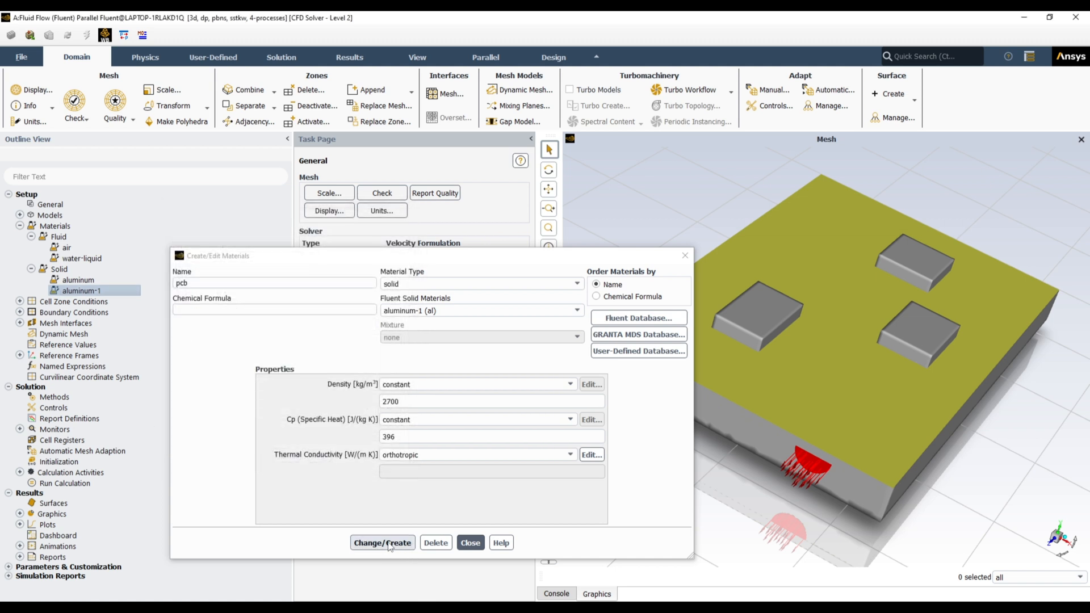
{"action": "left_click", "coordinate": [381, 543]}
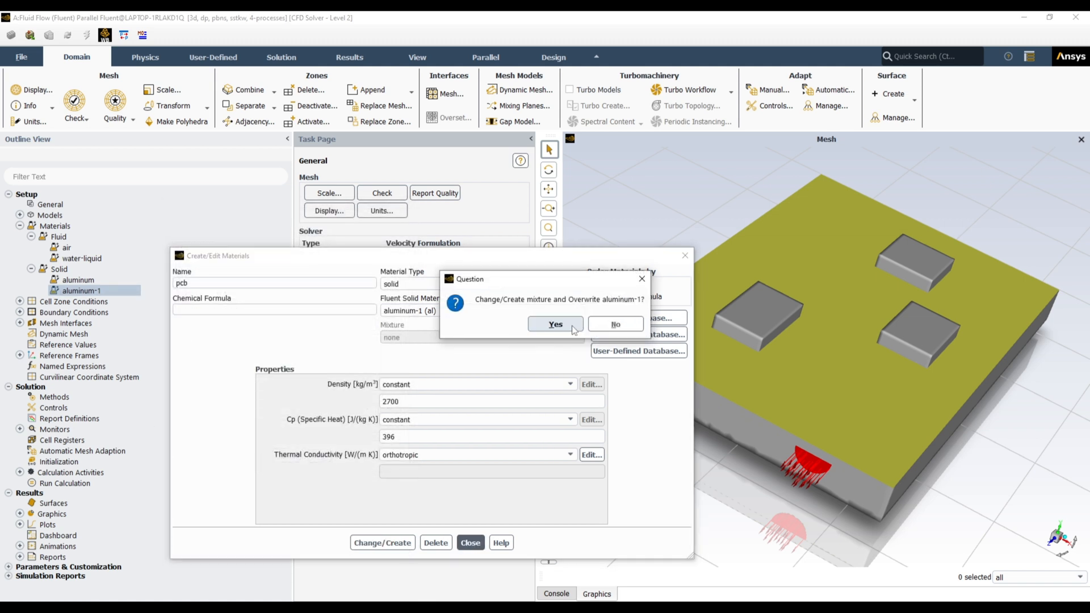
{"action": "left_click", "coordinate": [554, 324]}
{"action": "type", "text": "ics"}
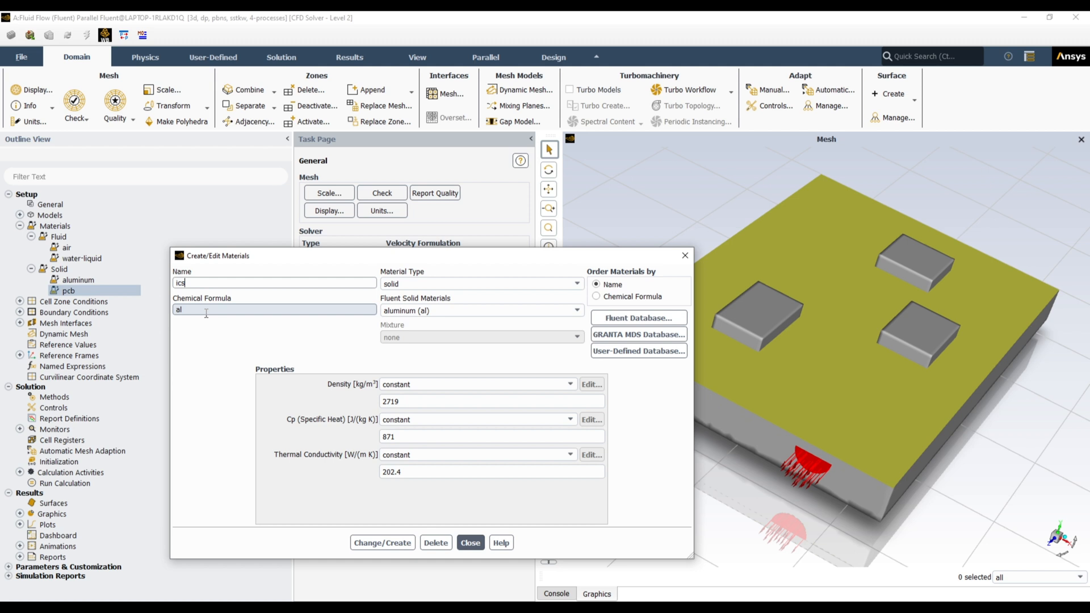
Create solid ics with density 2700, specific heat 380, conductivity 383, keeping aluminum, and leave the editor
{"action": "left_click", "coordinate": [439, 401]}
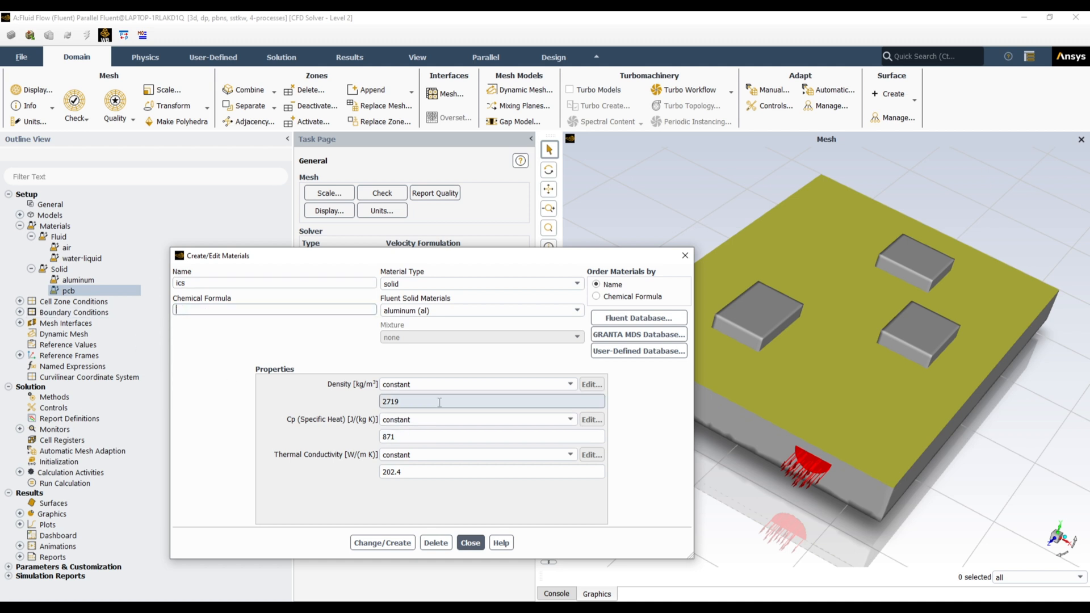
{"action": "triple_click", "coordinate": [492, 401]}
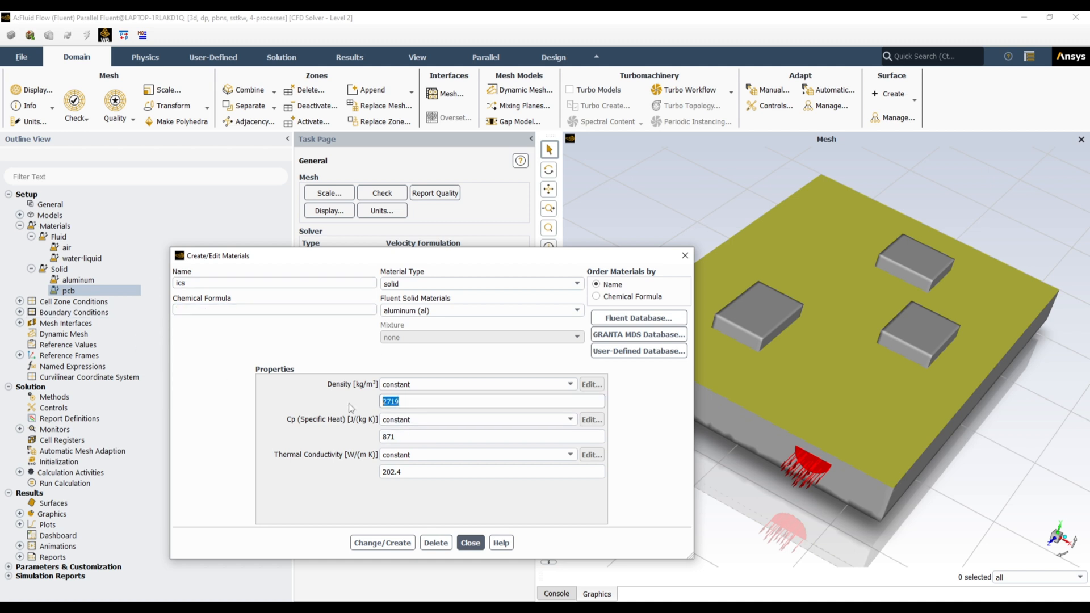
{"action": "type", "text": "2700"}
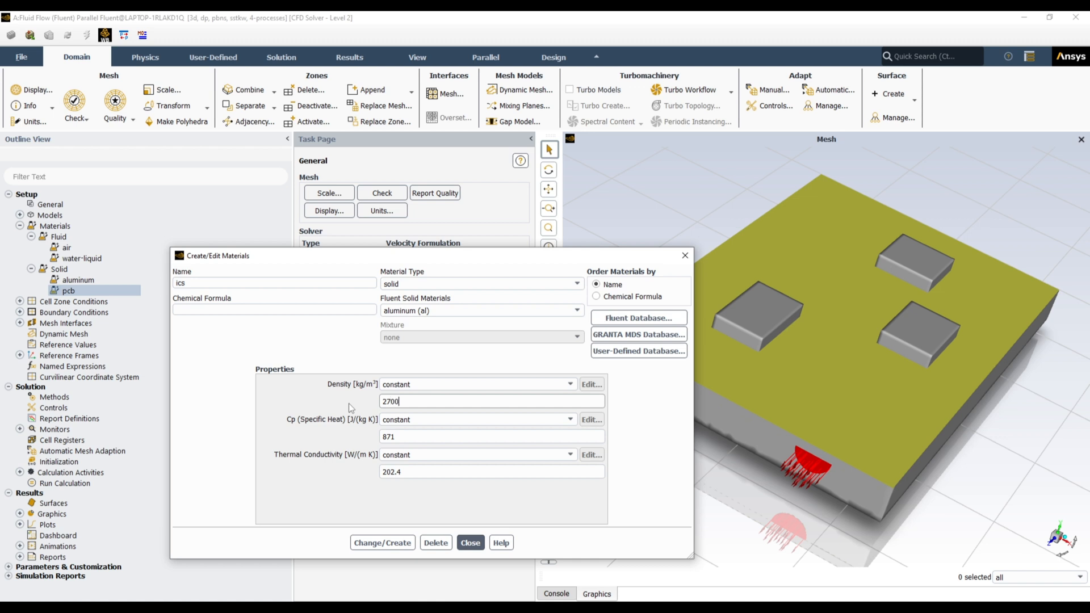
{"action": "triple_click", "coordinate": [492, 437]}
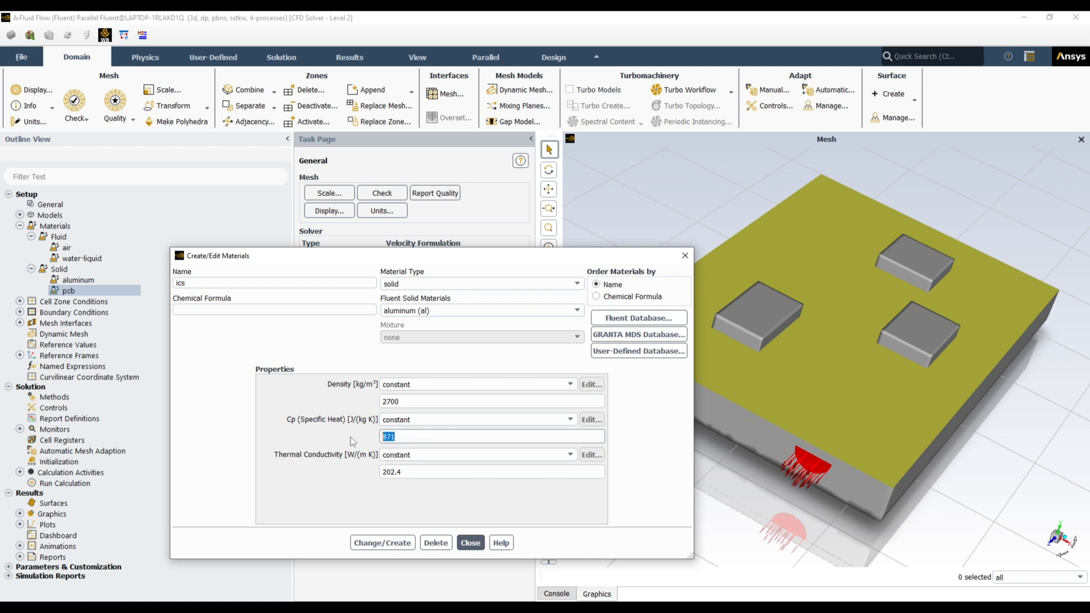
{"action": "type", "text": "380"}
{"action": "left_click", "coordinate": [492, 471]}
{"action": "type", "text": "383"}
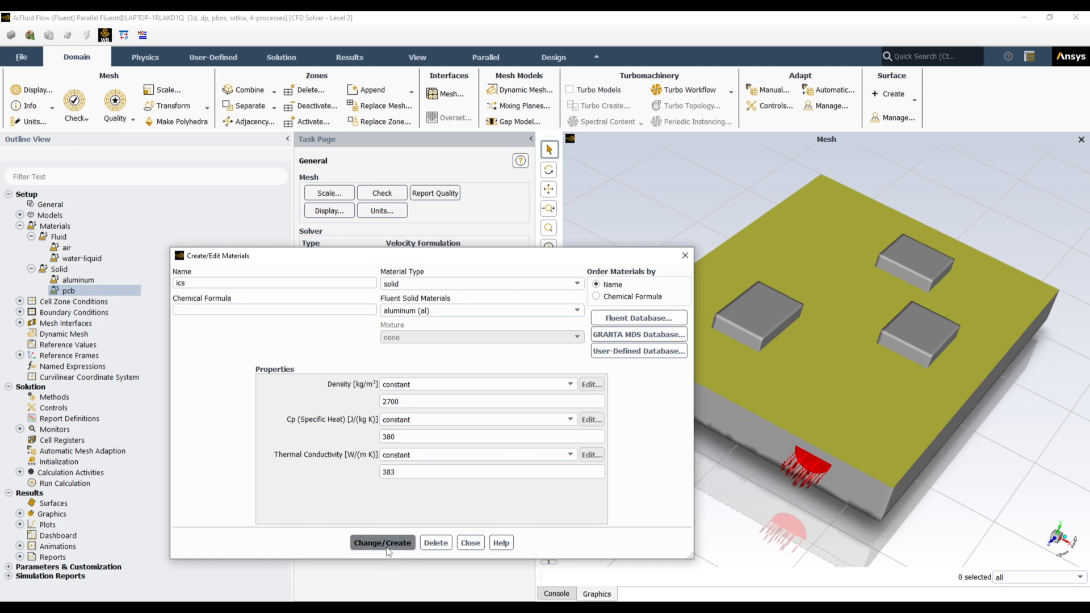
{"action": "left_click", "coordinate": [382, 542]}
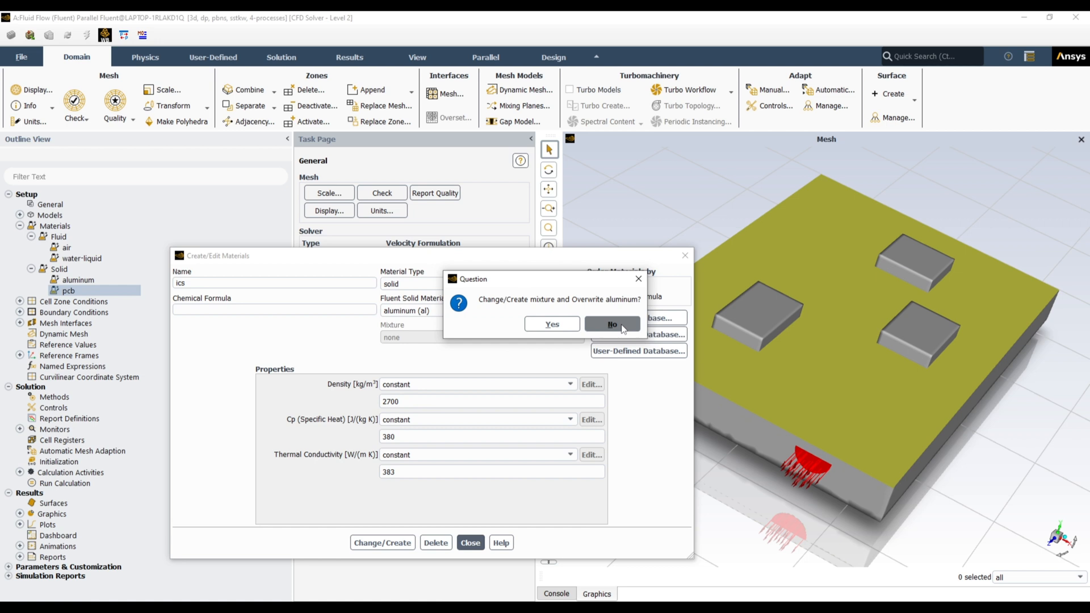
{"action": "left_click", "coordinate": [611, 324]}
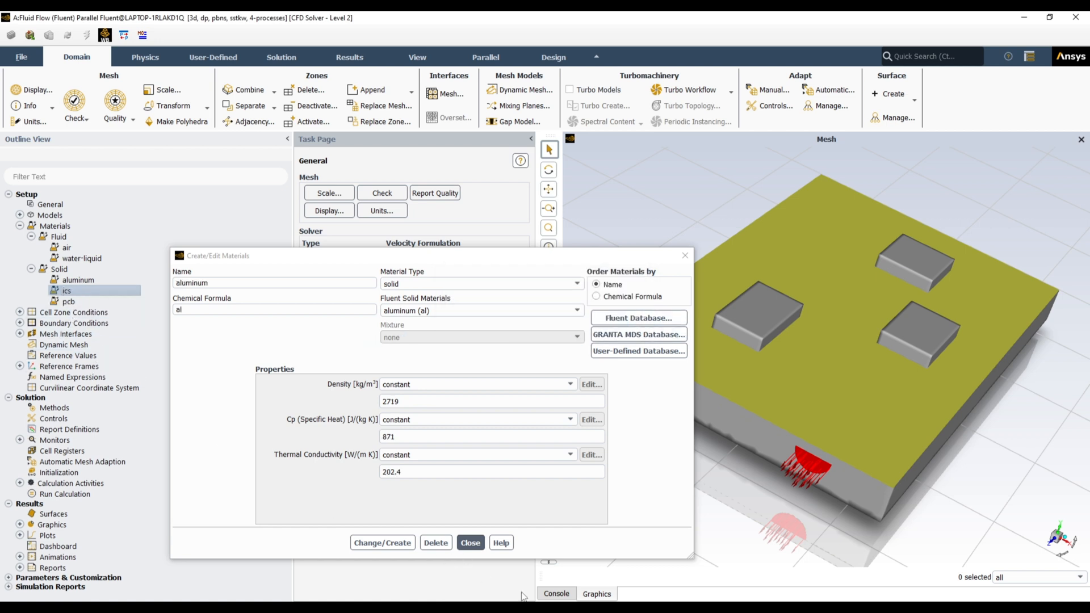
{"action": "left_click", "coordinate": [470, 543]}
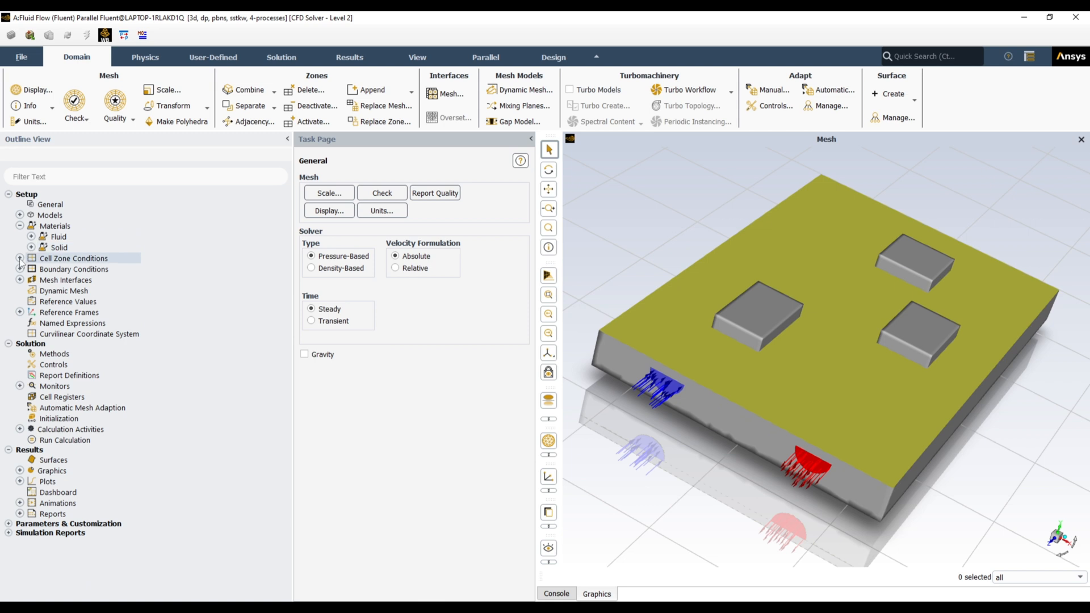
Set a new mass-flow unit and Celsius for temperature in the working units
{"action": "left_click", "coordinate": [21, 257]}
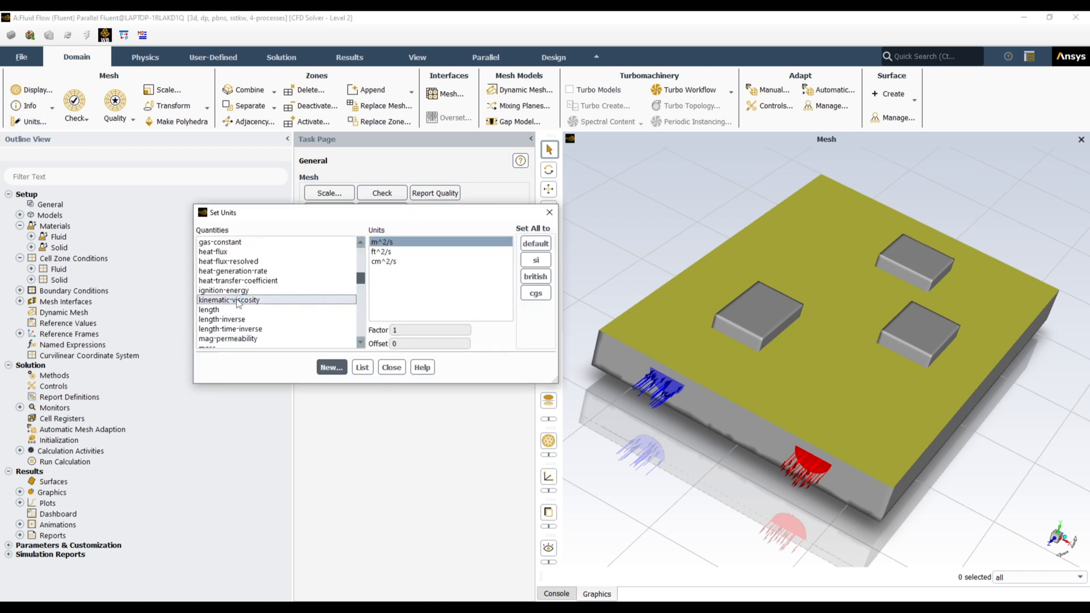
{"action": "scroll", "scroll_direction": "down", "scroll_amount": 3}
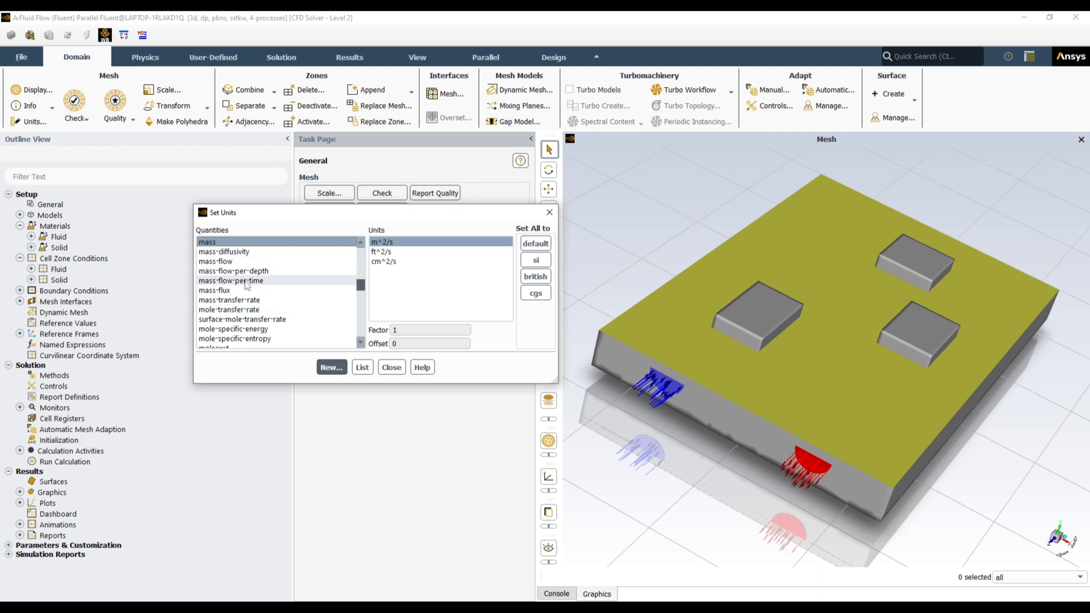
{"action": "left_click", "coordinate": [216, 261]}
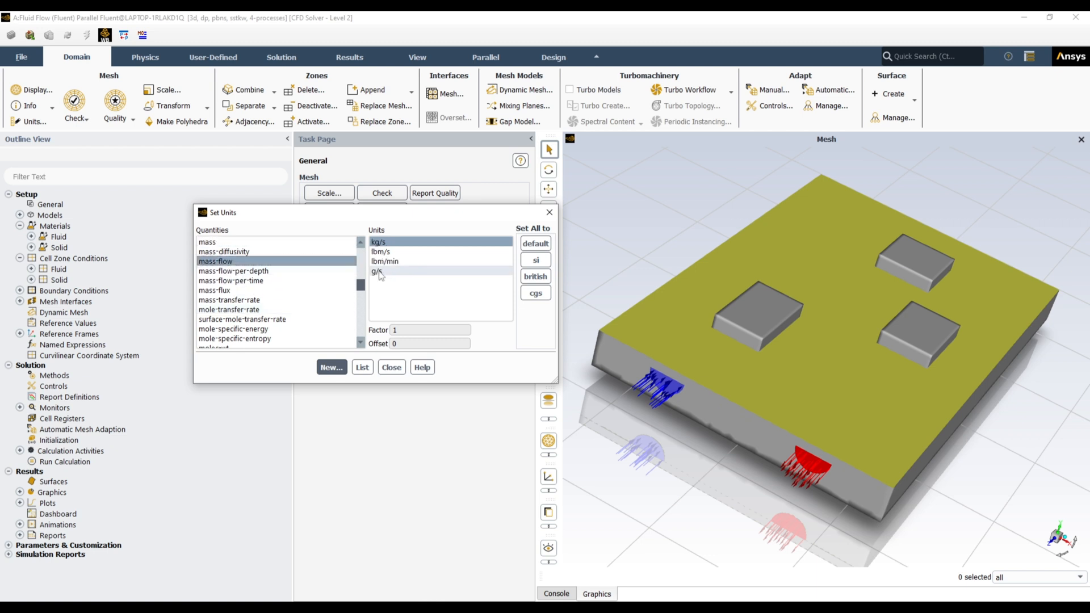
{"action": "left_click", "coordinate": [377, 271]}
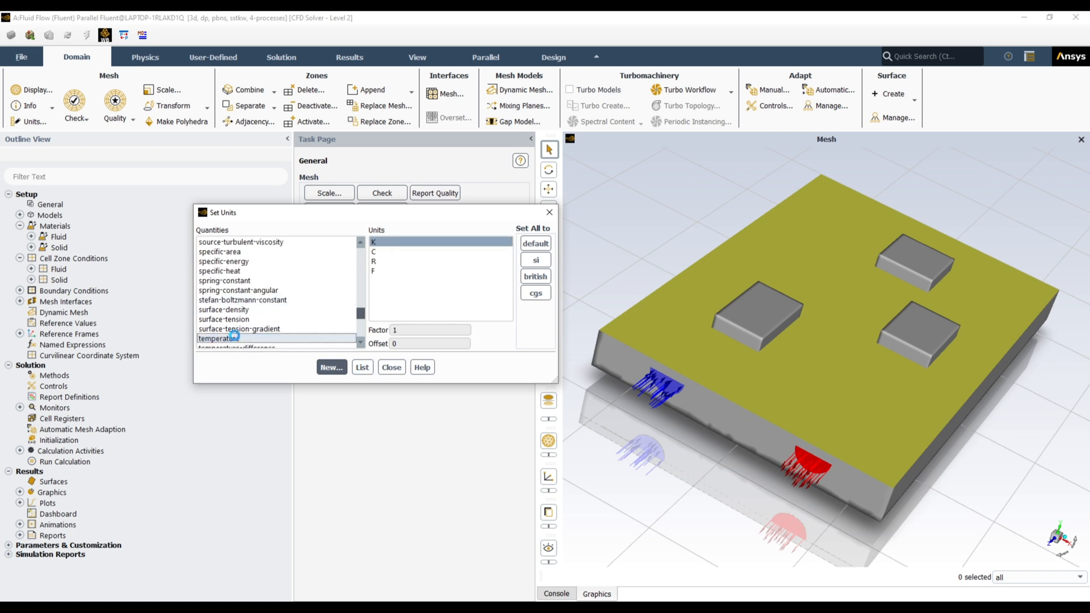
{"action": "left_click", "coordinate": [374, 253]}
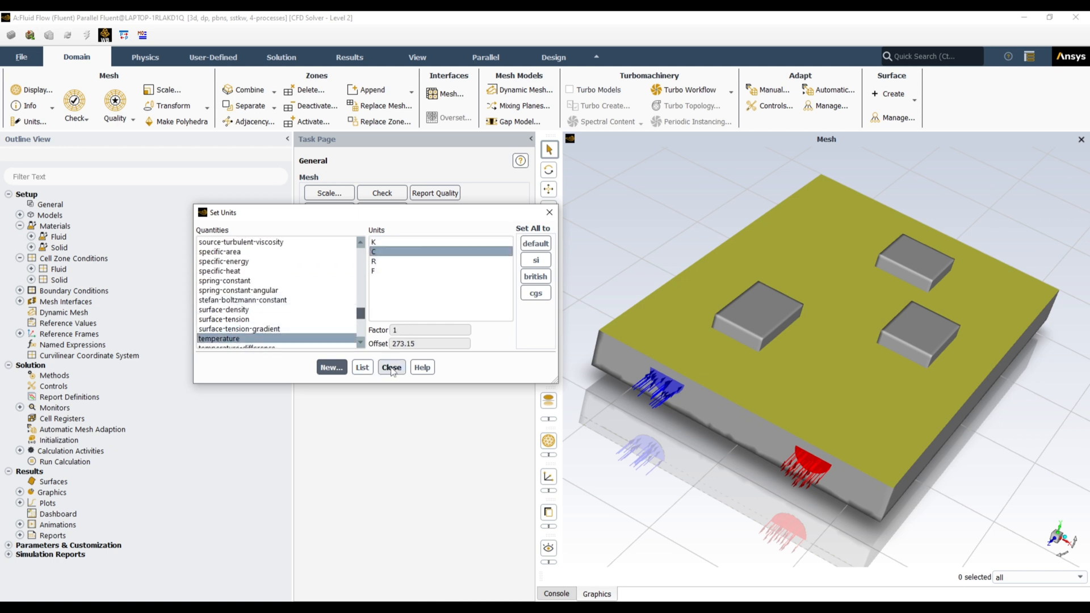
{"action": "left_click", "coordinate": [391, 367]}
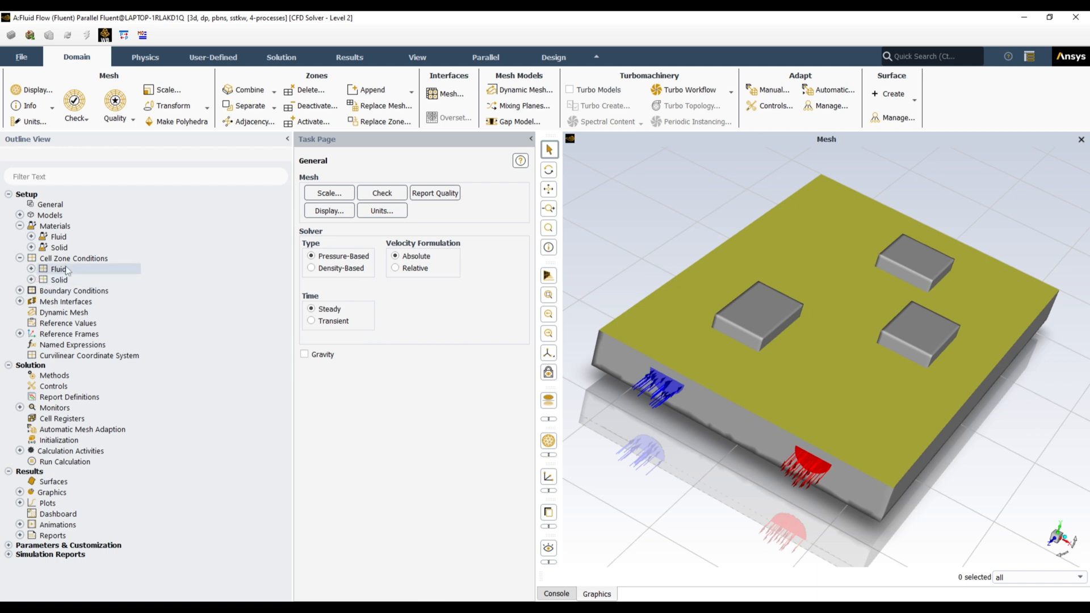
Review the component1_fluid cell zone and display it in the graphics view
{"action": "left_click", "coordinate": [32, 269]}
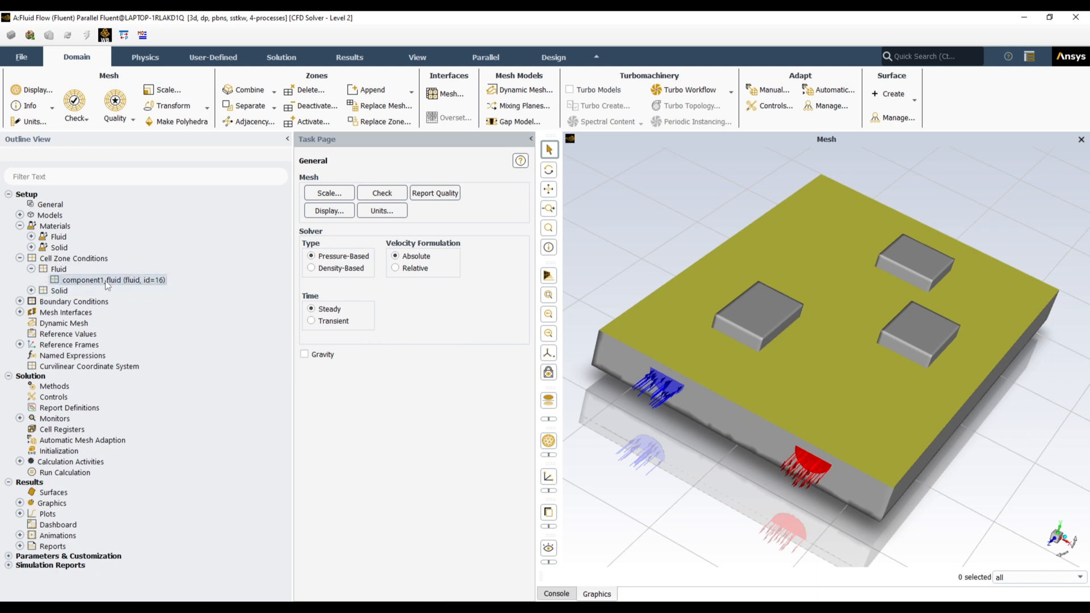
{"action": "left_click", "coordinate": [114, 280]}
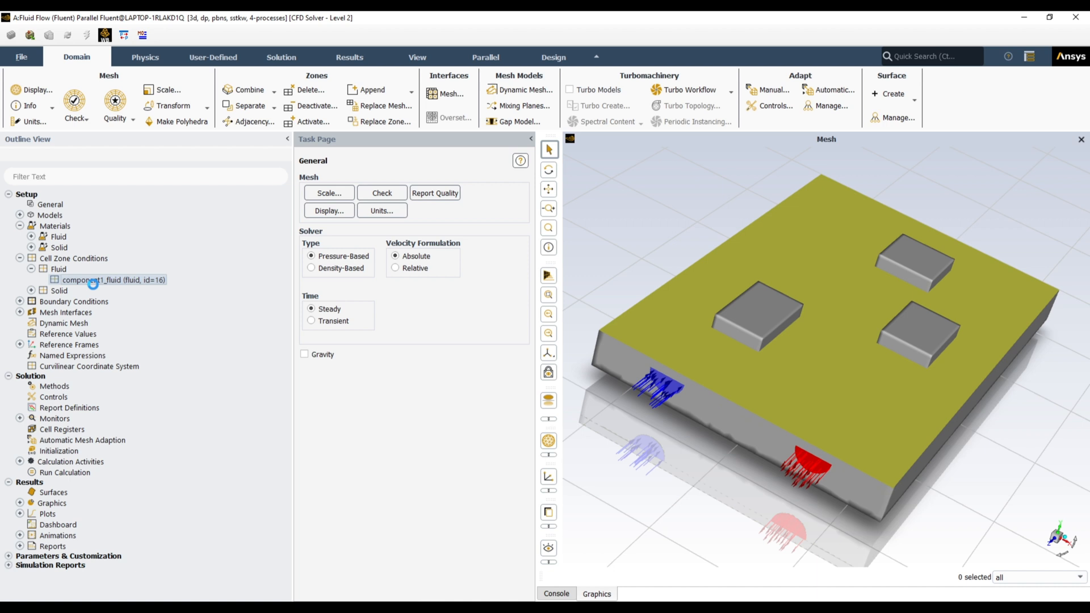
{"action": "double_click", "coordinate": [114, 279]}
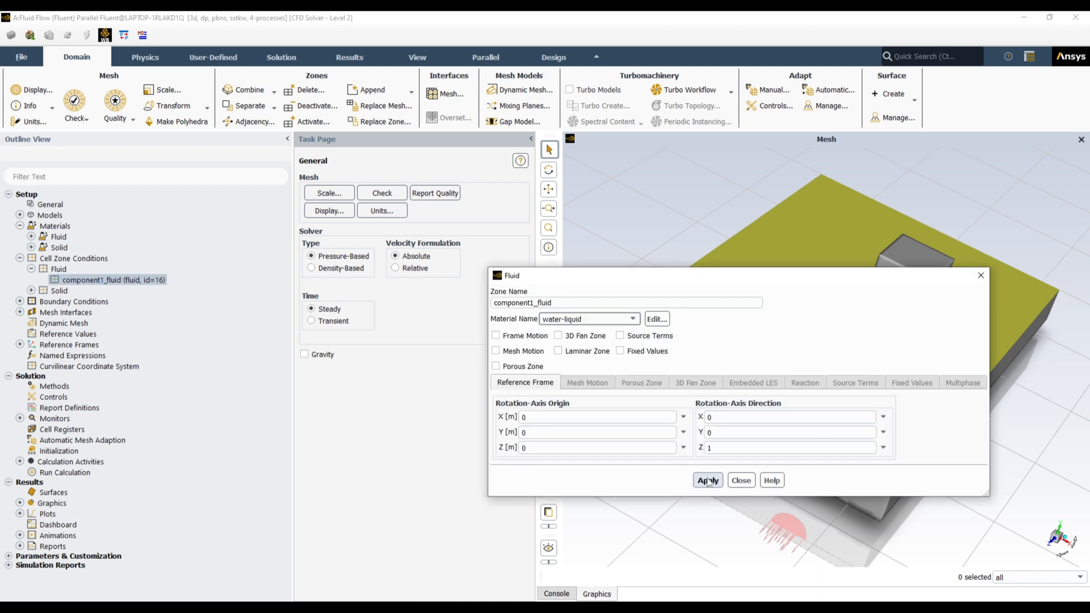
{"action": "left_click", "coordinate": [741, 479]}
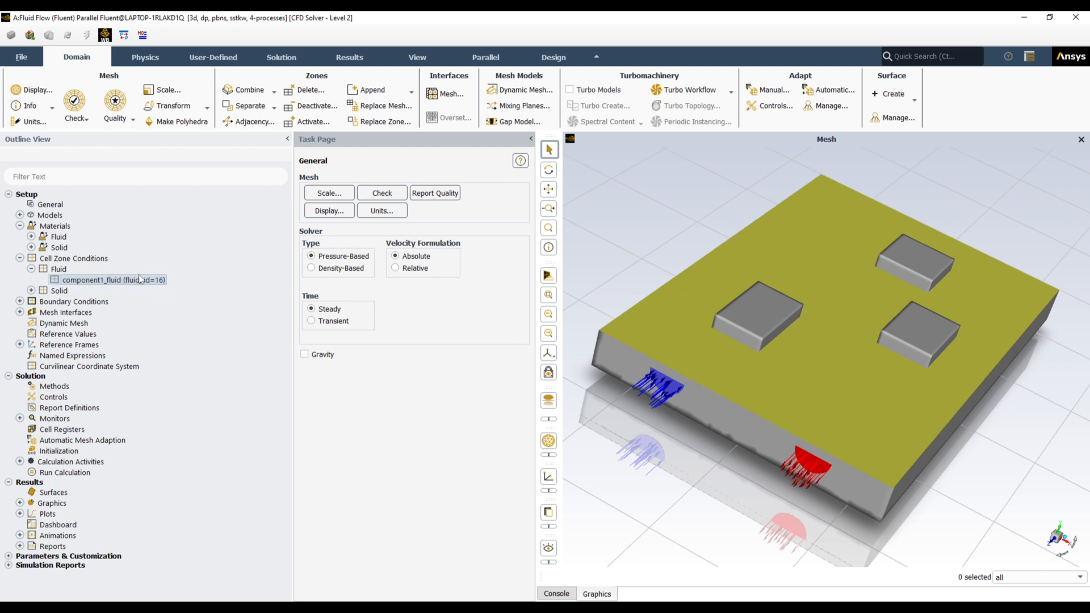
{"action": "right_click", "coordinate": [111, 279]}
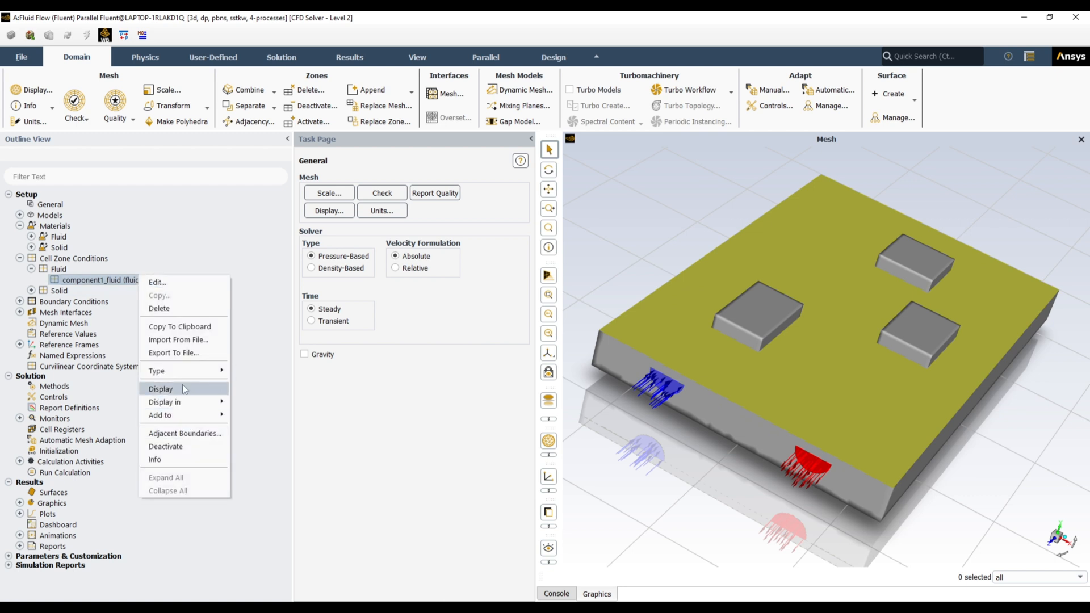
{"action": "left_click", "coordinate": [160, 389]}
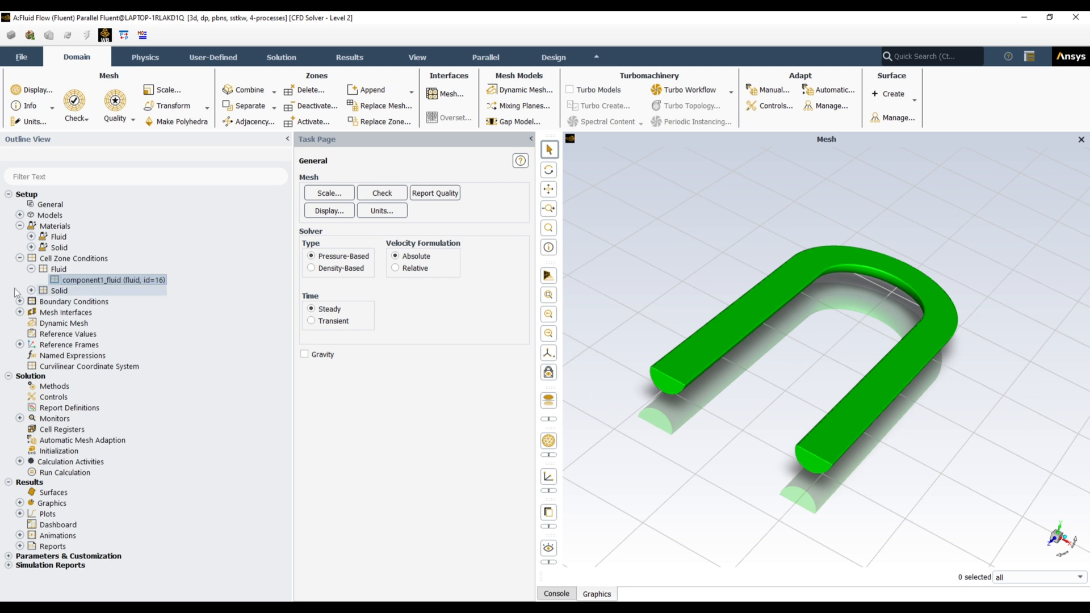
Display the component2_pcb solid zone and assign it the pcb material
{"action": "left_click", "coordinate": [31, 291]}
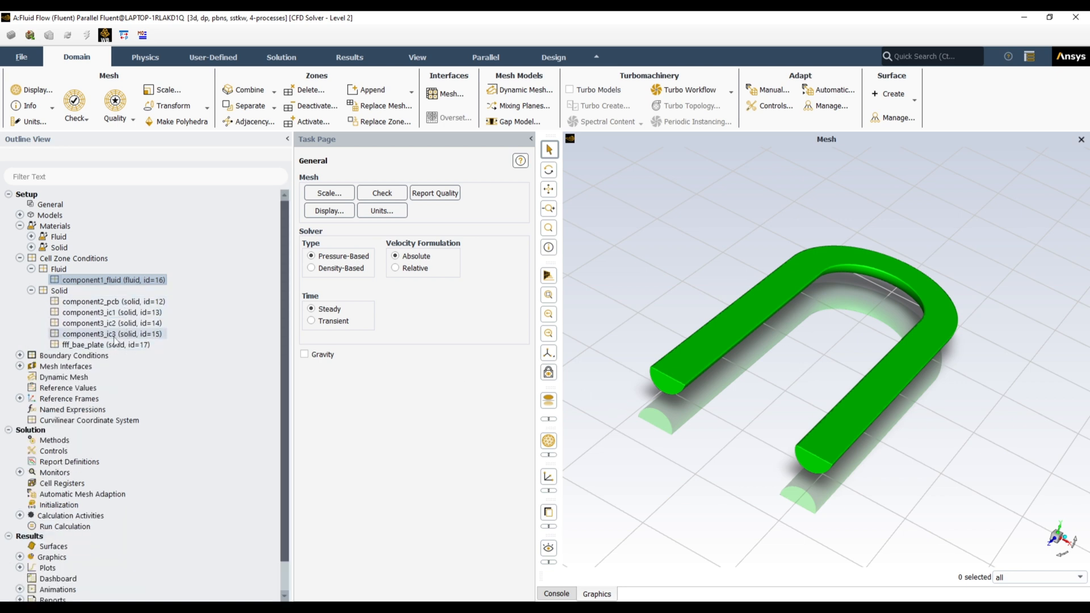
{"action": "left_click", "coordinate": [111, 301]}
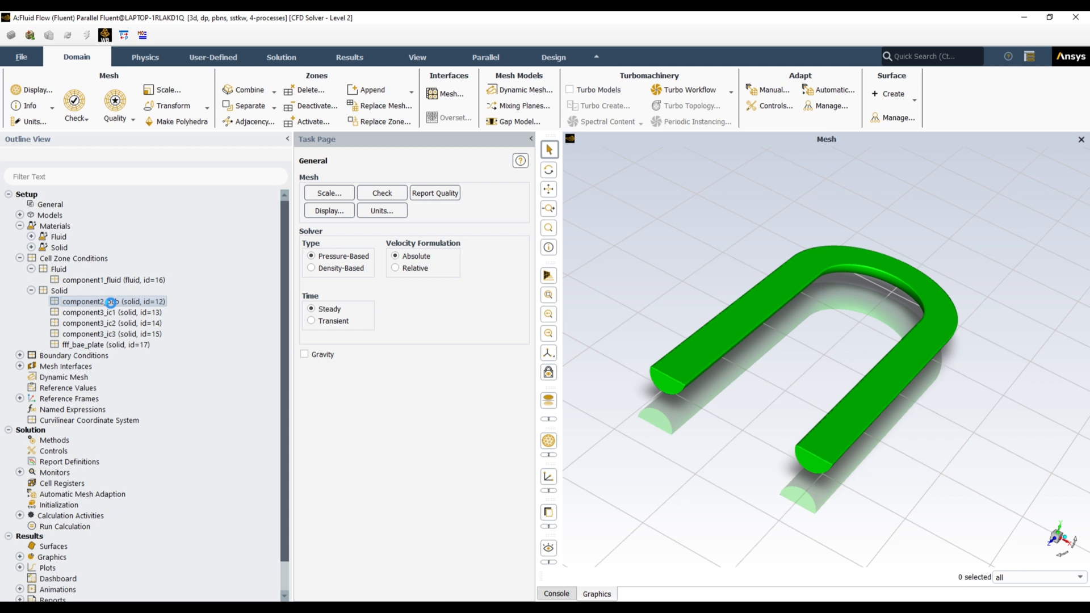
{"action": "right_click", "coordinate": [108, 301]}
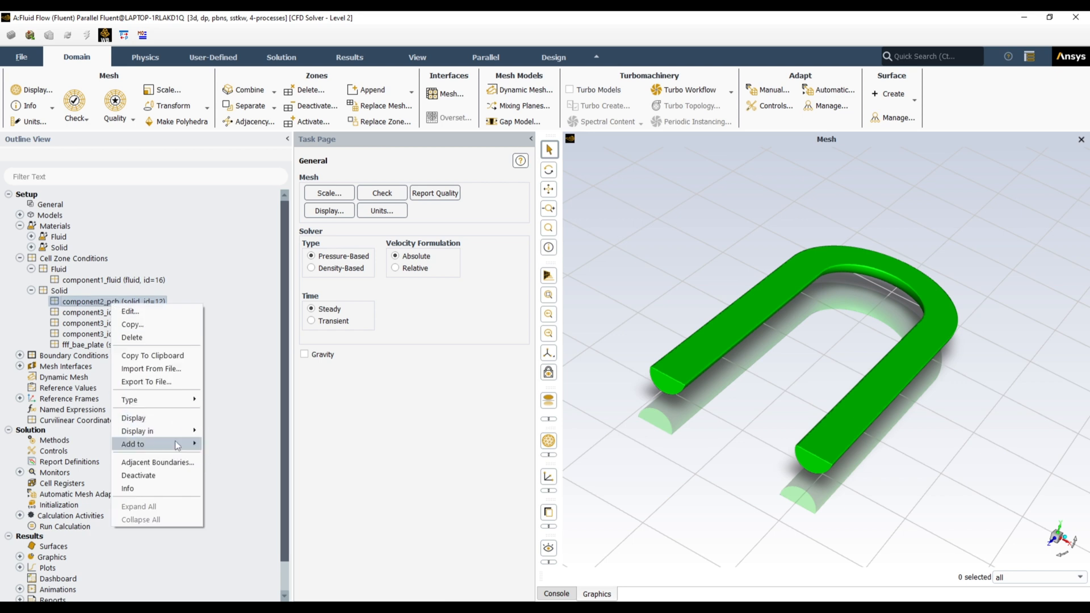
{"action": "left_click", "coordinate": [133, 418]}
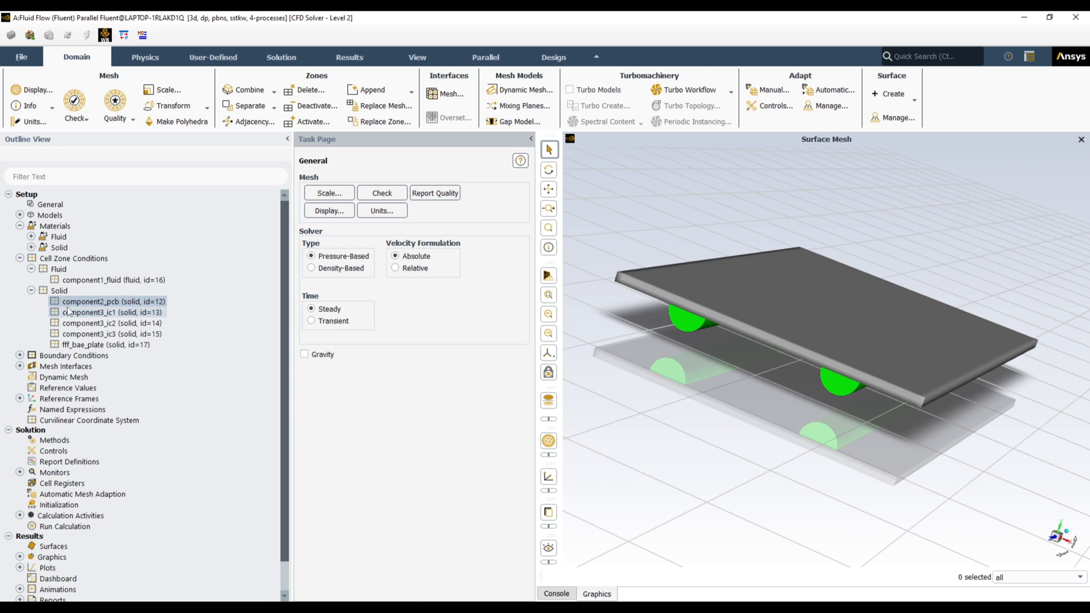
{"action": "left_click", "coordinate": [114, 301]}
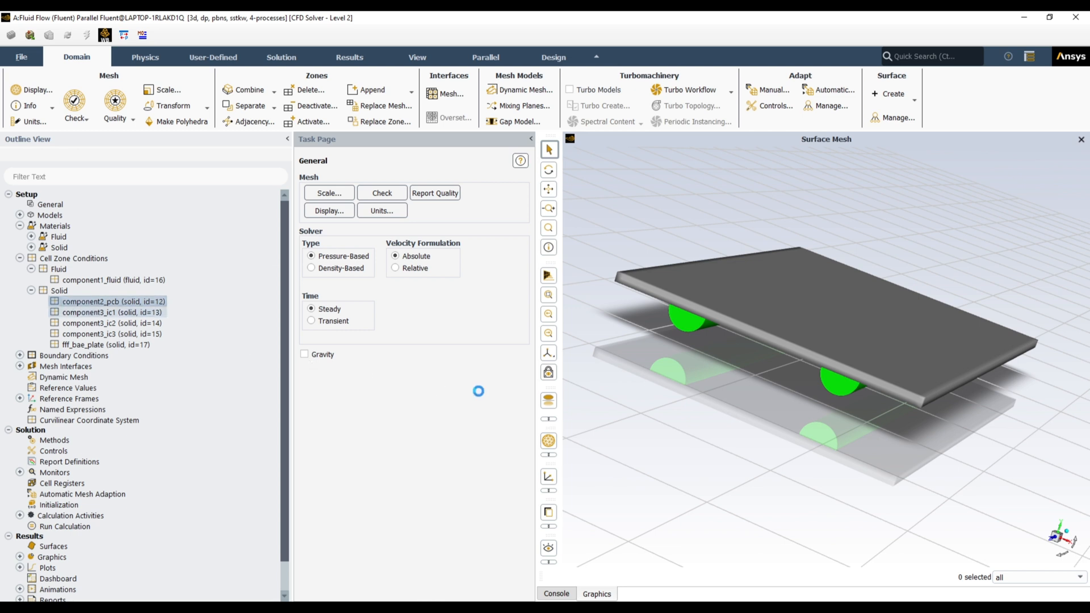
{"action": "double_click", "coordinate": [113, 301]}
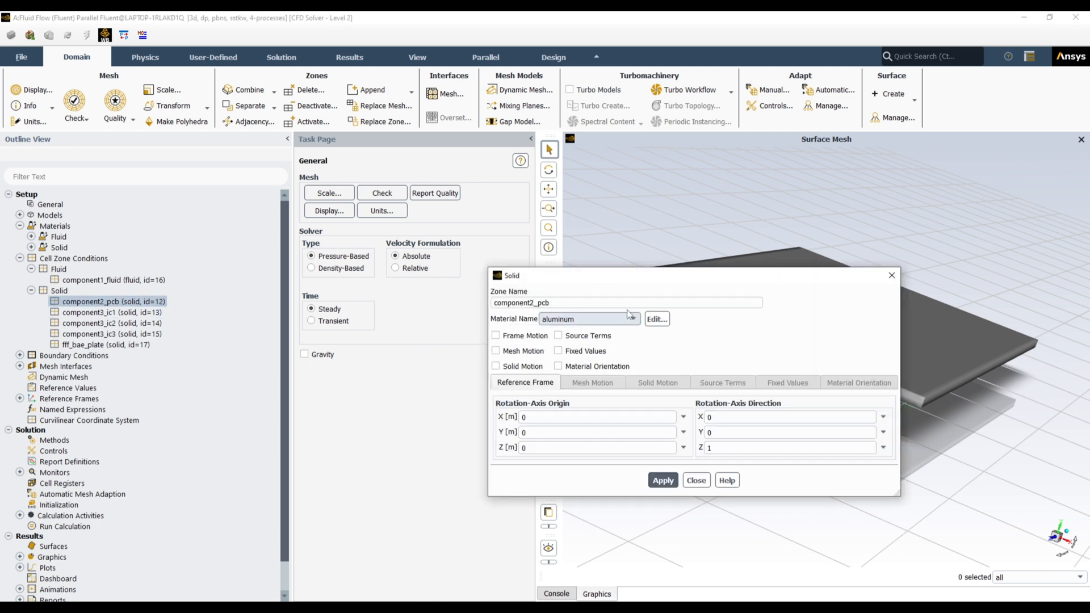
{"action": "left_click", "coordinate": [634, 318]}
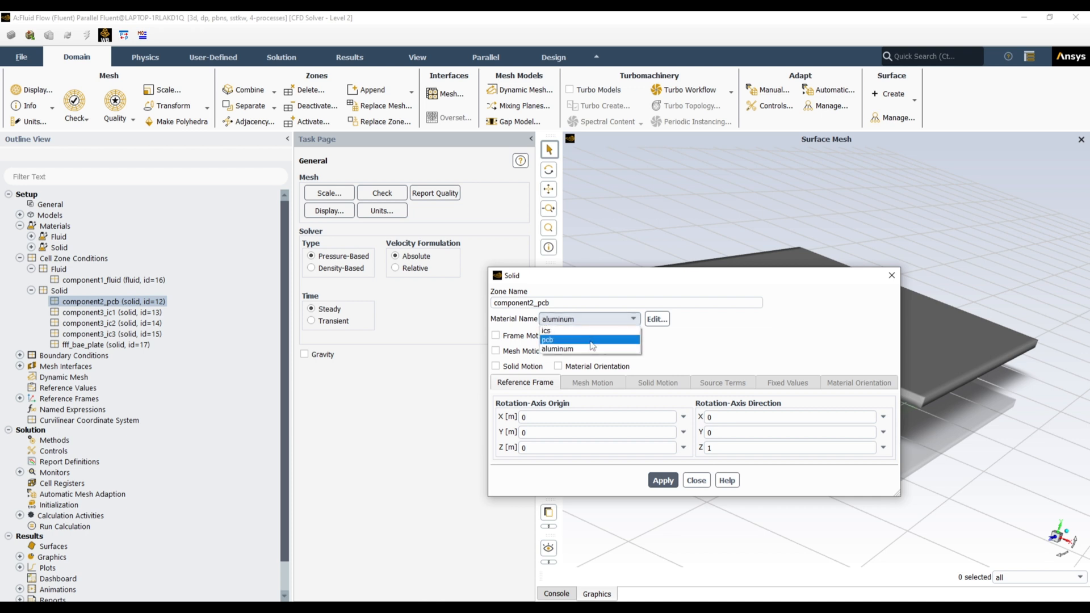
{"action": "left_click", "coordinate": [547, 339]}
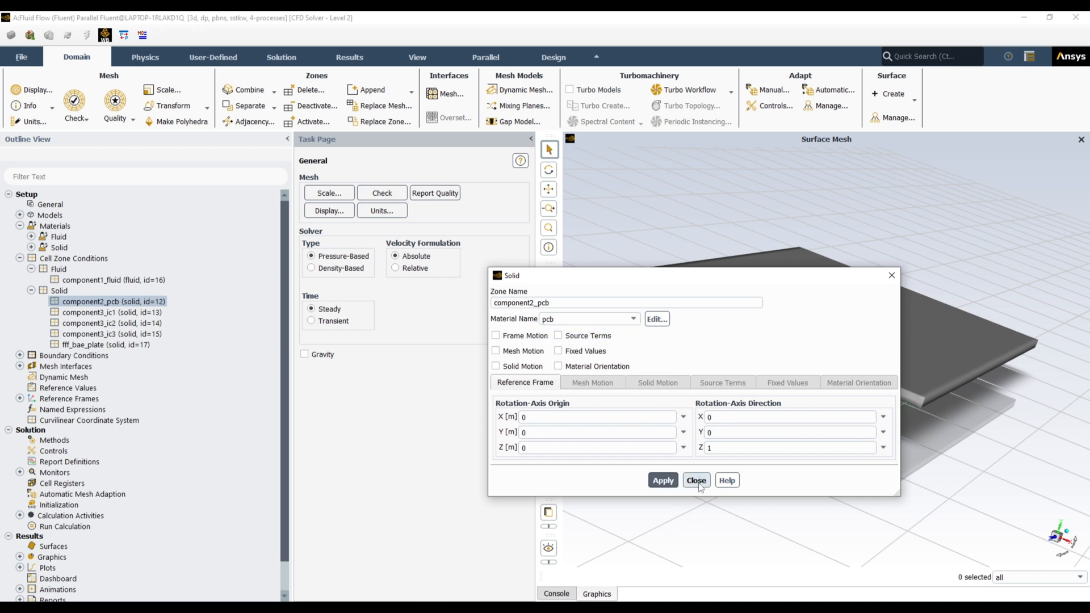
{"action": "left_click", "coordinate": [697, 480]}
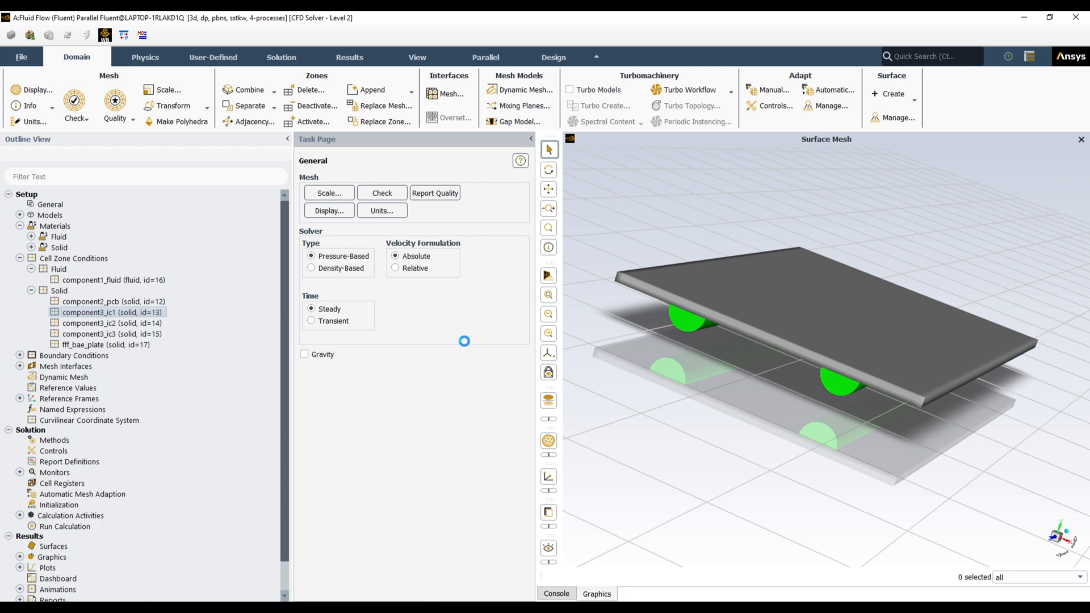
Enable source terms on the first IC zone with one energy source
{"action": "double_click", "coordinate": [113, 312]}
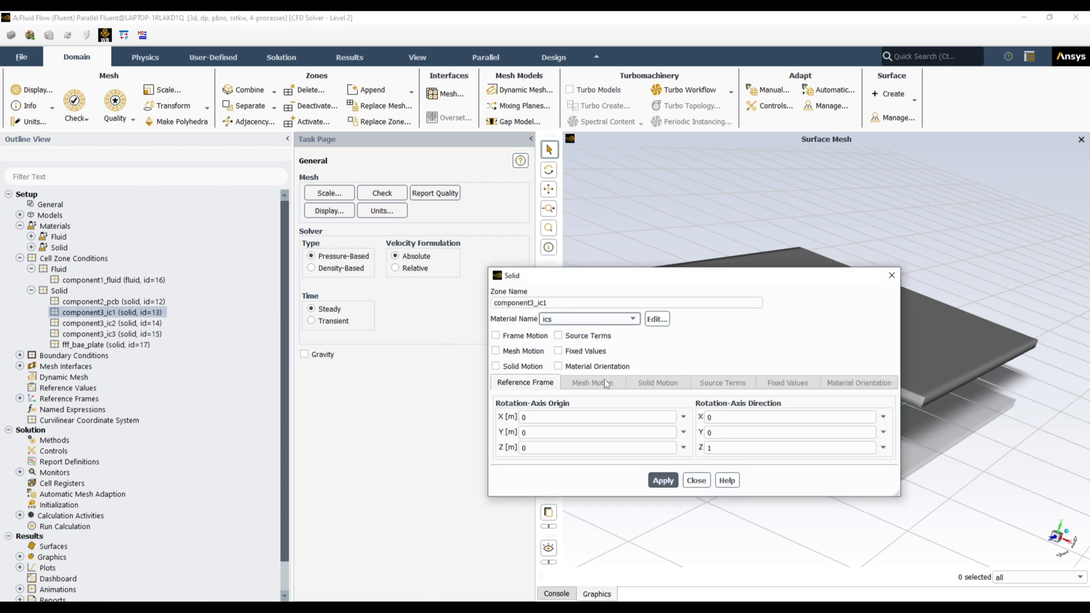
{"action": "mouse_move", "coordinate": [560, 339]}
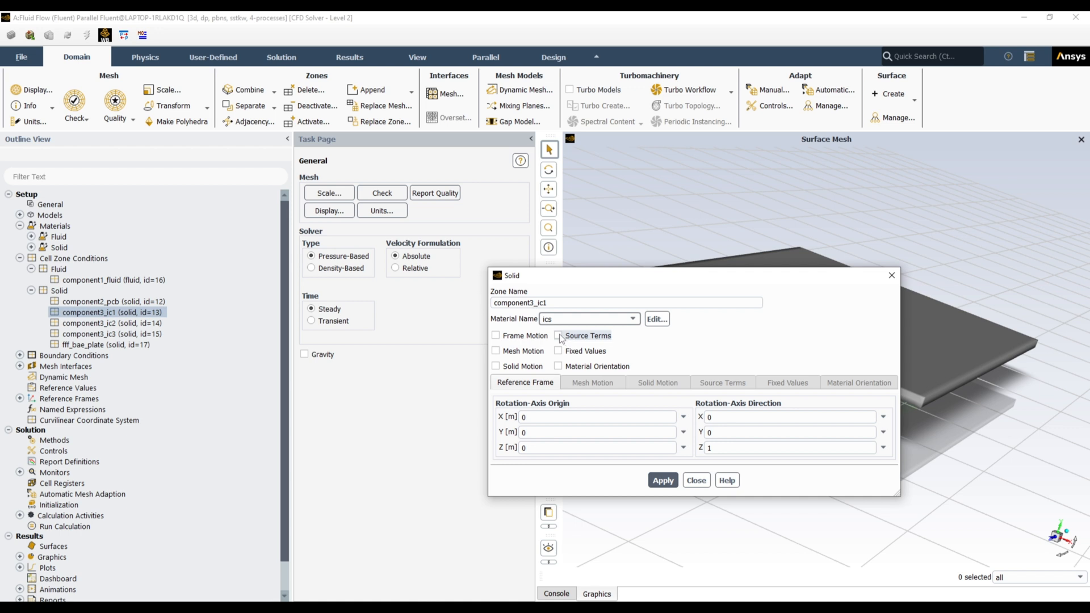
{"action": "left_click", "coordinate": [559, 337]}
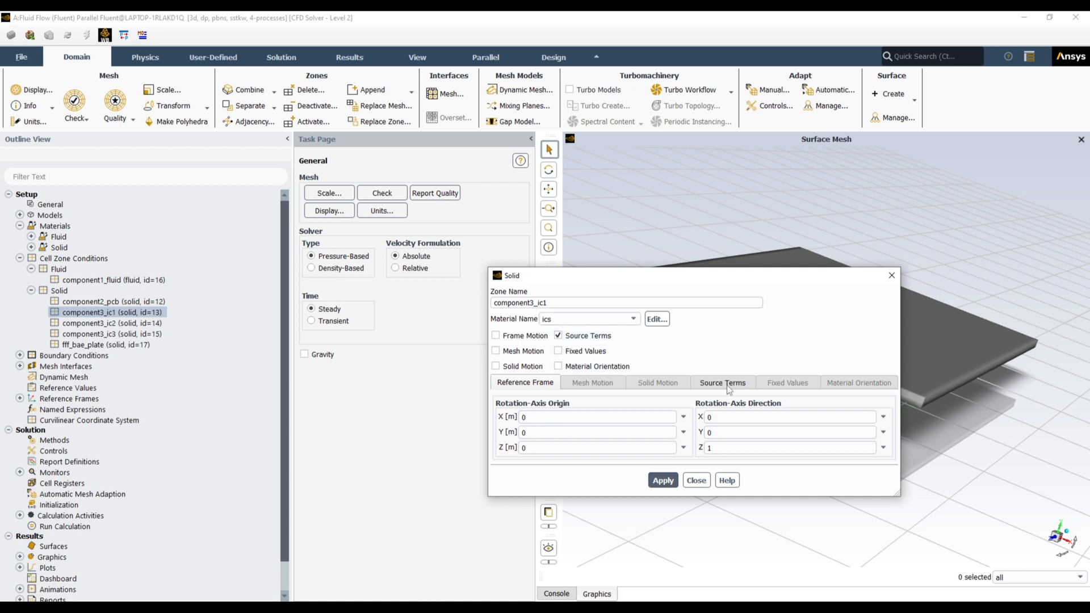
{"action": "left_click", "coordinate": [722, 383]}
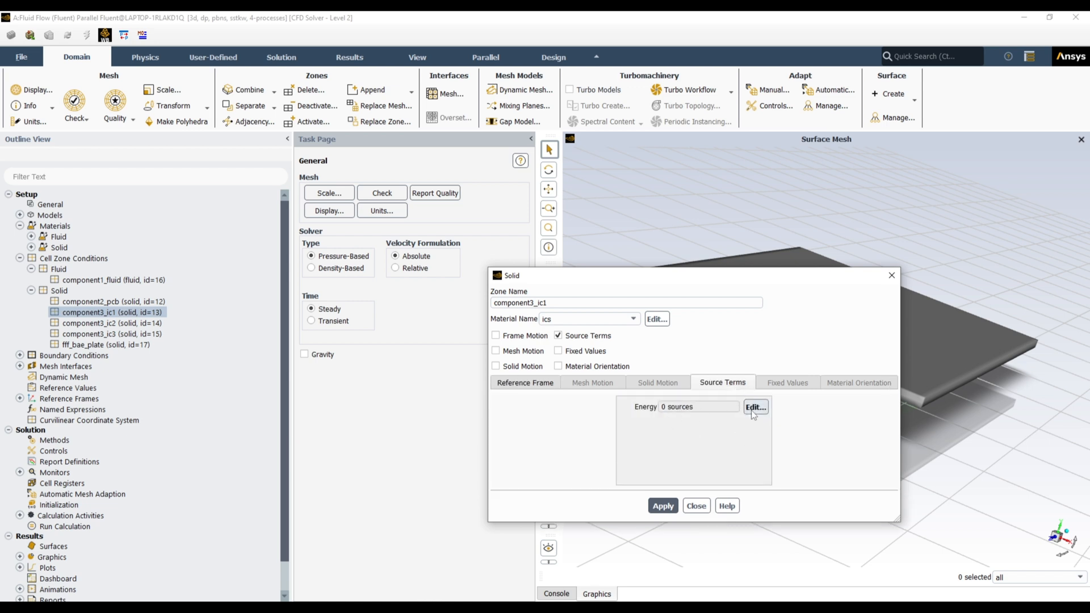
{"action": "left_click", "coordinate": [755, 407]}
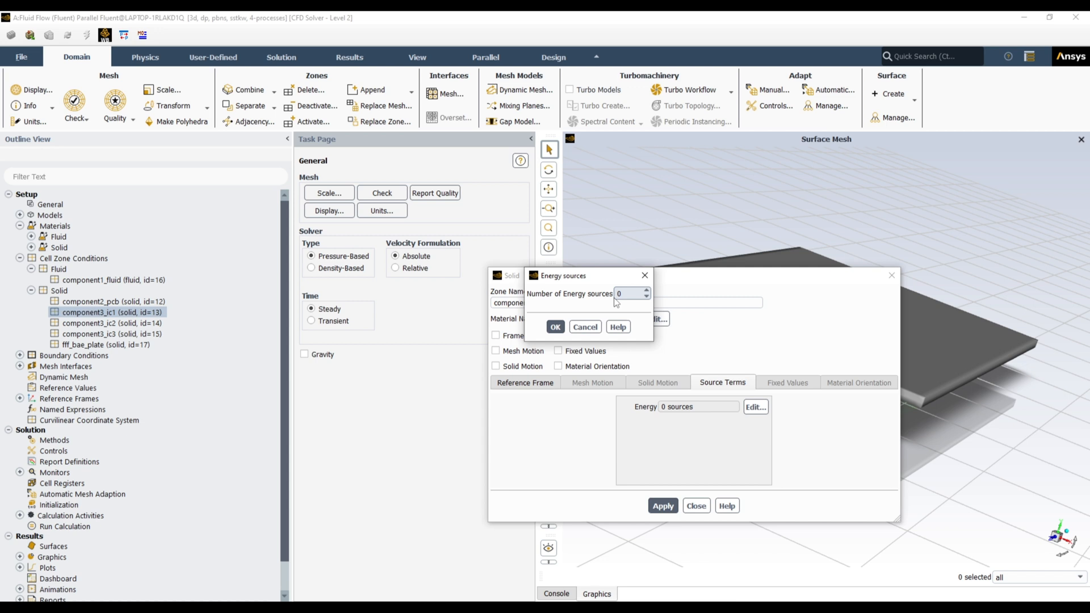
{"action": "mouse_move", "coordinate": [650, 295]}
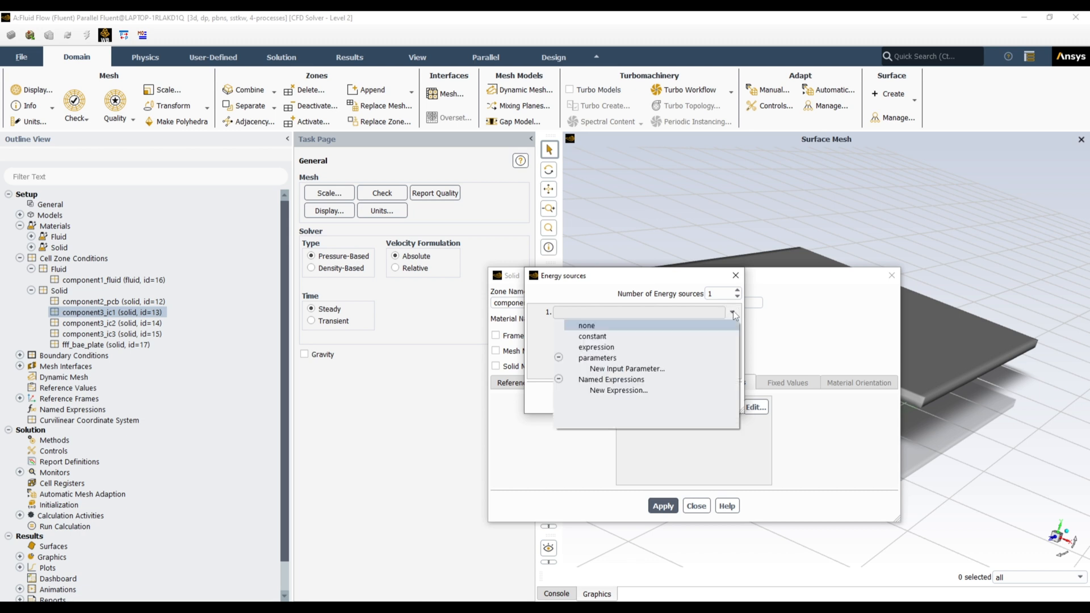
{"action": "mouse_move", "coordinate": [652, 341]}
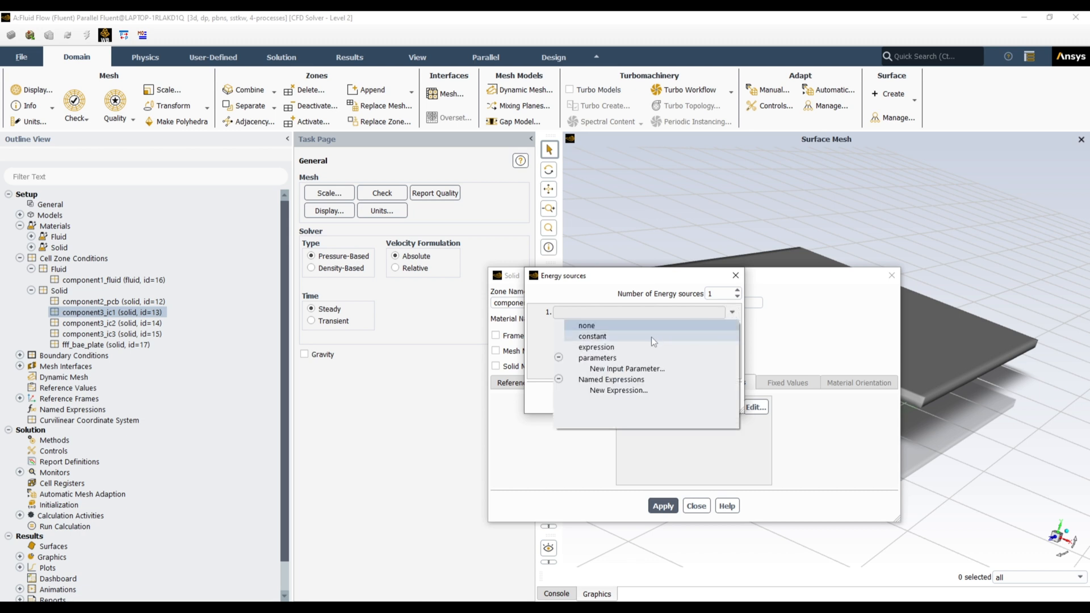
{"action": "mouse_move", "coordinate": [626, 368]}
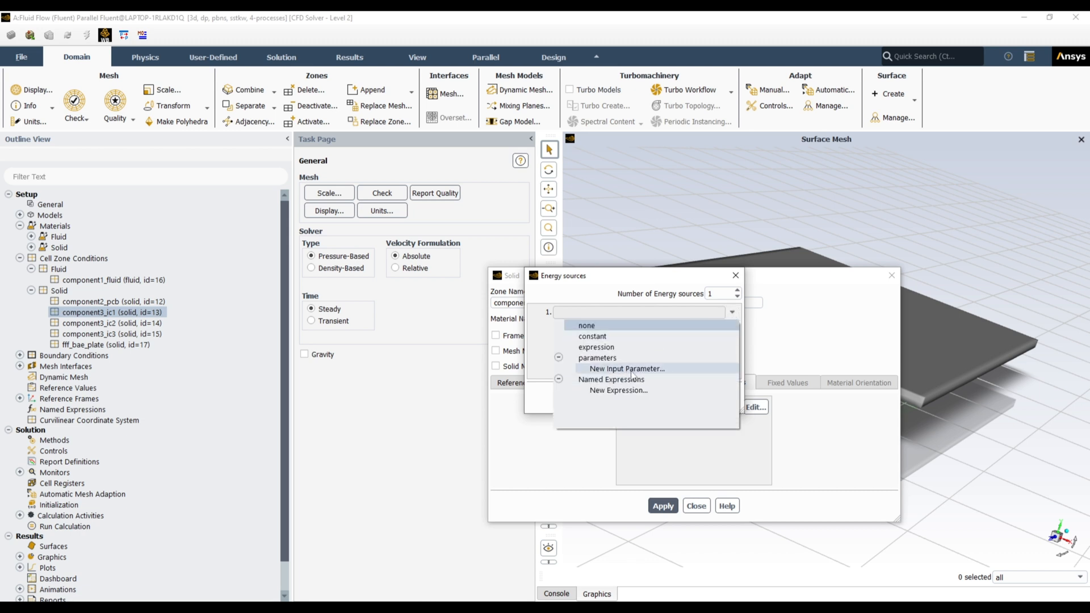
Define input parameter heat_source_1 = 2.1e6 W/m^3 as the IC1 energy source and apply it
{"action": "left_click", "coordinate": [627, 368]}
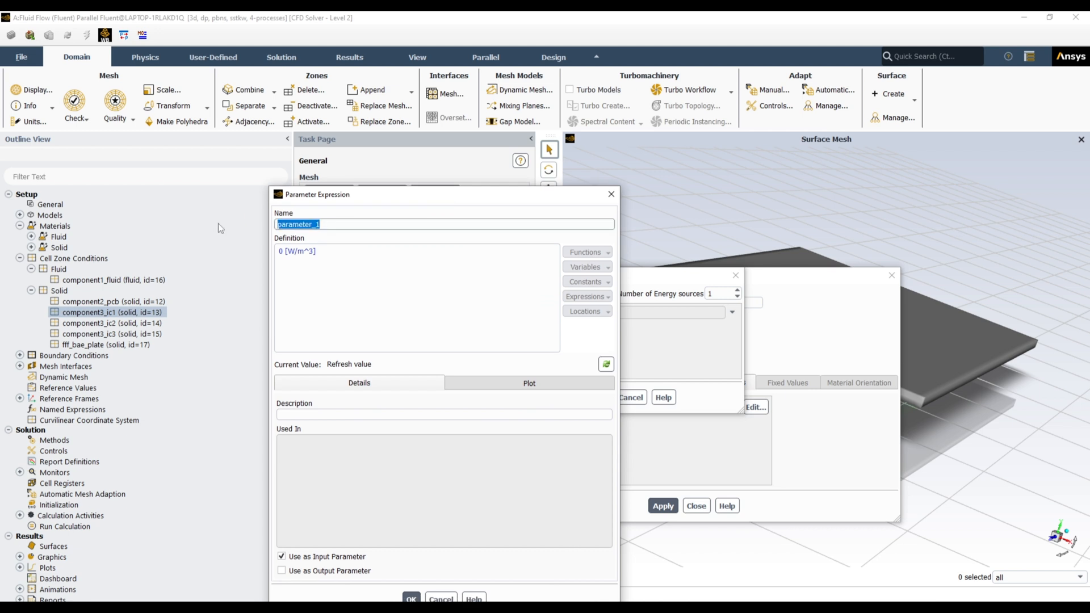
{"action": "type", "text": "heat"}
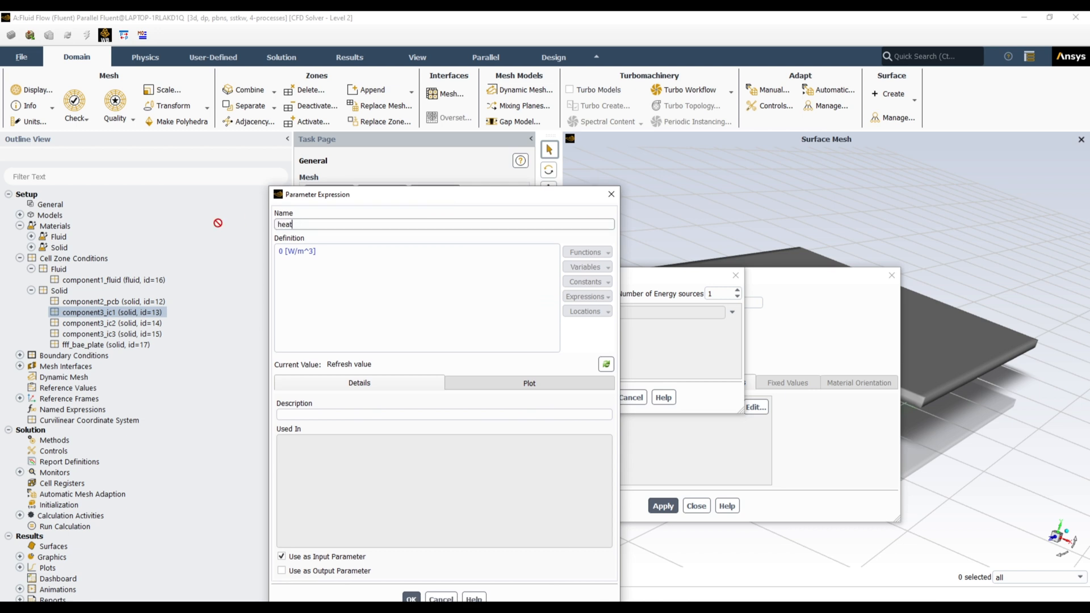
{"action": "type", "text": "_source"}
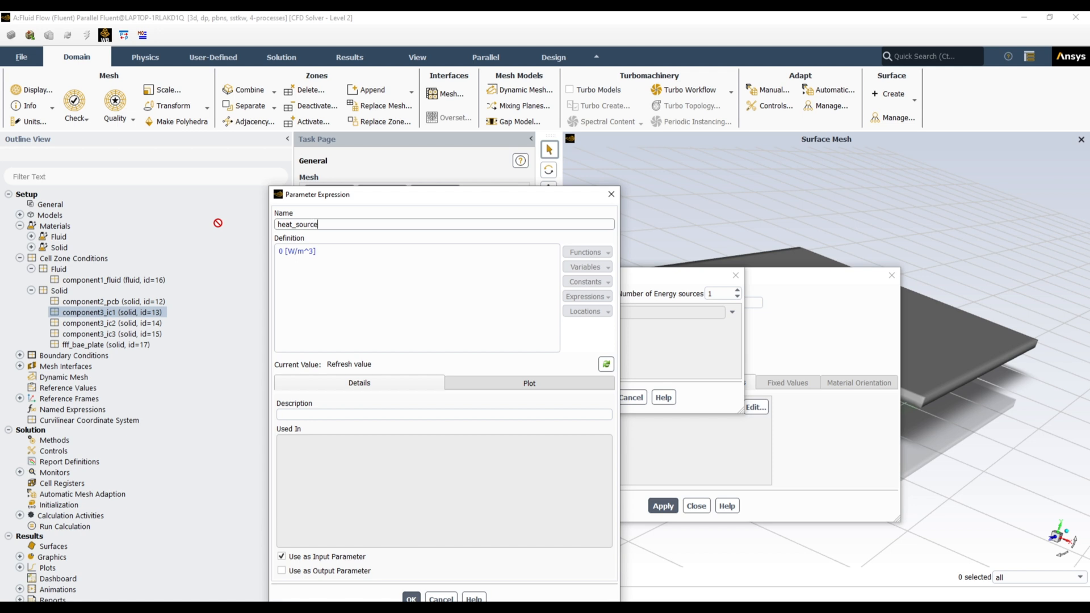
{"action": "type", "text": "_1"}
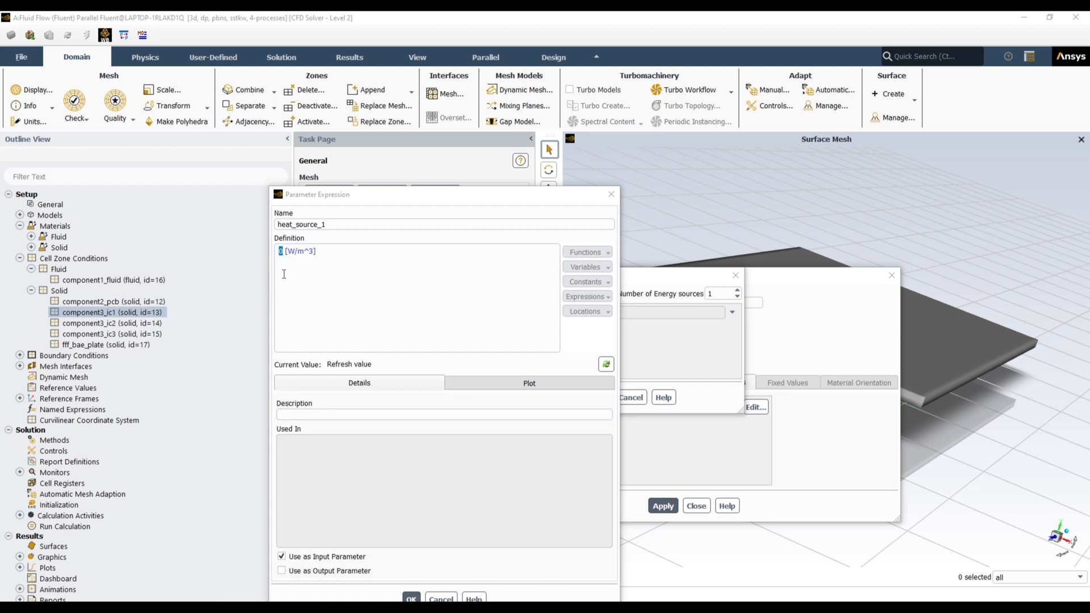
{"action": "type", "text": "-2.1"}
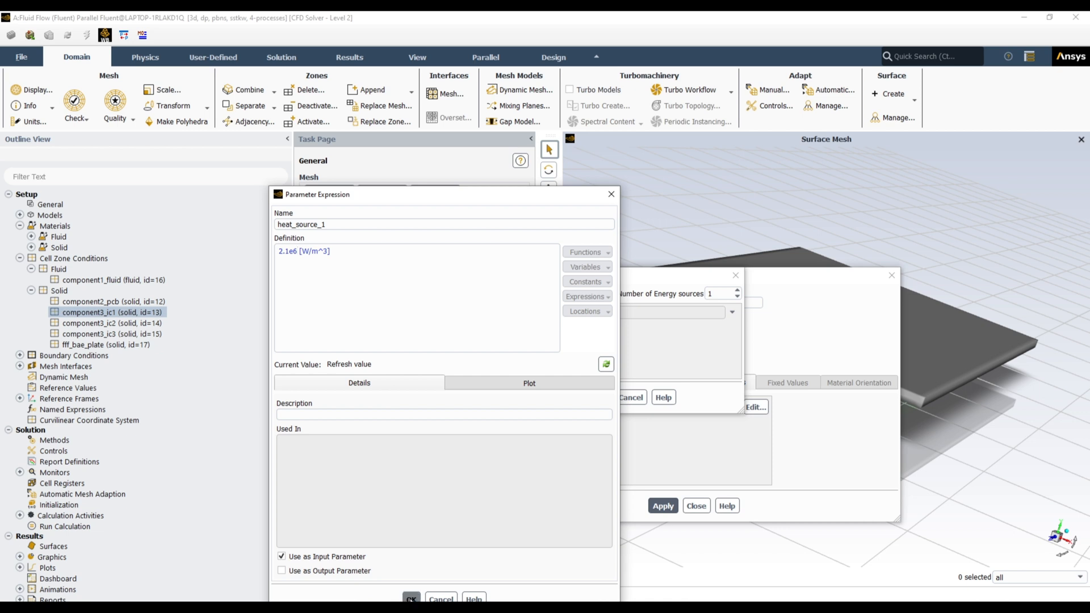
{"action": "left_click", "coordinate": [411, 600]}
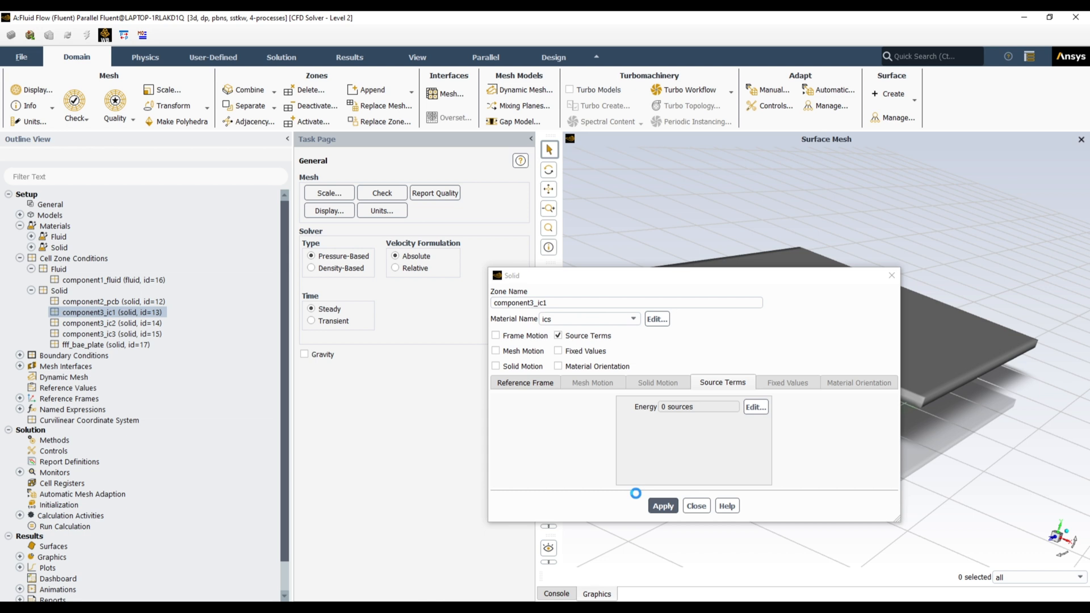
{"action": "left_click", "coordinate": [663, 506]}
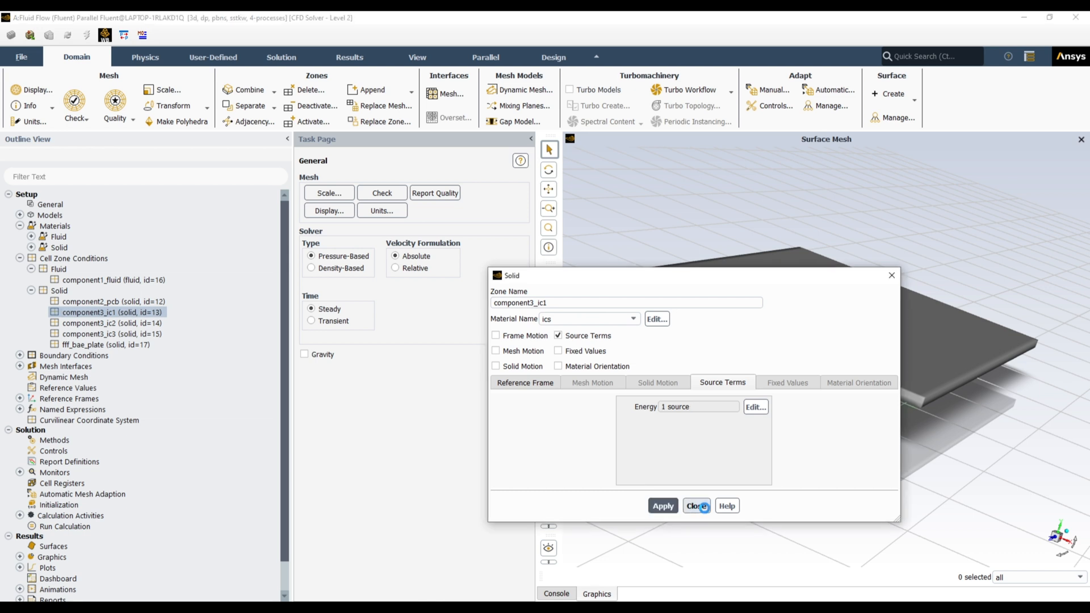
{"action": "left_click", "coordinate": [696, 505]}
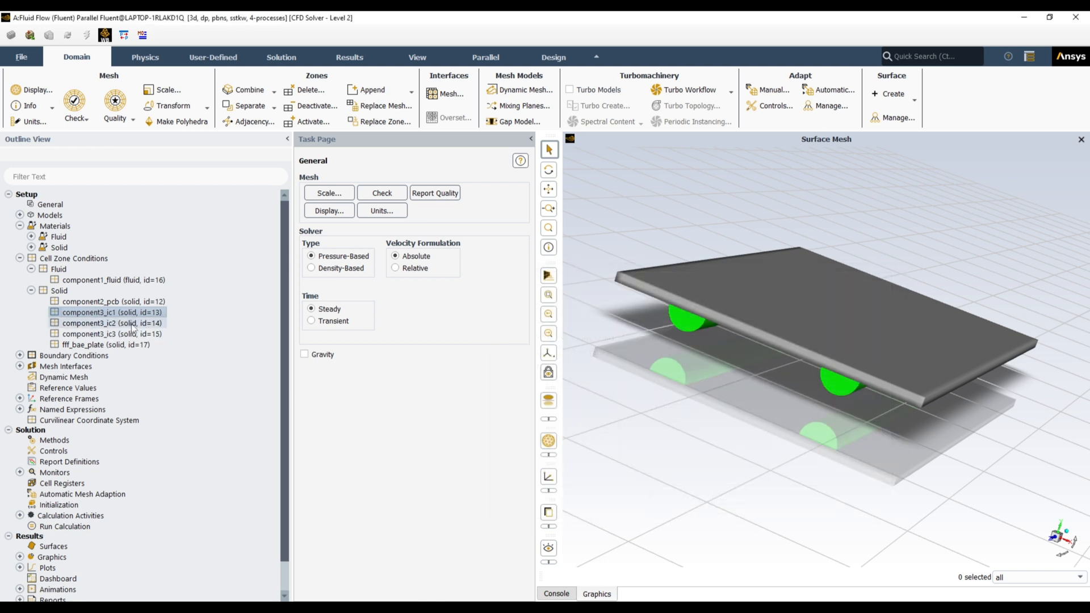
Display IC1, then give component3_ic2 the ics material and one energy source
{"action": "right_click", "coordinate": [111, 312]}
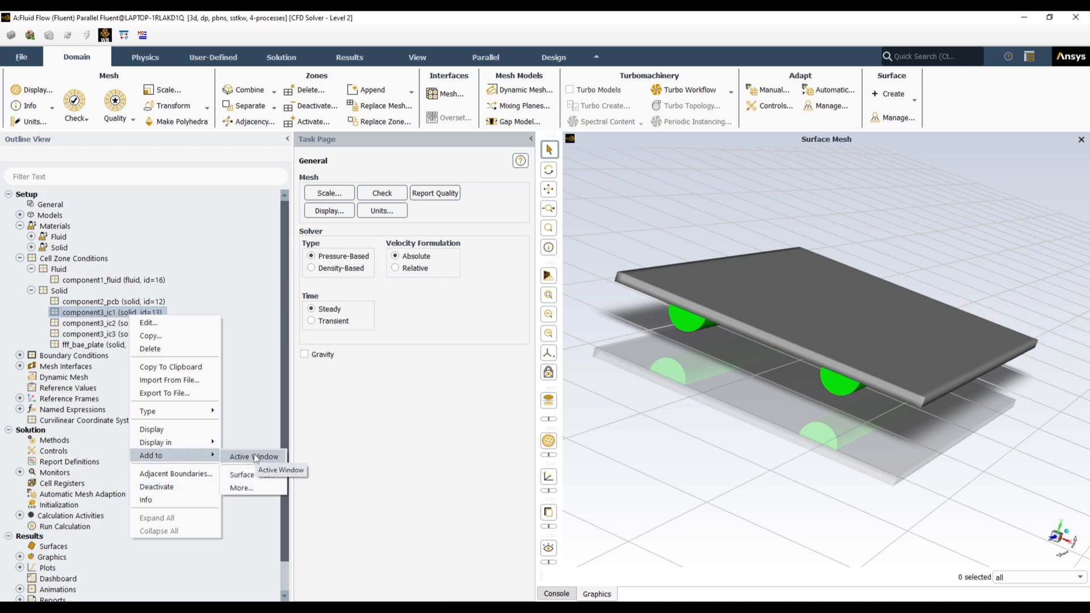
{"action": "left_click", "coordinate": [253, 456]}
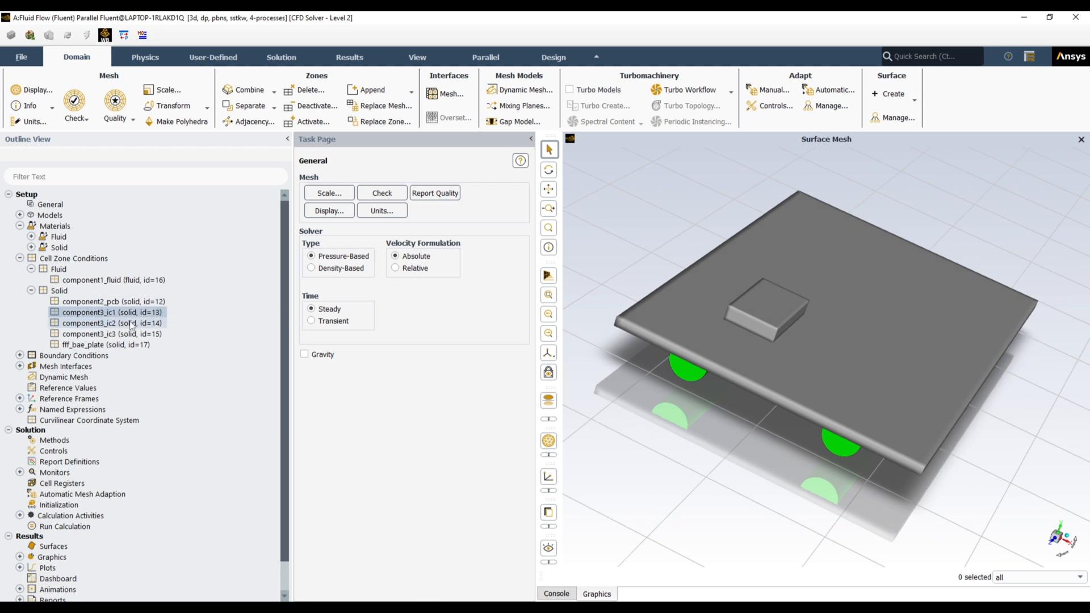
{"action": "left_click", "coordinate": [111, 324]}
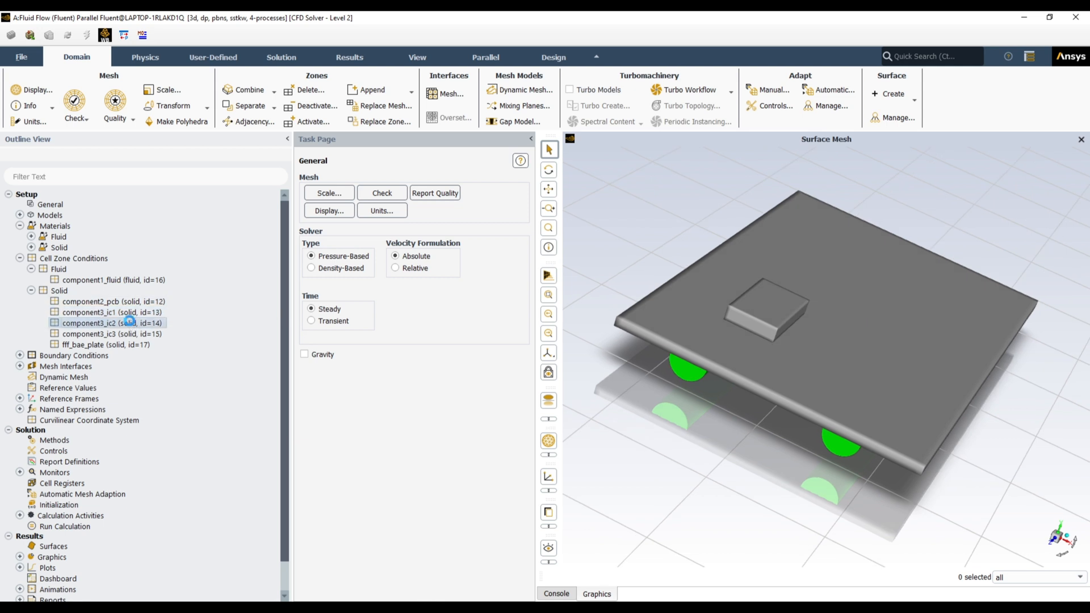
{"action": "double_click", "coordinate": [112, 323]}
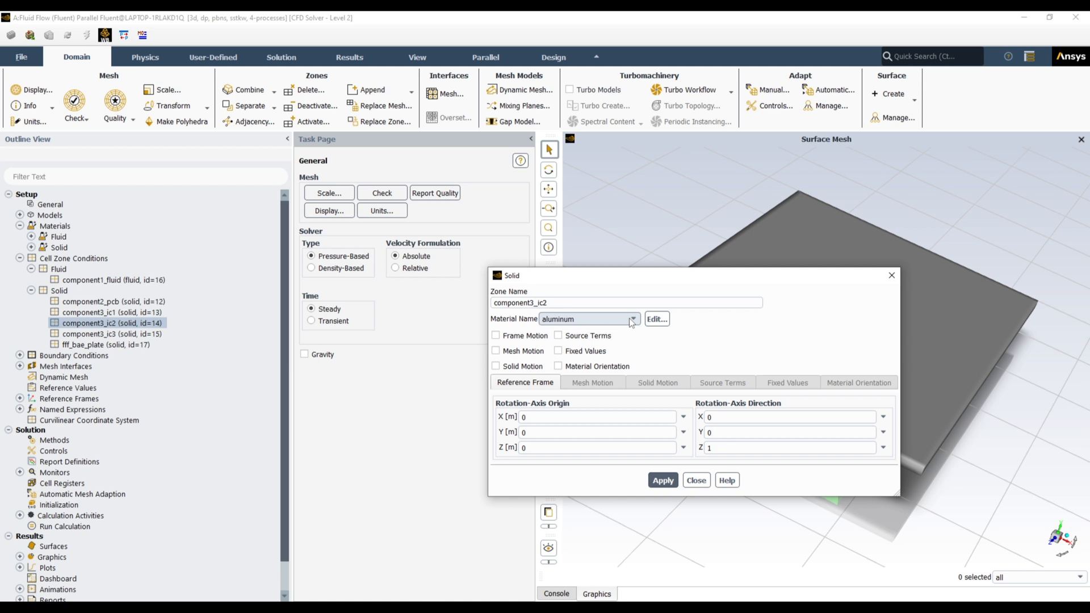
{"action": "left_click", "coordinate": [632, 319]}
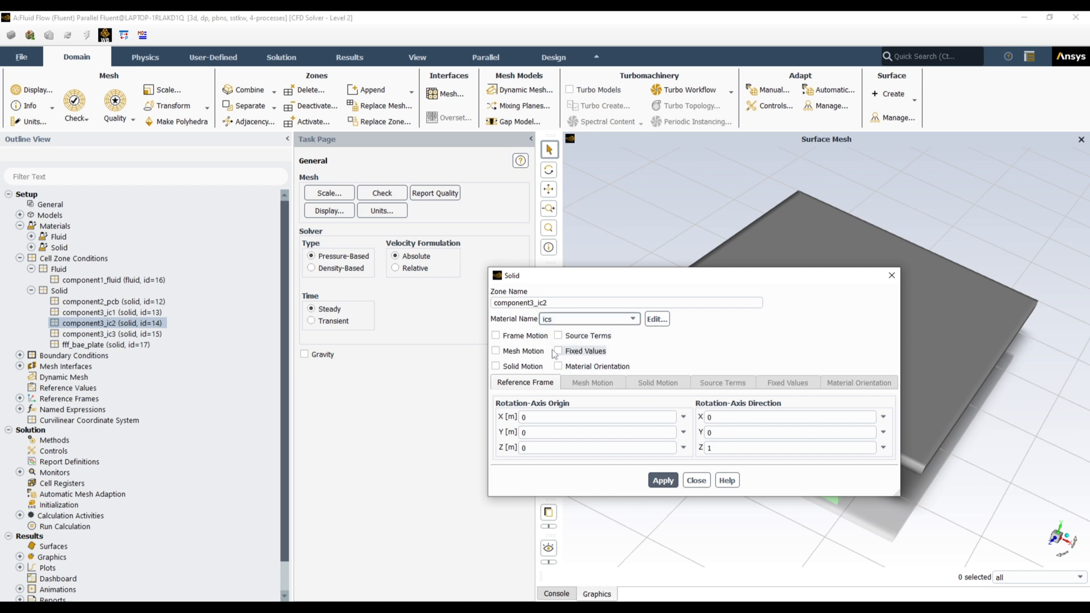
{"action": "left_click", "coordinate": [558, 337]}
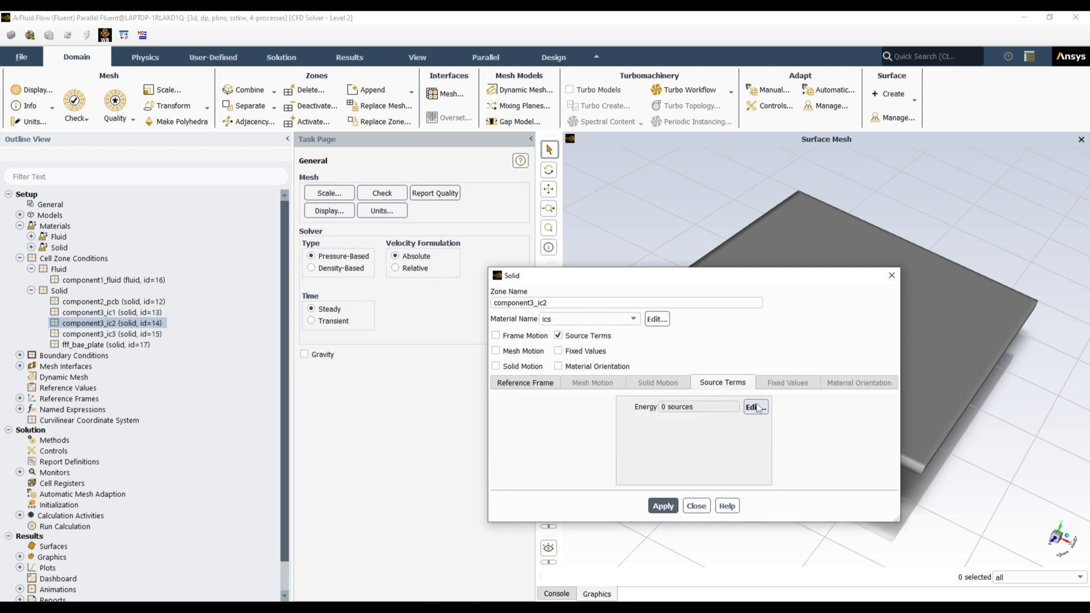
{"action": "left_click", "coordinate": [755, 407]}
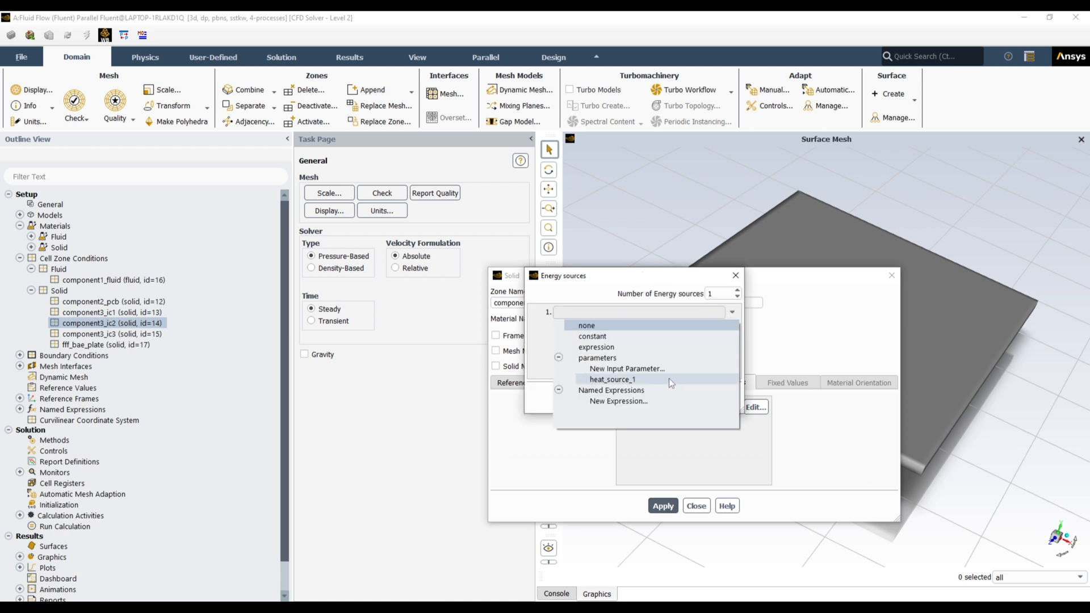
Define input parameter heat_source_2 = 2.18e6 W/m^3 for the IC2 energy source
{"action": "left_click", "coordinate": [612, 379]}
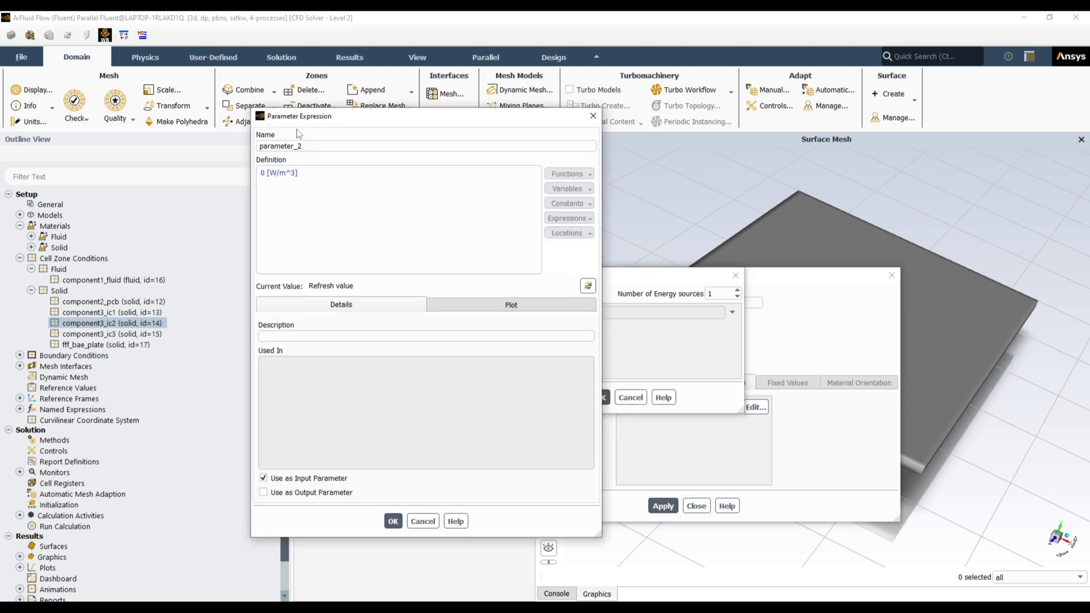
{"action": "type", "text": "heat_sourc"}
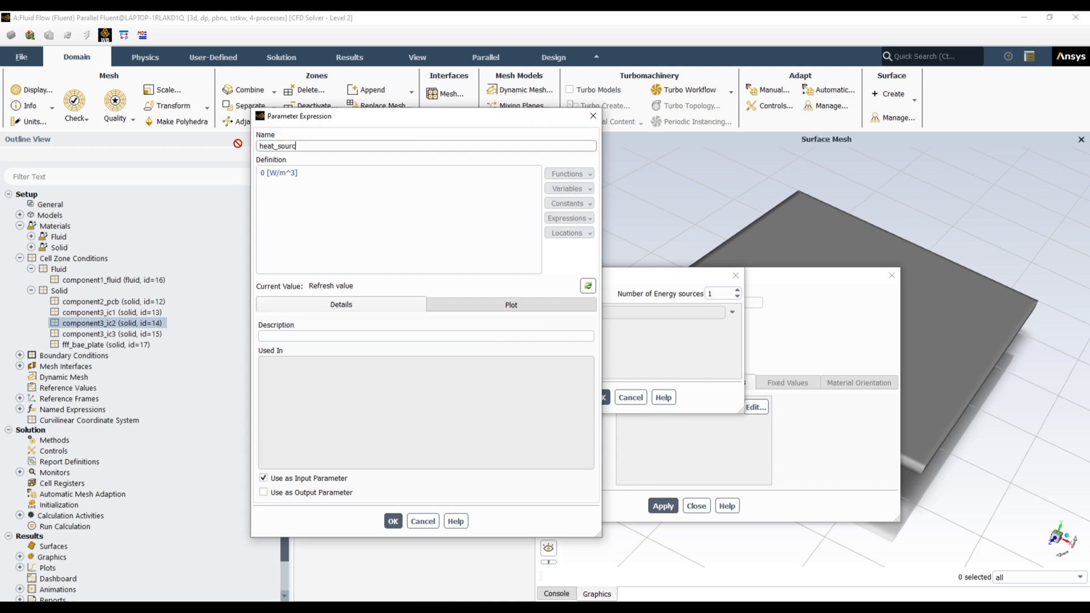
{"action": "type", "text": "e_2"}
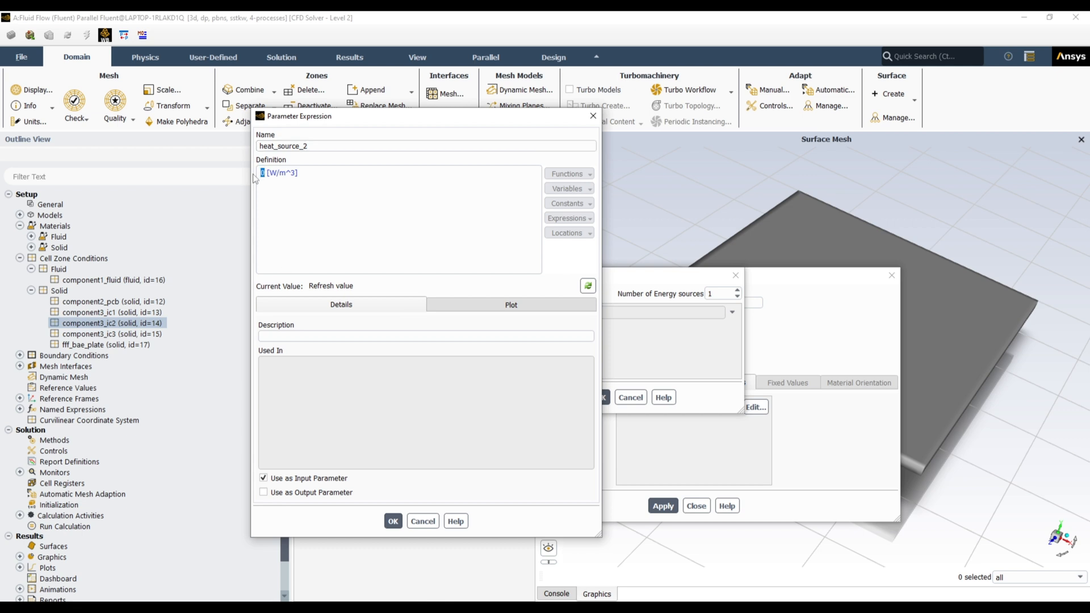
{"action": "type", "text": "2.18e6"}
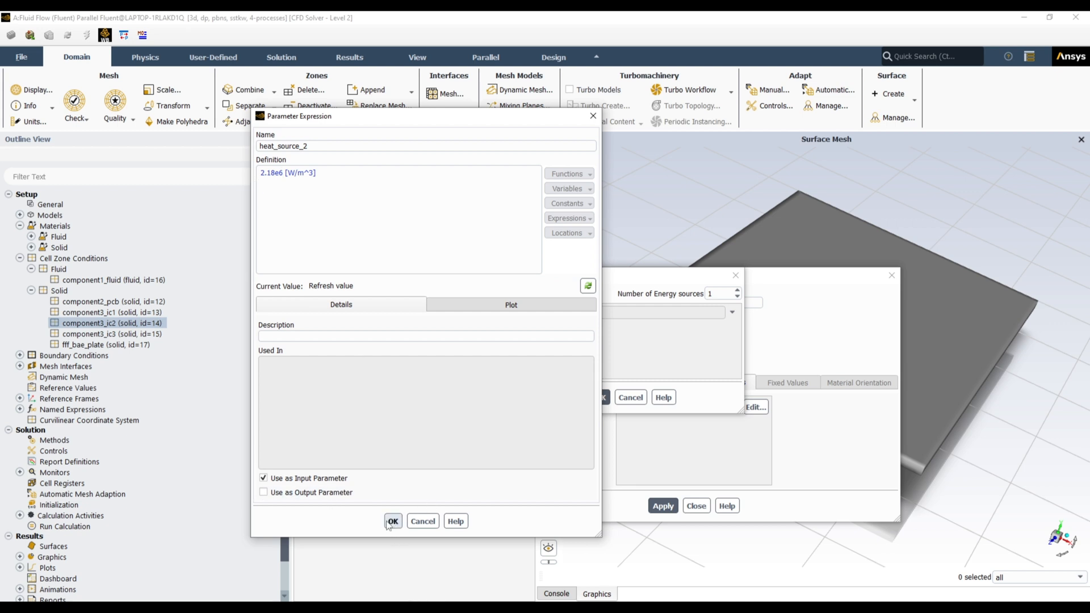
{"action": "left_click", "coordinate": [393, 521]}
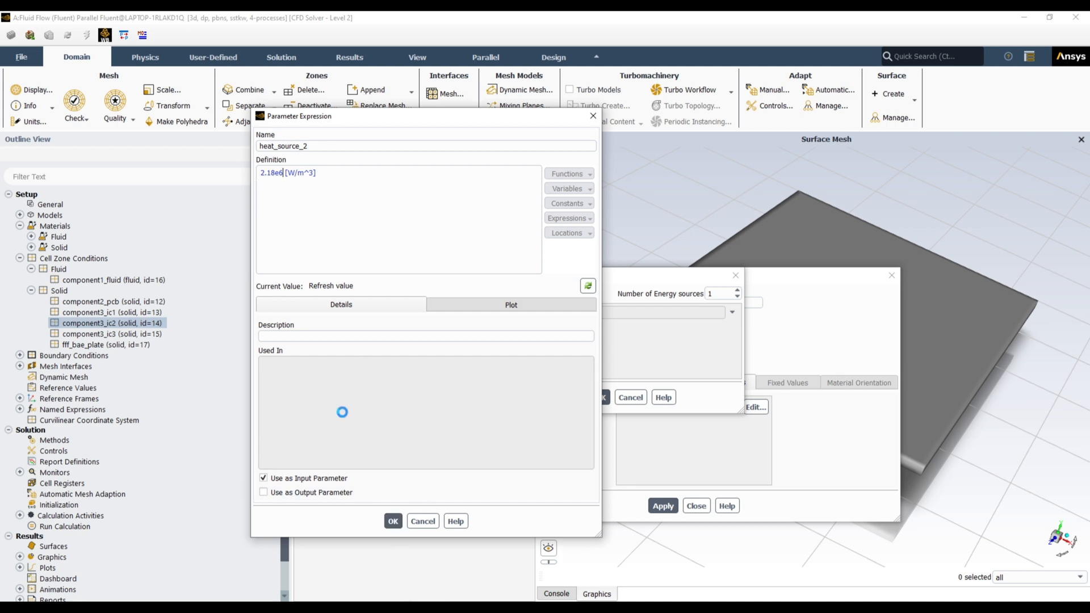
{"action": "left_click", "coordinate": [393, 522]}
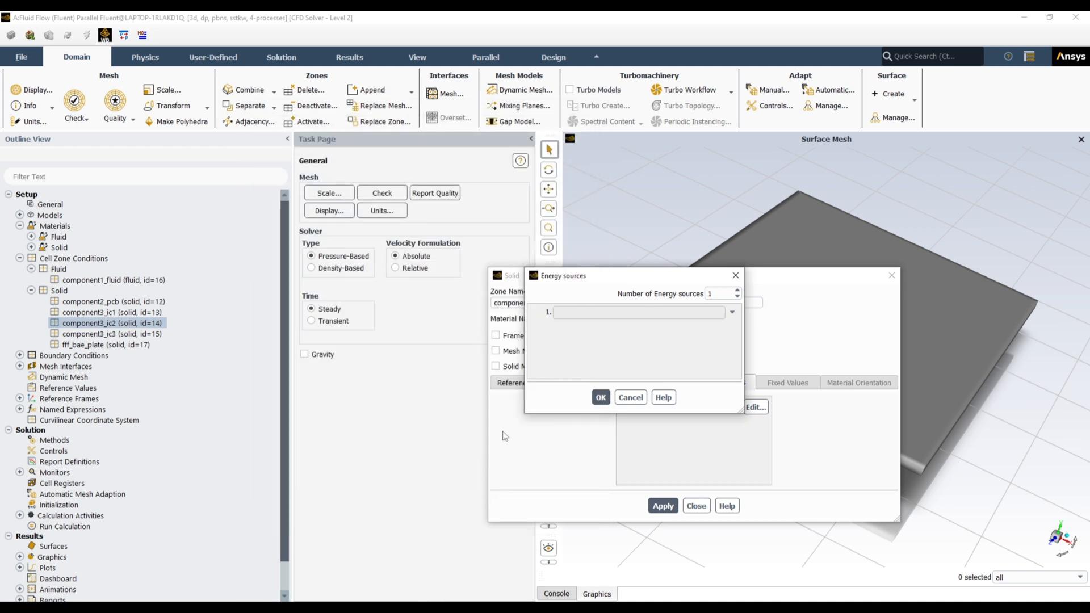
{"action": "type", "text": "heat_source_2"}
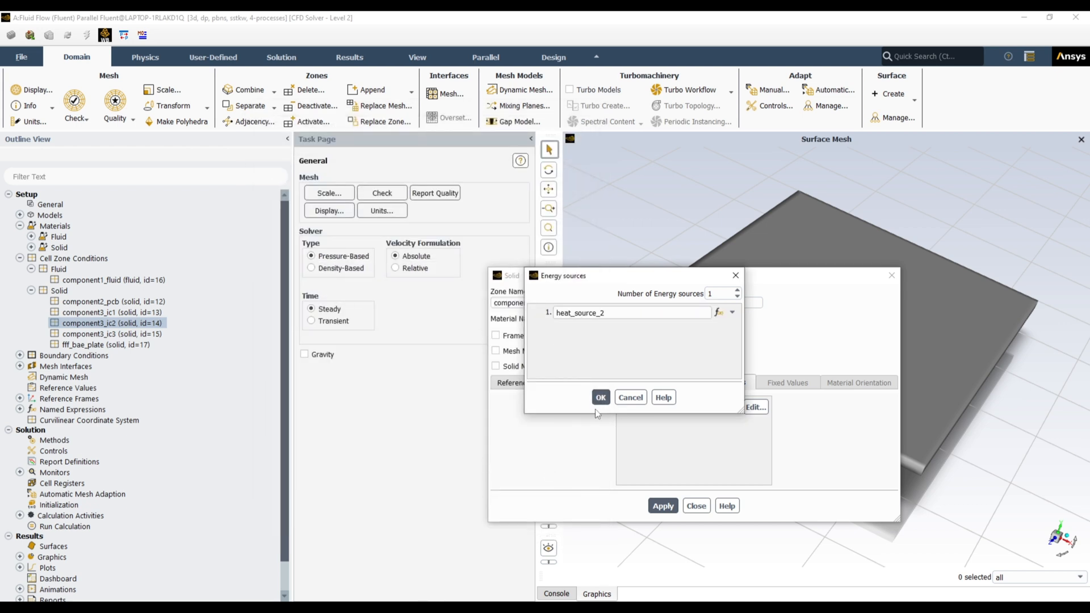
Confirm IC2's source, then give component3_ic3 one energy source from new parameter heat_source_3
{"action": "left_click", "coordinate": [600, 398]}
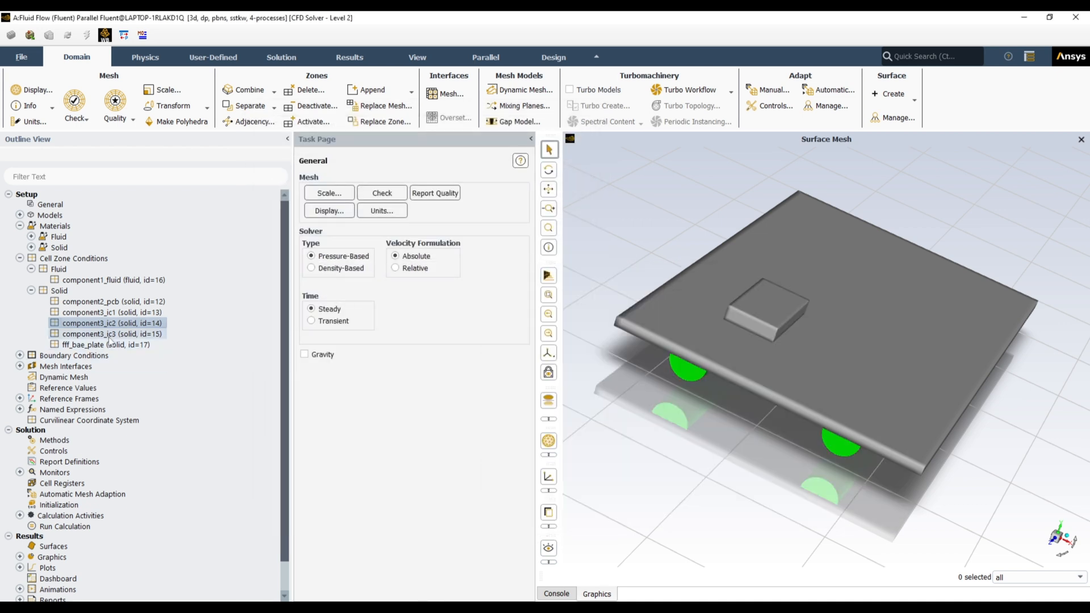
{"action": "left_click", "coordinate": [112, 334]}
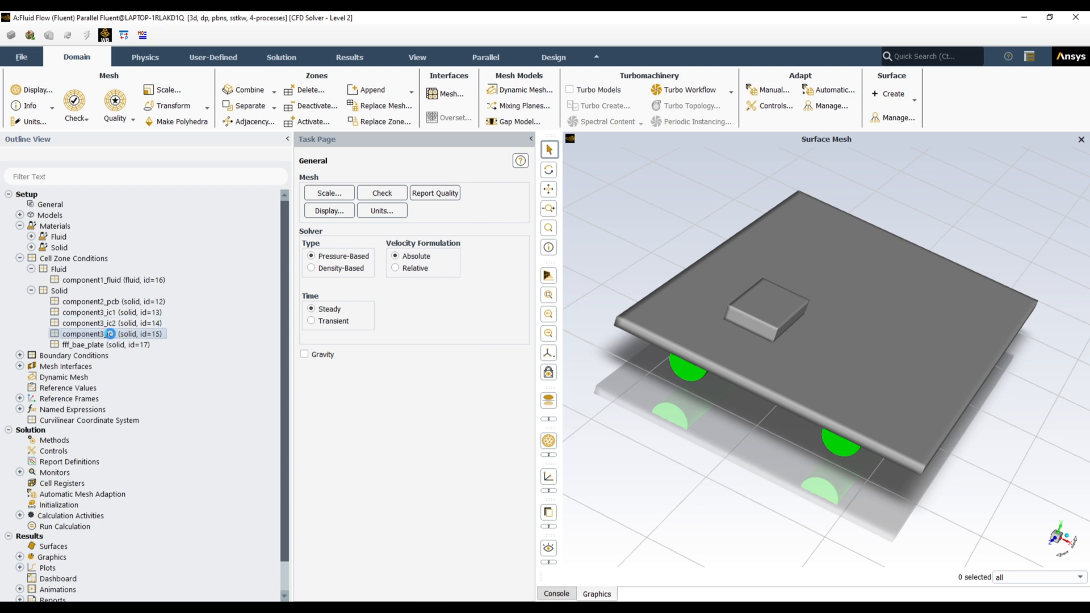
{"action": "double_click", "coordinate": [105, 334]}
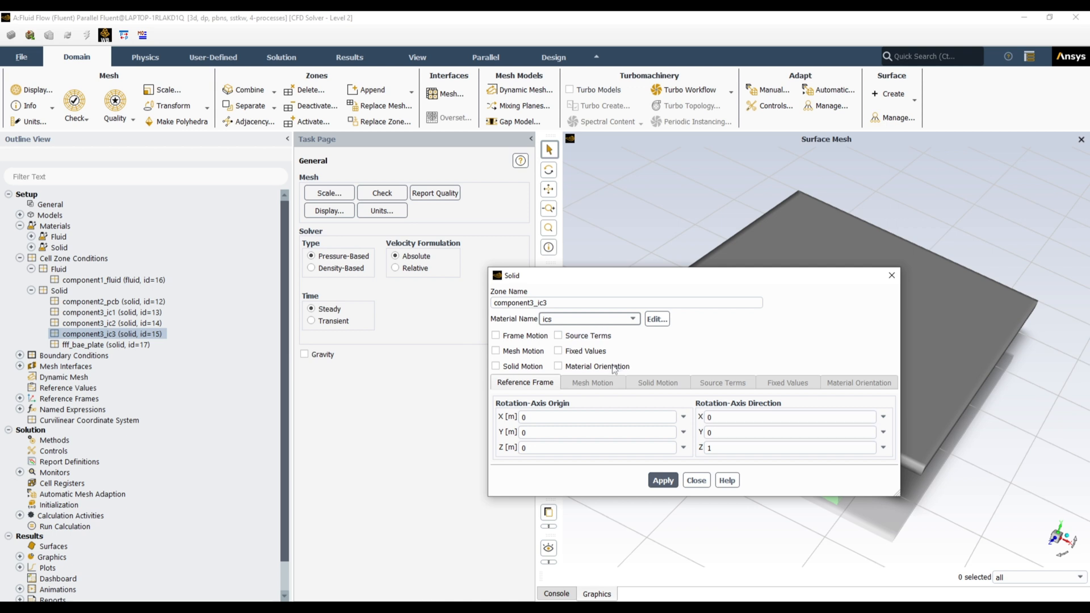
{"action": "left_click", "coordinate": [558, 335]}
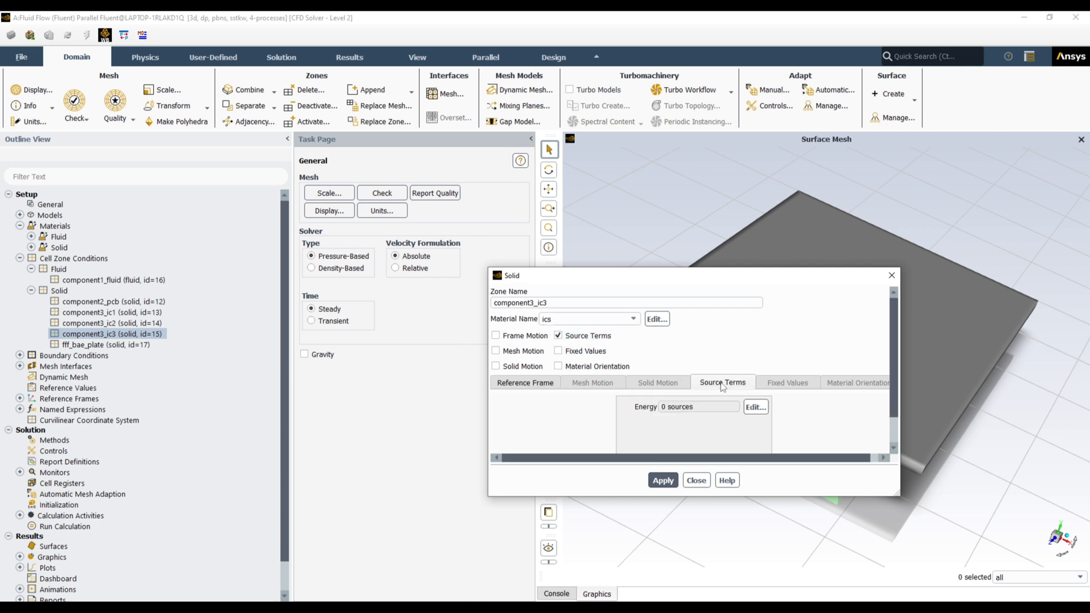
{"action": "left_click", "coordinate": [757, 407]}
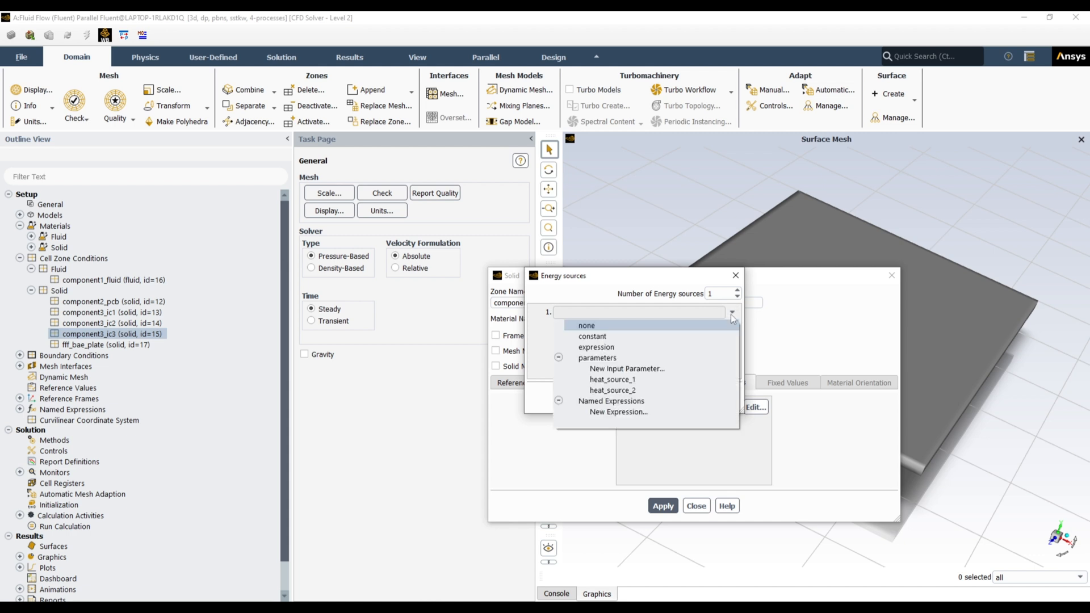
{"action": "mouse_move", "coordinate": [618, 339]}
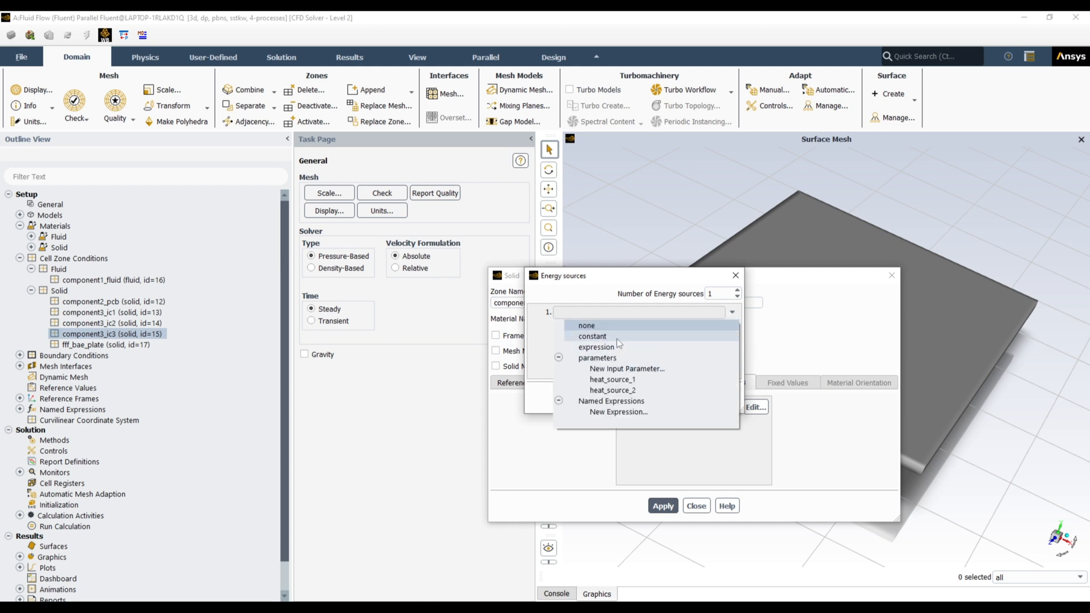
{"action": "mouse_move", "coordinate": [627, 368]}
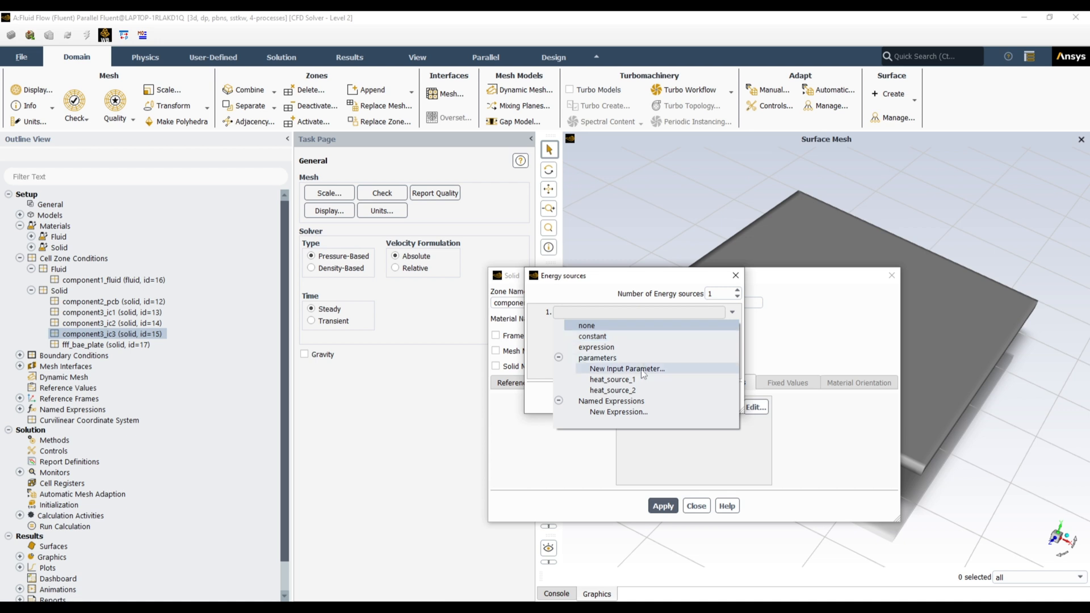
{"action": "left_click", "coordinate": [627, 368]}
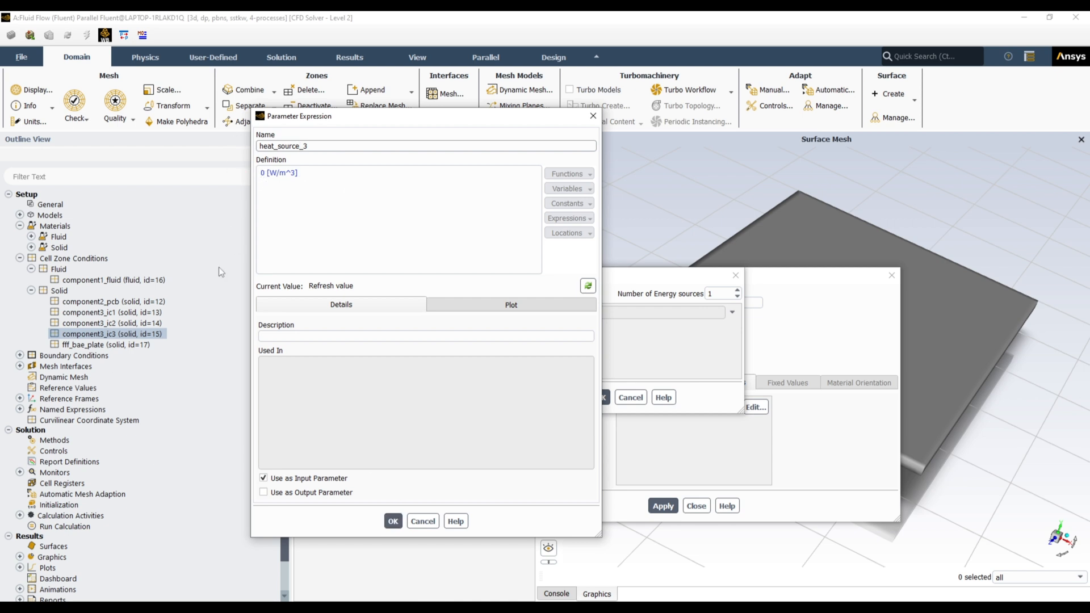
{"action": "mouse_move", "coordinate": [364, 509]}
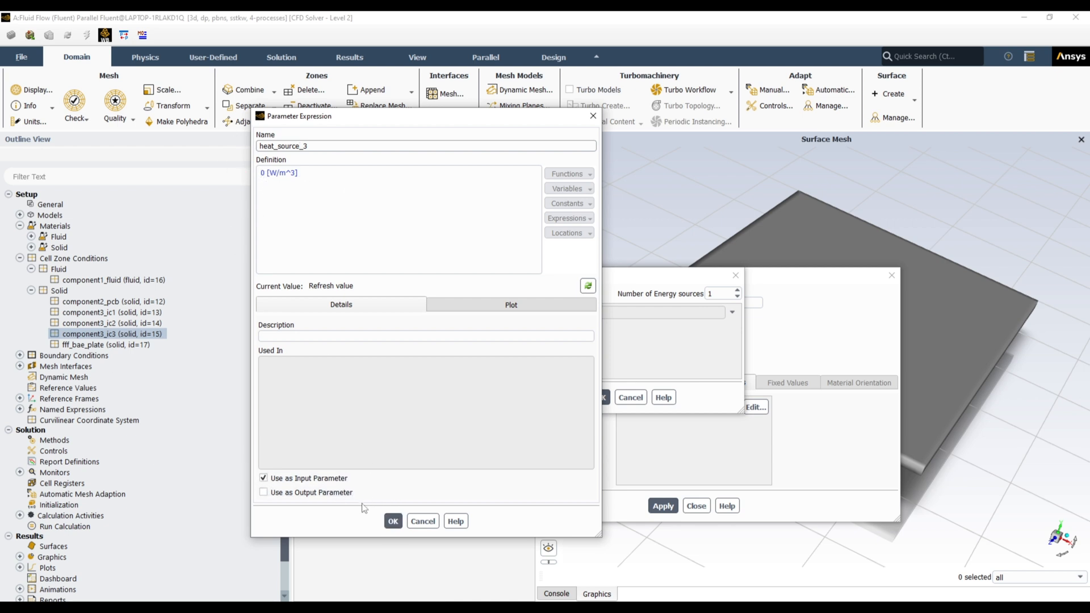
{"action": "left_click", "coordinate": [393, 521]}
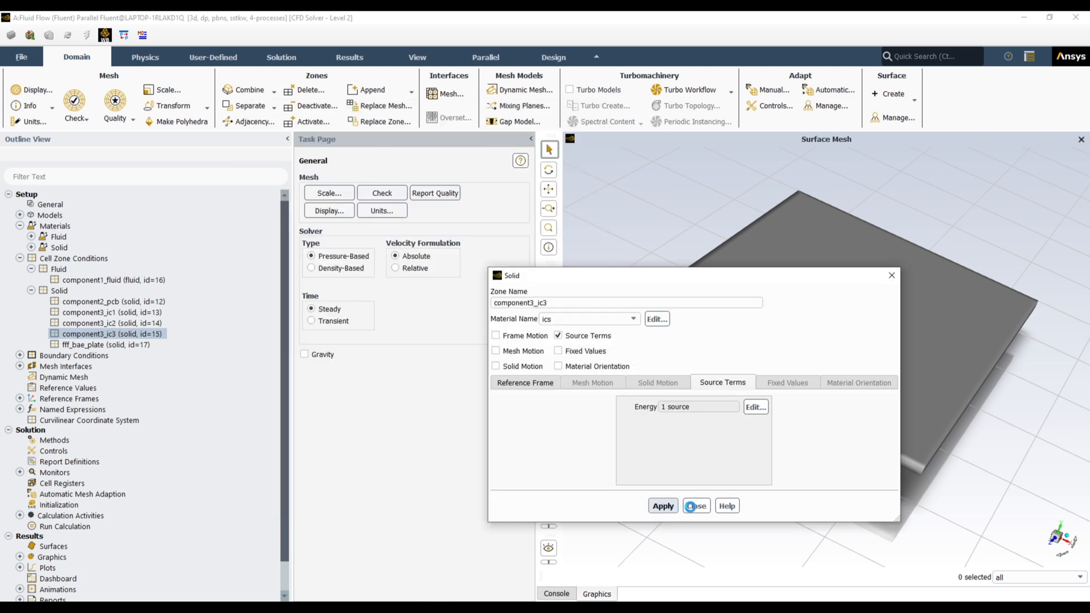
Display the ic3, ic2 and base plate zones together in the mesh view
{"action": "right_click", "coordinate": [111, 334]}
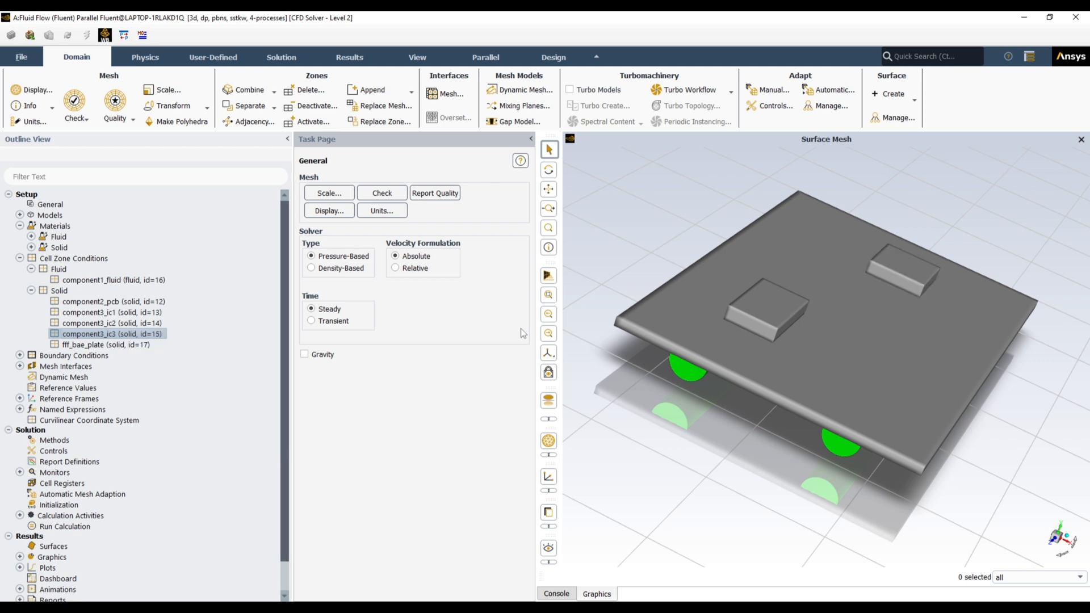
{"action": "right_click", "coordinate": [111, 334]}
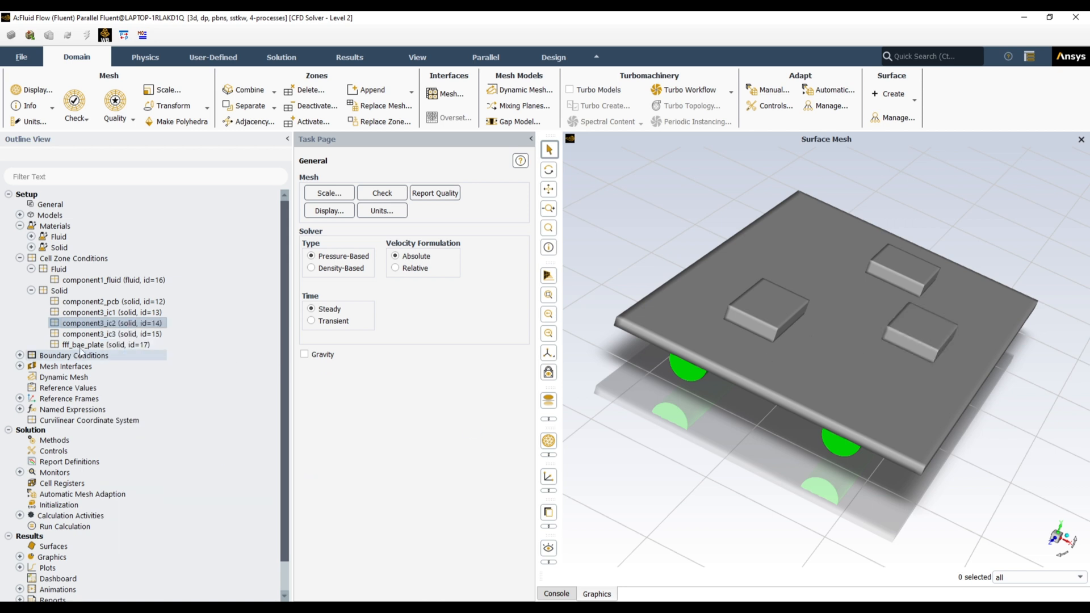
{"action": "right_click", "coordinate": [104, 344]}
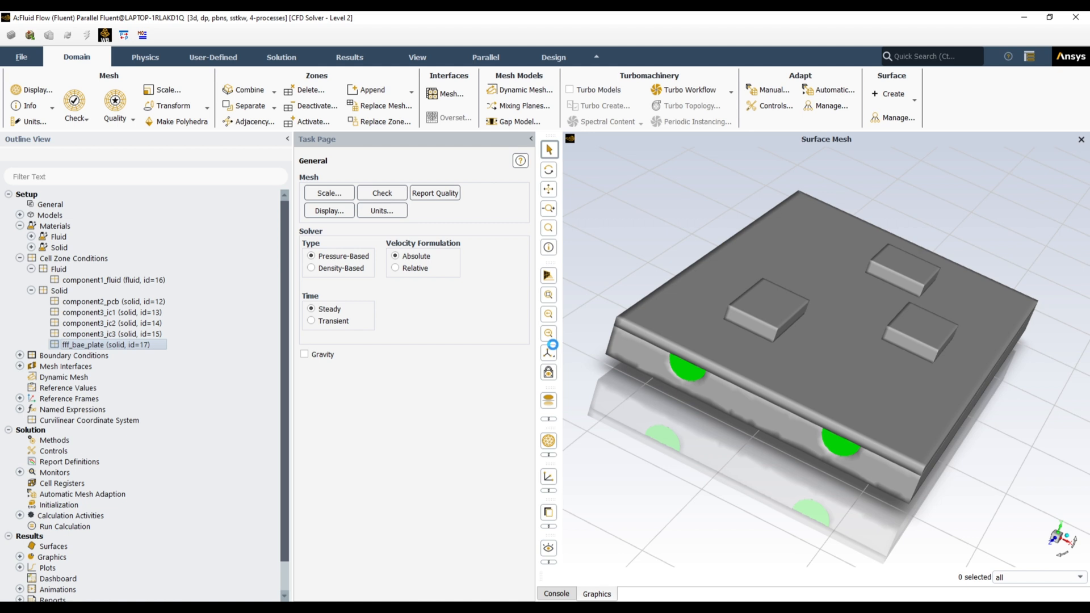
{"action": "double_click", "coordinate": [106, 346]}
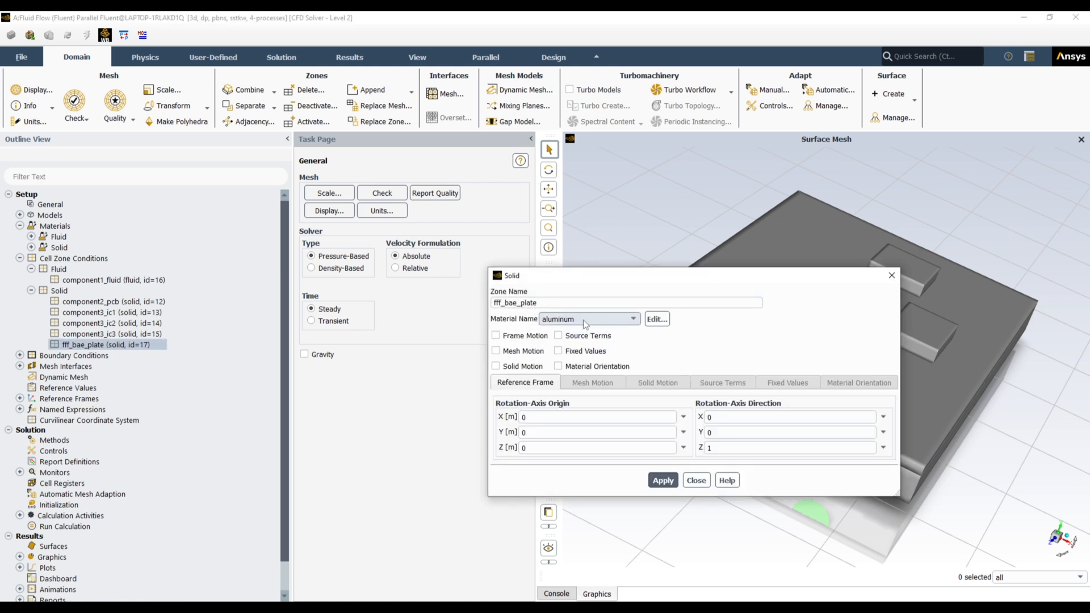
{"action": "left_click", "coordinate": [696, 479]}
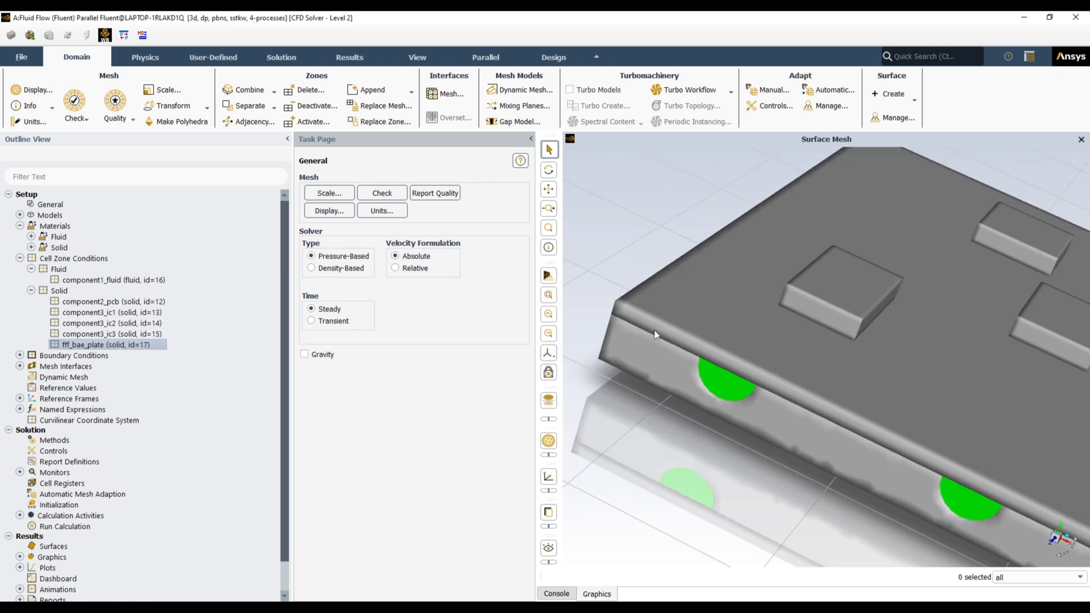
{"action": "mouse_move", "coordinate": [644, 374]}
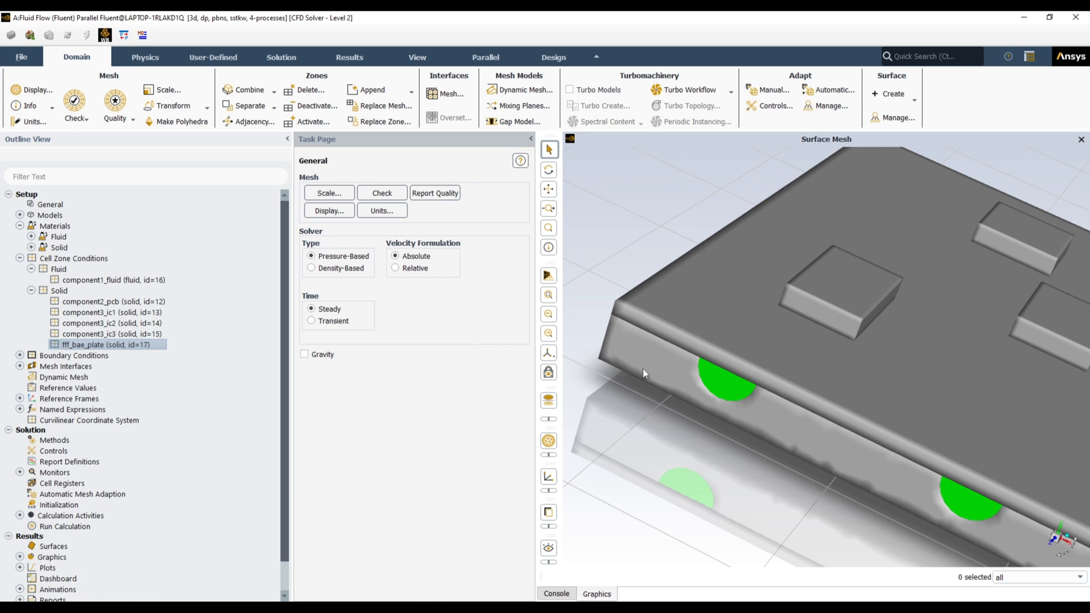
{"action": "mouse_move", "coordinate": [666, 344]}
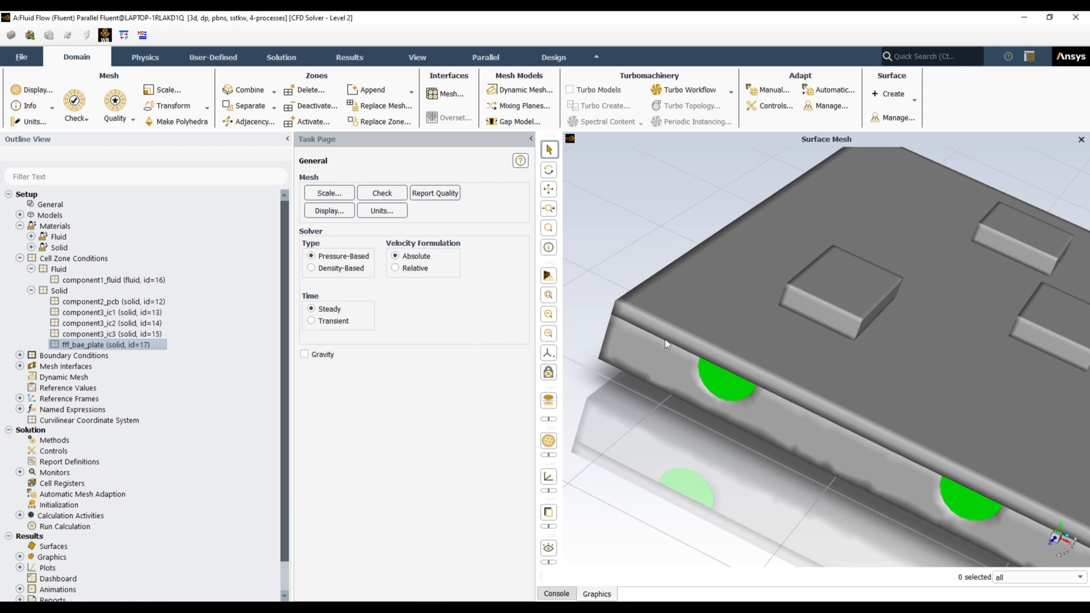
{"action": "mouse_move", "coordinate": [659, 341]}
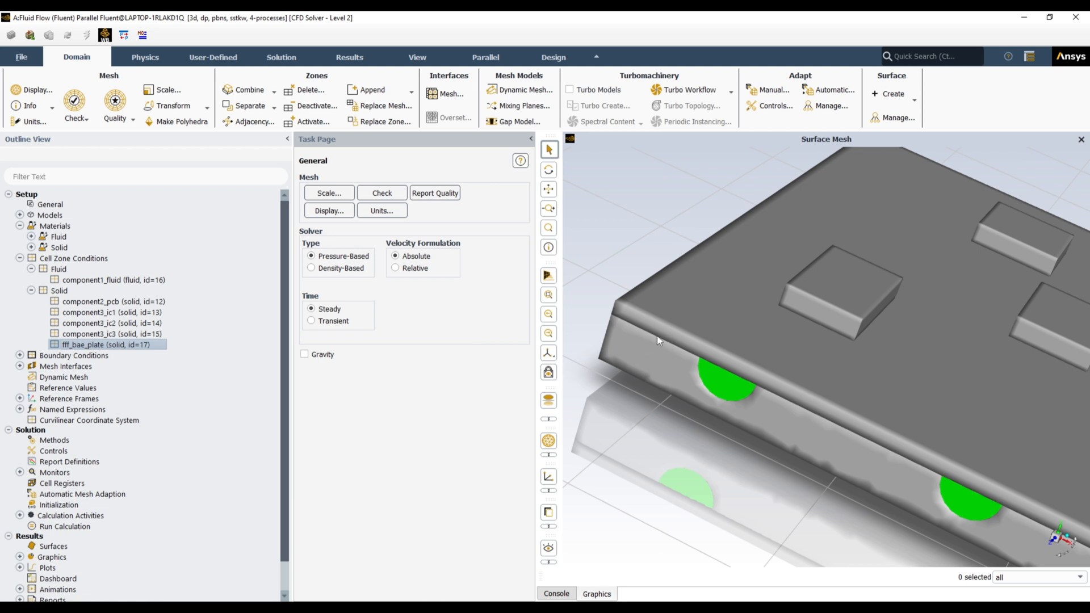
{"action": "mouse_move", "coordinate": [633, 335]}
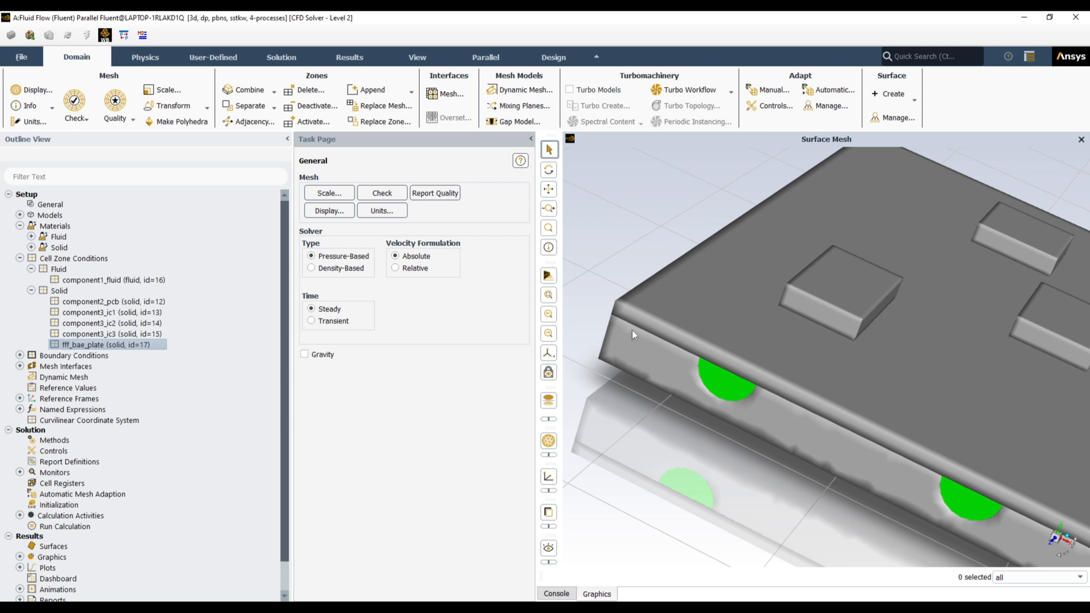
{"action": "mouse_move", "coordinate": [643, 354]}
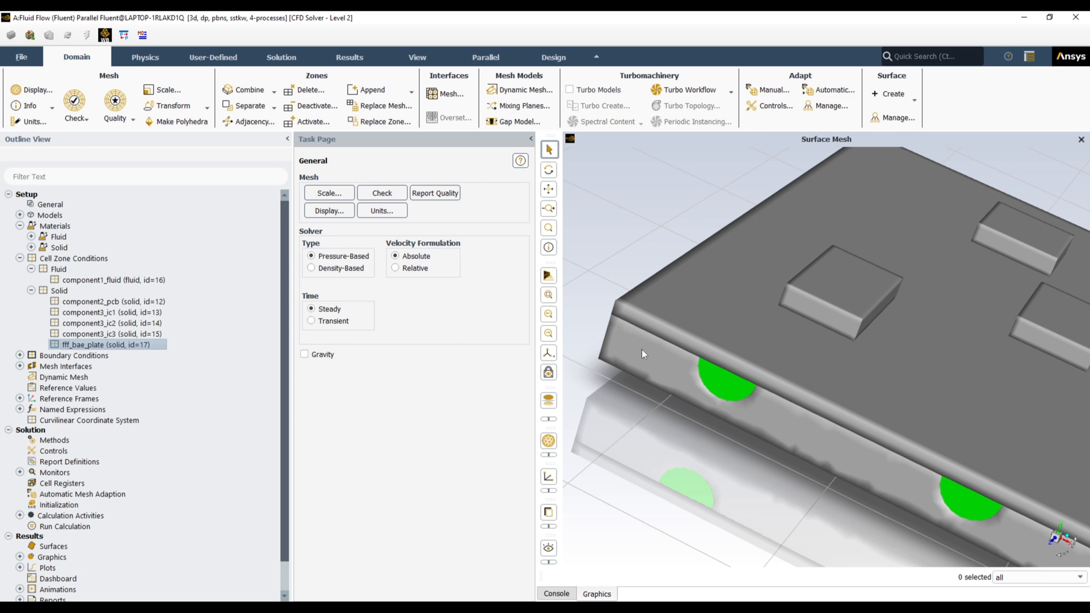
{"action": "mouse_move", "coordinate": [658, 349]}
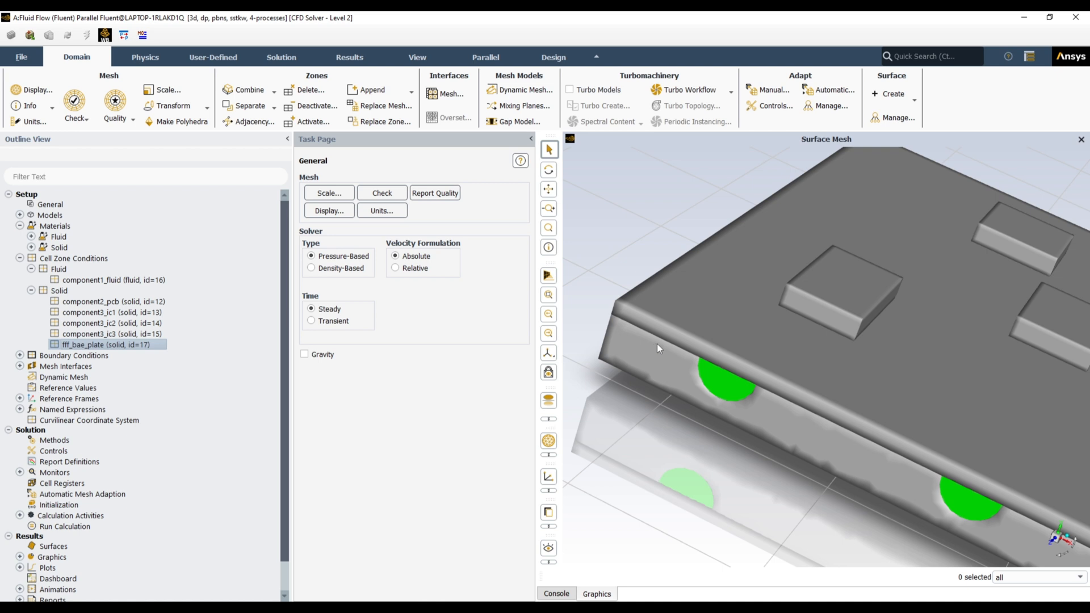
{"action": "mouse_move", "coordinate": [673, 346]}
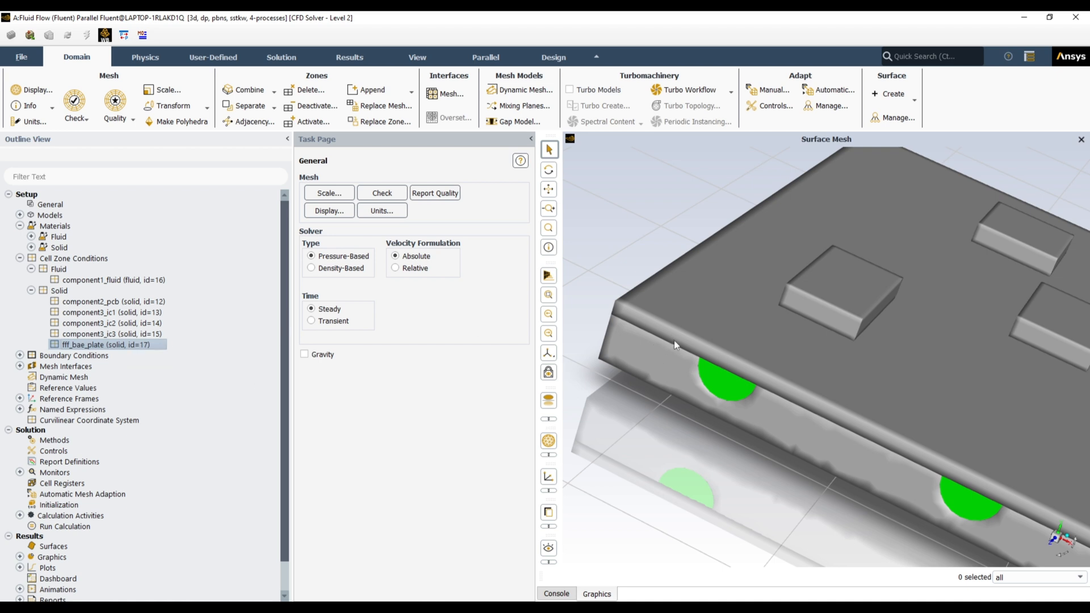
{"action": "mouse_move", "coordinate": [661, 346]}
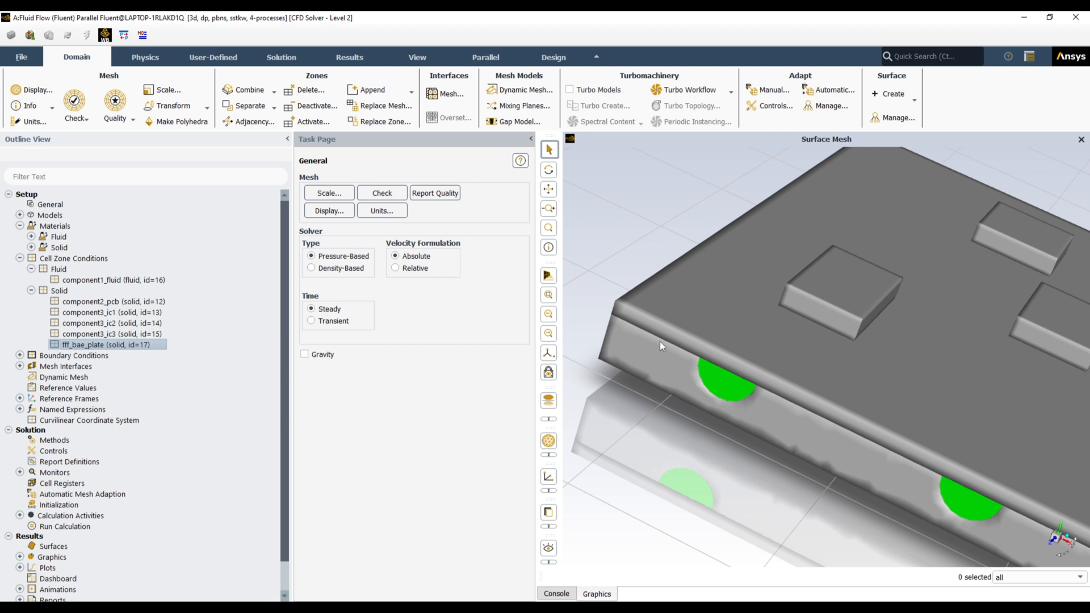
{"action": "mouse_move", "coordinate": [705, 327]}
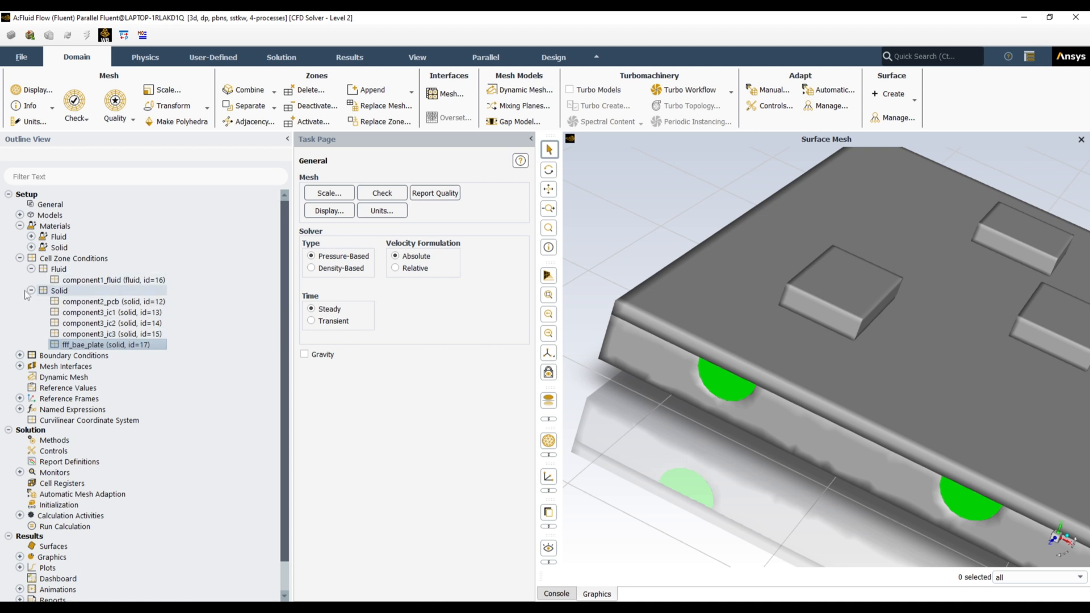
Locate the mass-flow inlet under Boundary Conditions > Inlet and bring up its settings
{"action": "left_click", "coordinate": [31, 289]}
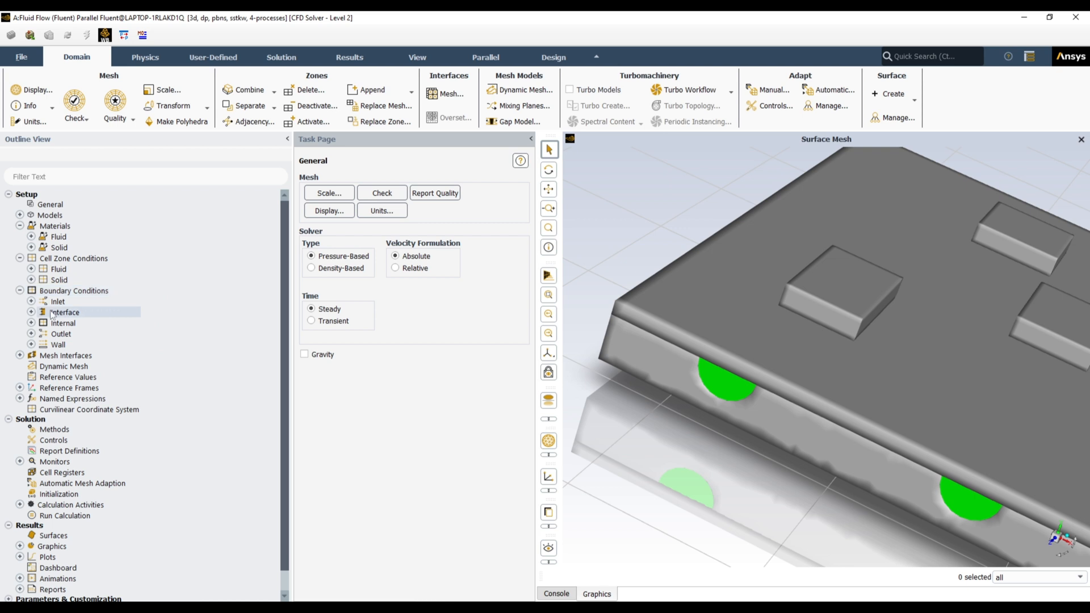
{"action": "left_click", "coordinate": [31, 301]}
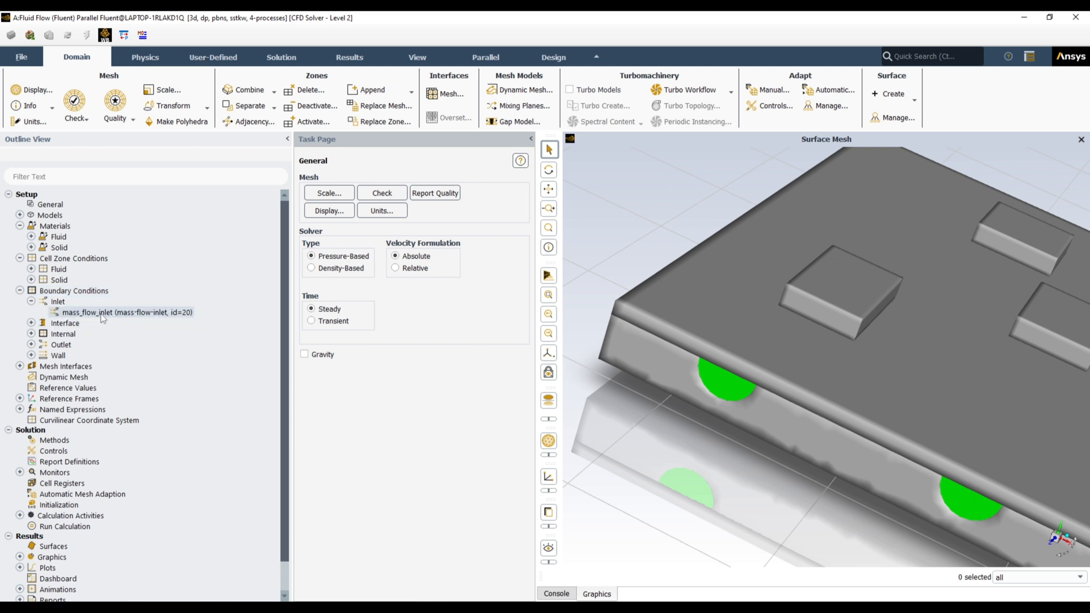
{"action": "right_click", "coordinate": [128, 312]}
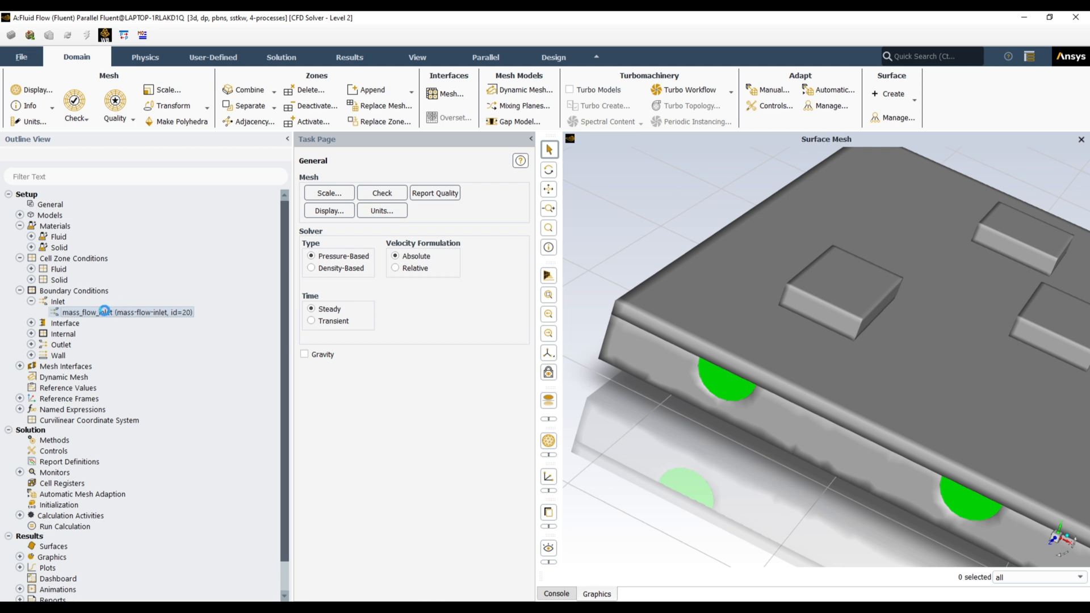
{"action": "double_click", "coordinate": [119, 313]}
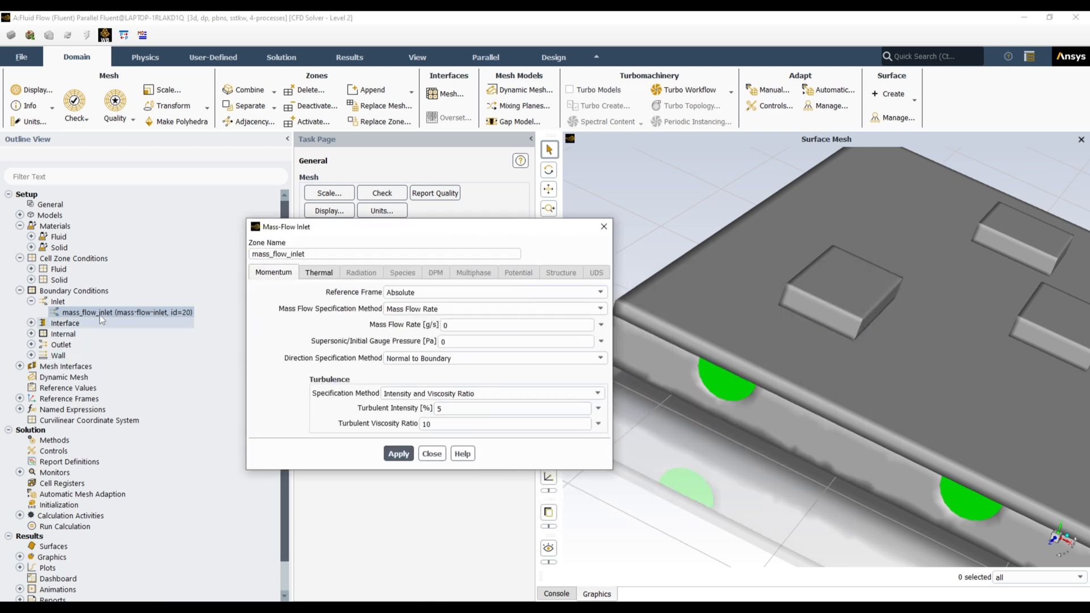
{"action": "mouse_move", "coordinate": [606, 366]}
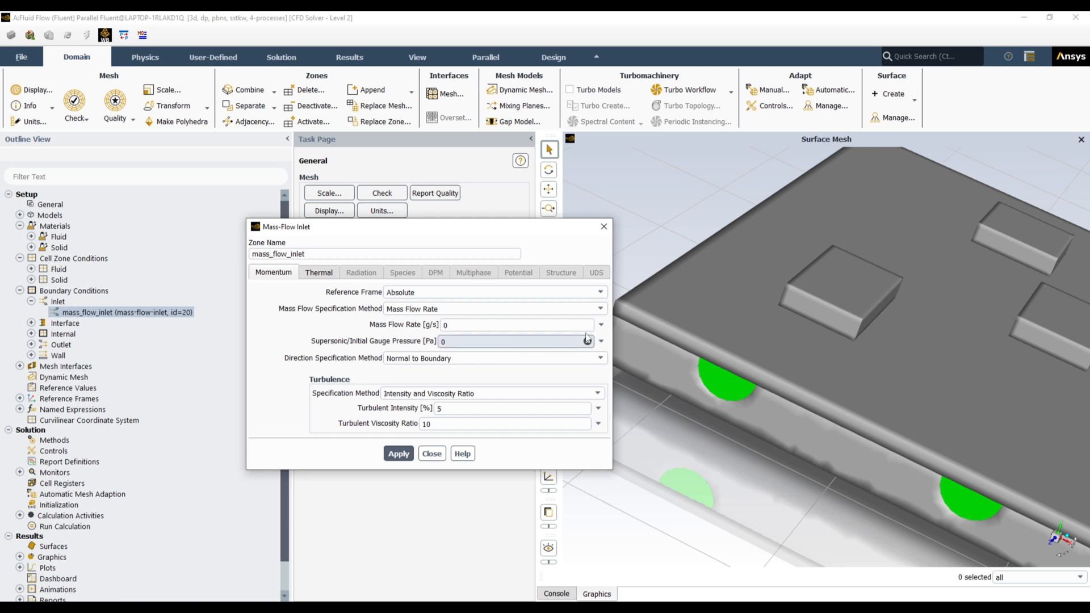
Drive Mass Flow Rate with a new input parameter masss_flow set to 3 g/s
{"action": "left_click", "coordinate": [599, 324]}
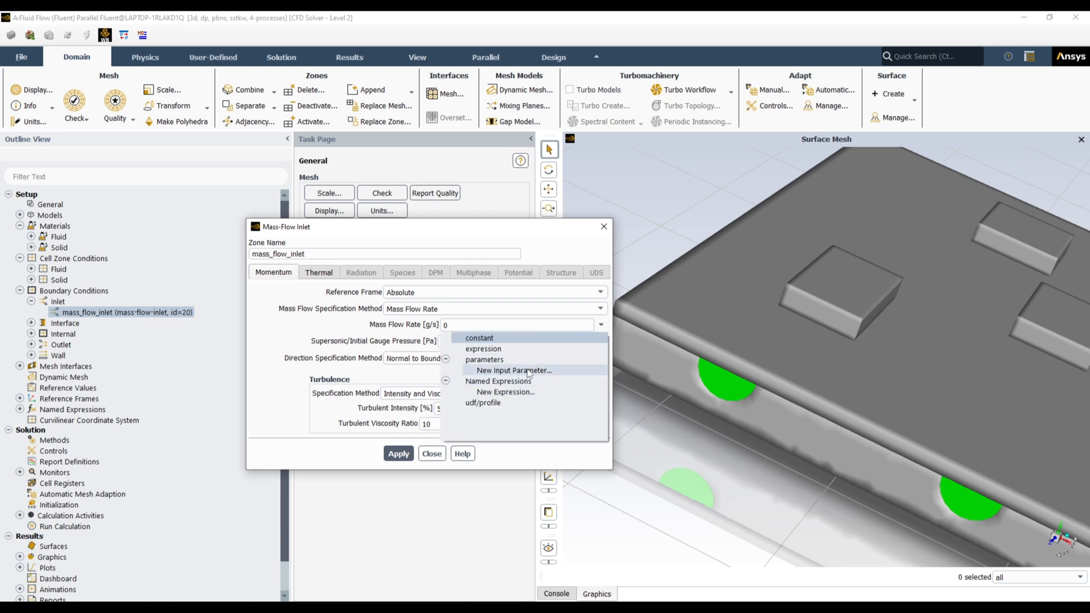
{"action": "left_click", "coordinate": [514, 371]}
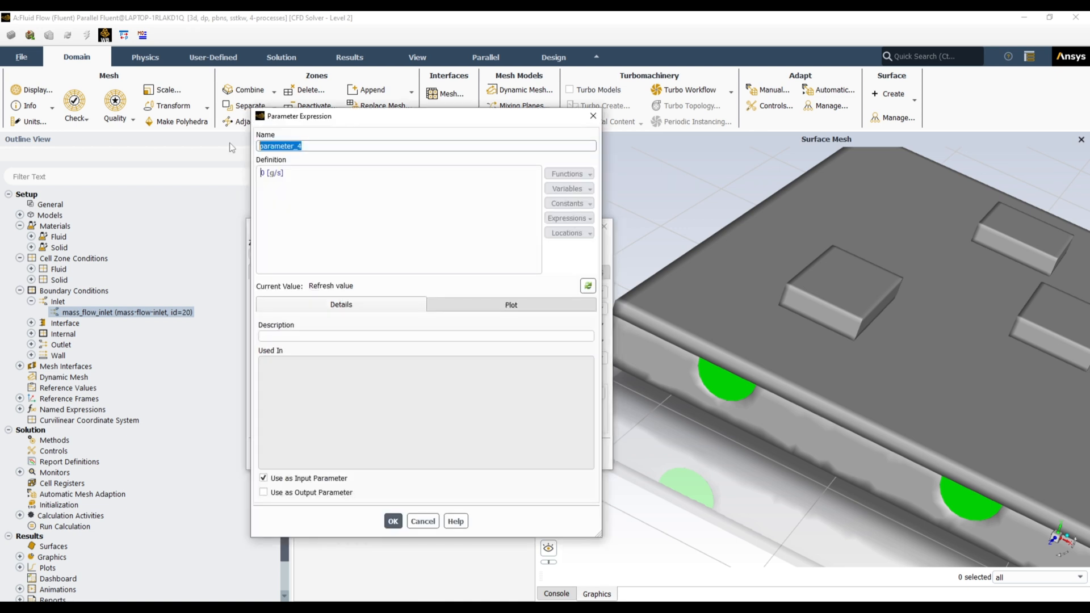
{"action": "type", "text": "masss_"}
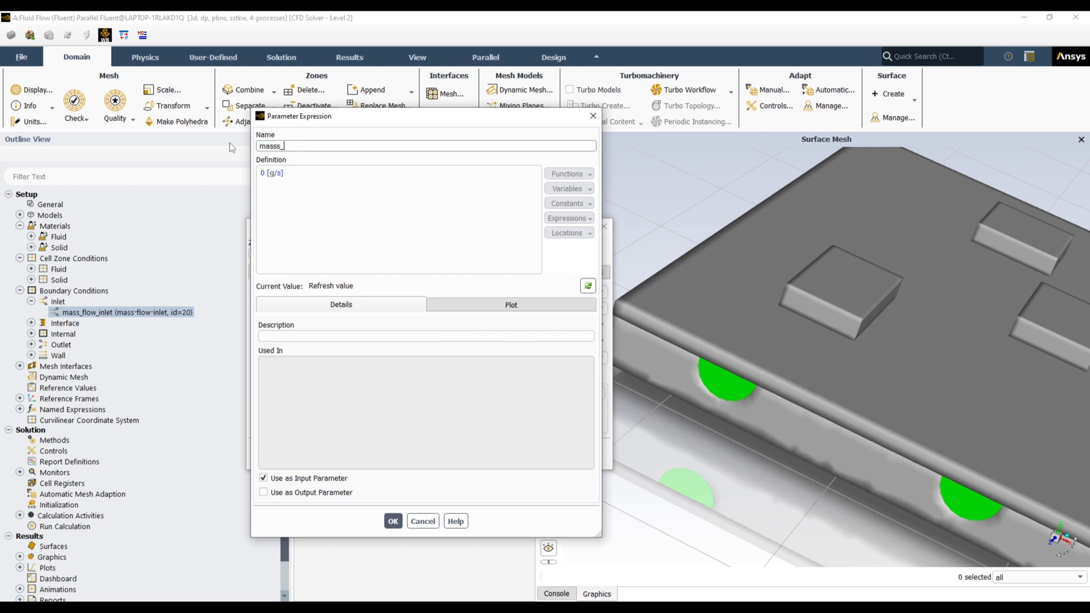
{"action": "type", "text": "flow"}
{"action": "left_click", "coordinate": [399, 219]}
{"action": "type", "text": "3"}
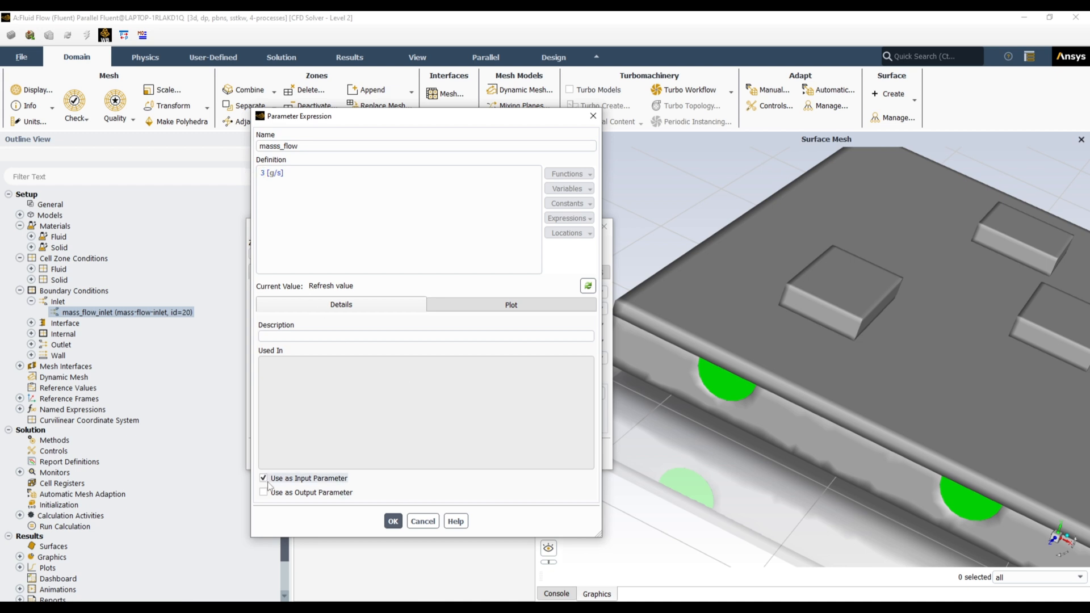
{"action": "left_click", "coordinate": [393, 521]}
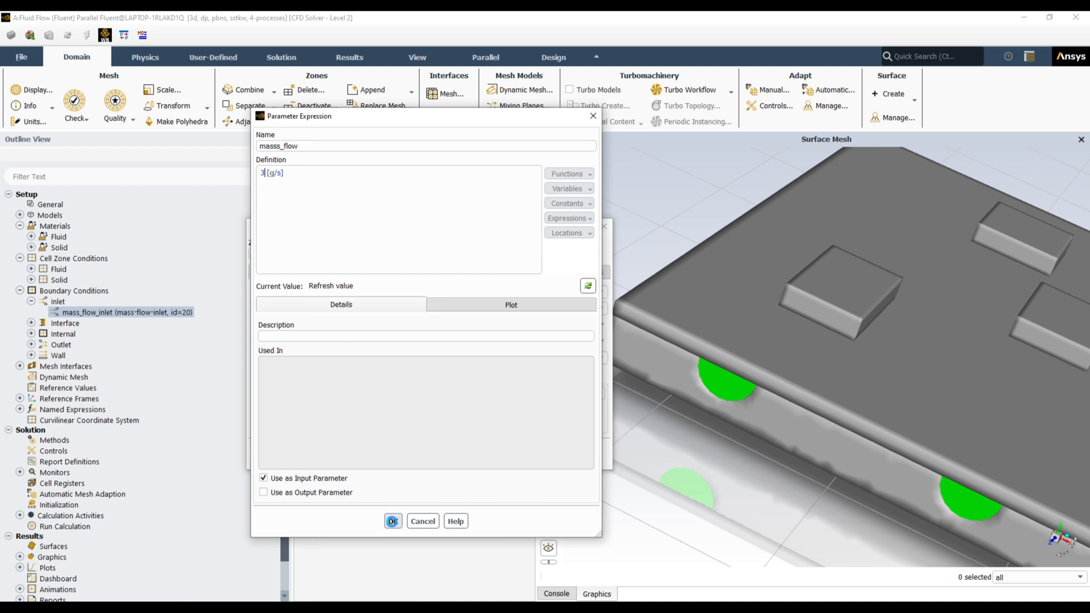
{"action": "left_click", "coordinate": [392, 521]}
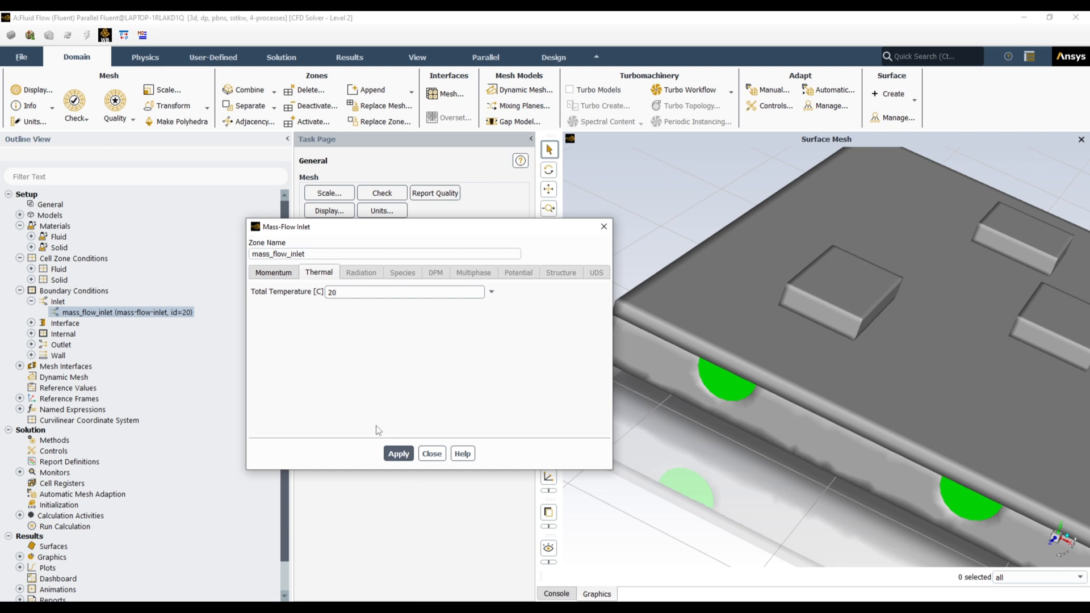
Keep the inlet thermal condition at 20 °C and apply the boundary settings
{"action": "left_click", "coordinate": [398, 453]}
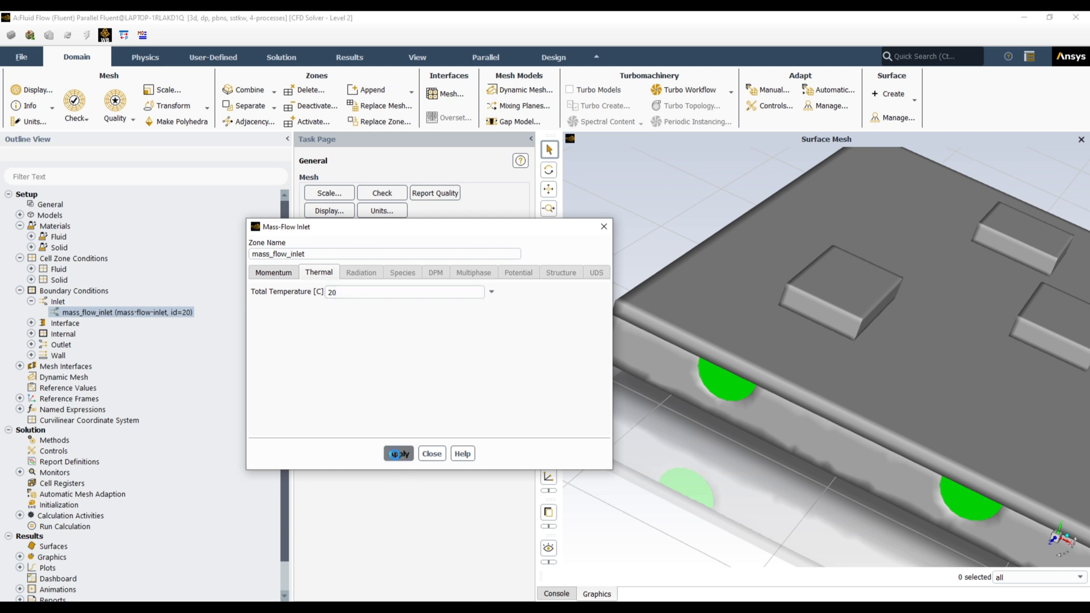
{"action": "left_click", "coordinate": [432, 453]}
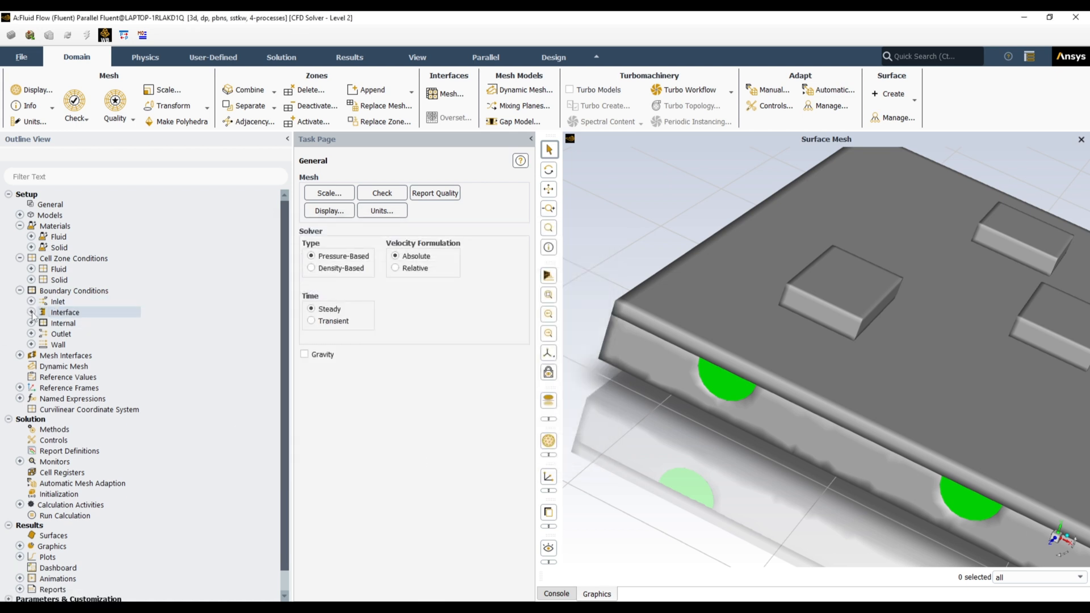
Display the fluid contact-region interface so the U-shaped channel shows in the view
{"action": "left_click", "coordinate": [32, 313]}
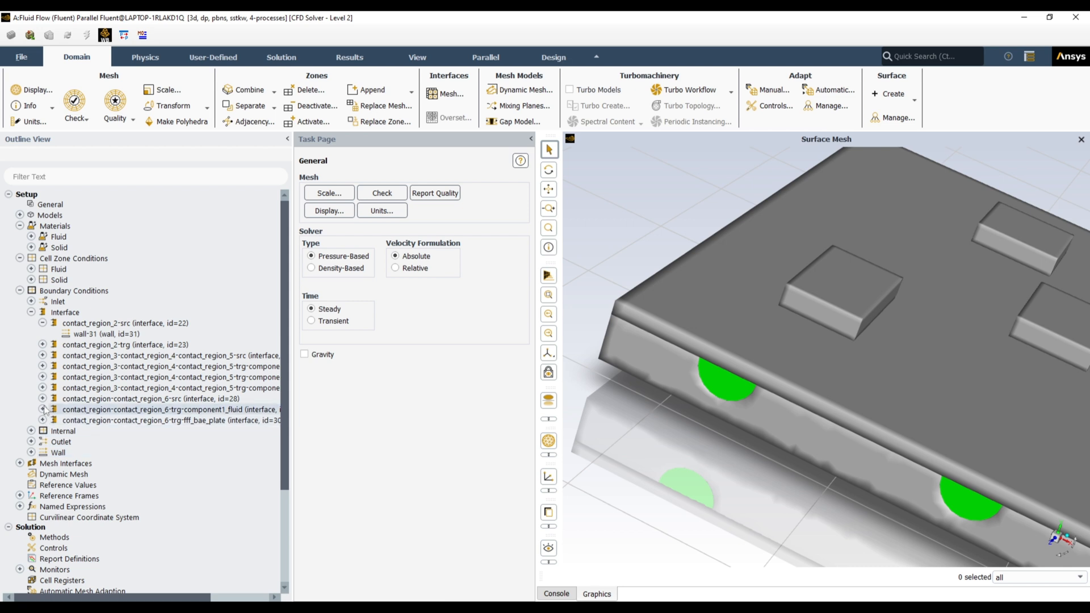
{"action": "right_click", "coordinate": [170, 410]}
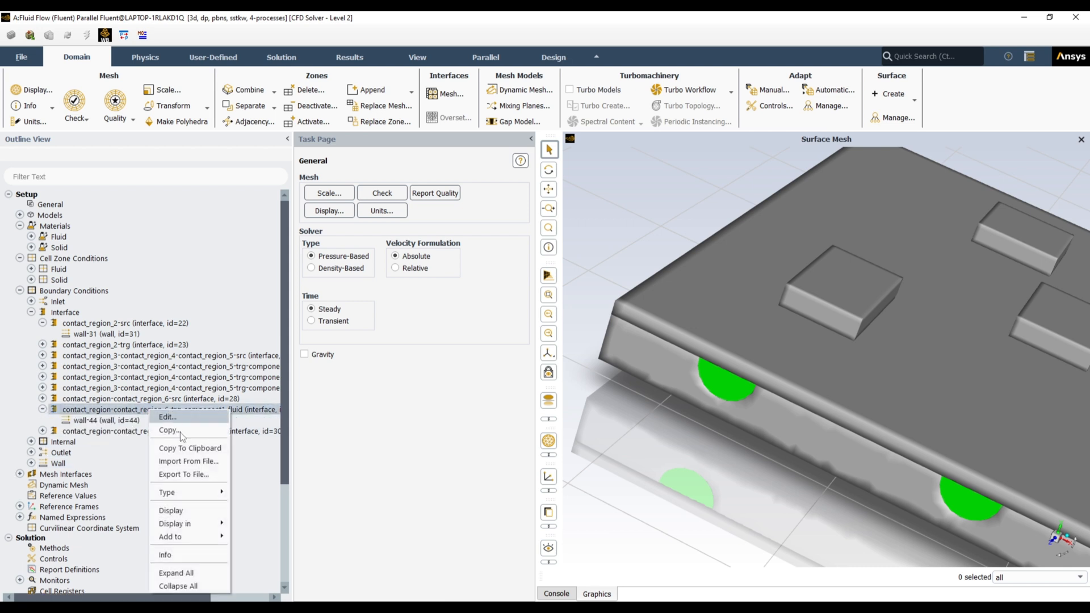
{"action": "left_click", "coordinate": [171, 510]}
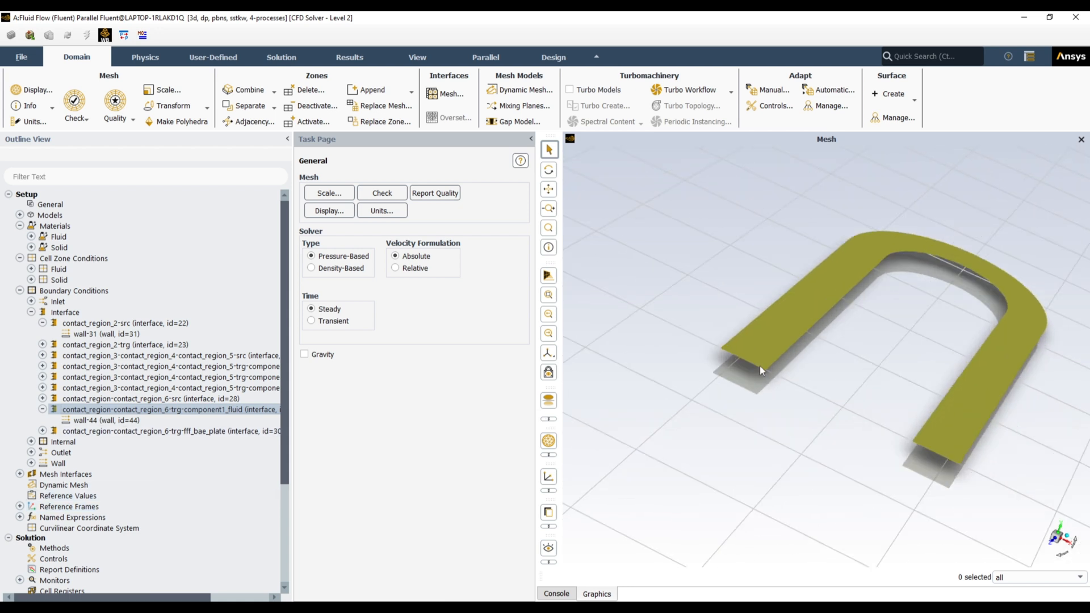
Review the pressure outlet, leaving Gauge Pressure at 0 Pa
{"action": "left_click", "coordinate": [31, 313]}
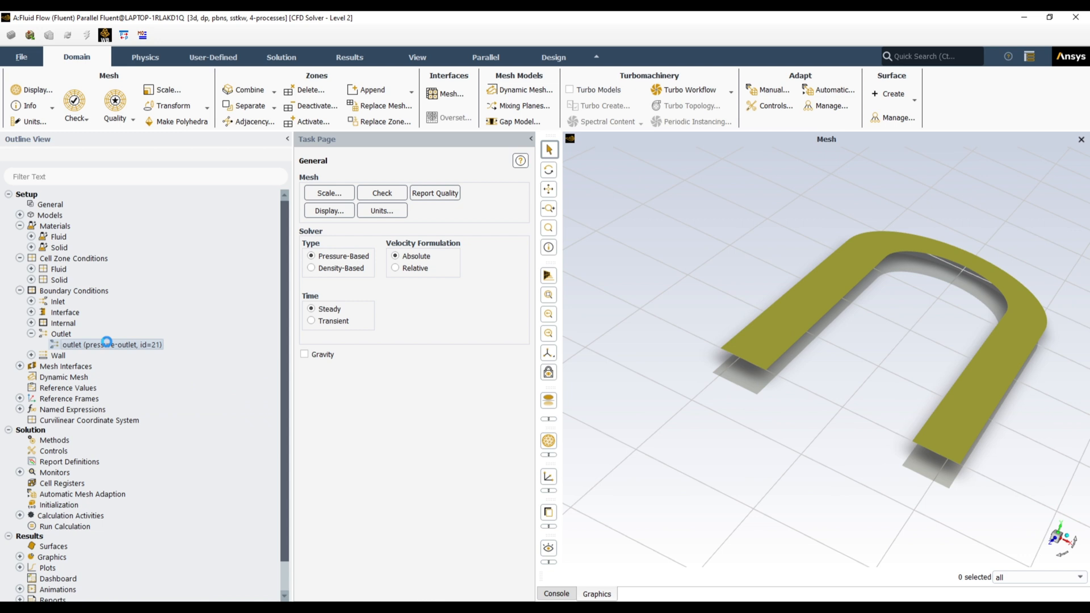
{"action": "mouse_move", "coordinate": [115, 344]}
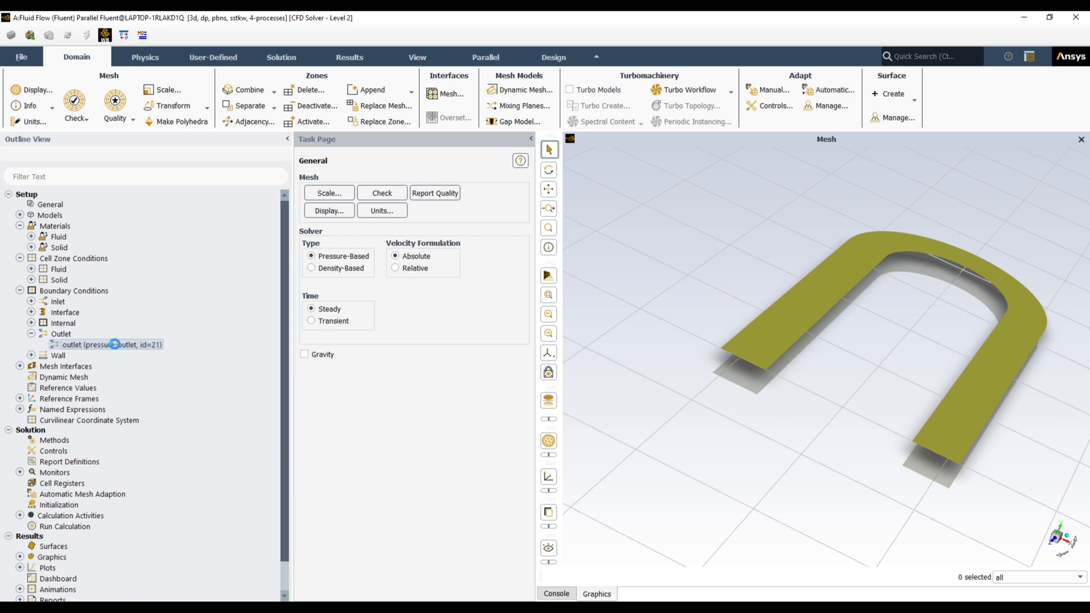
{"action": "double_click", "coordinate": [107, 345]}
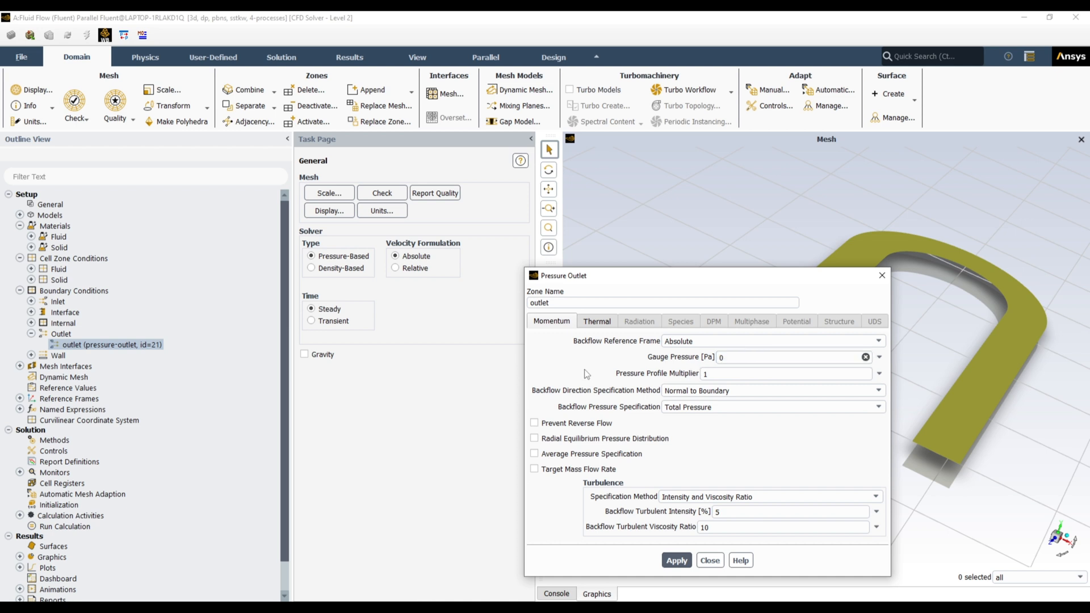
{"action": "left_click", "coordinate": [709, 560]}
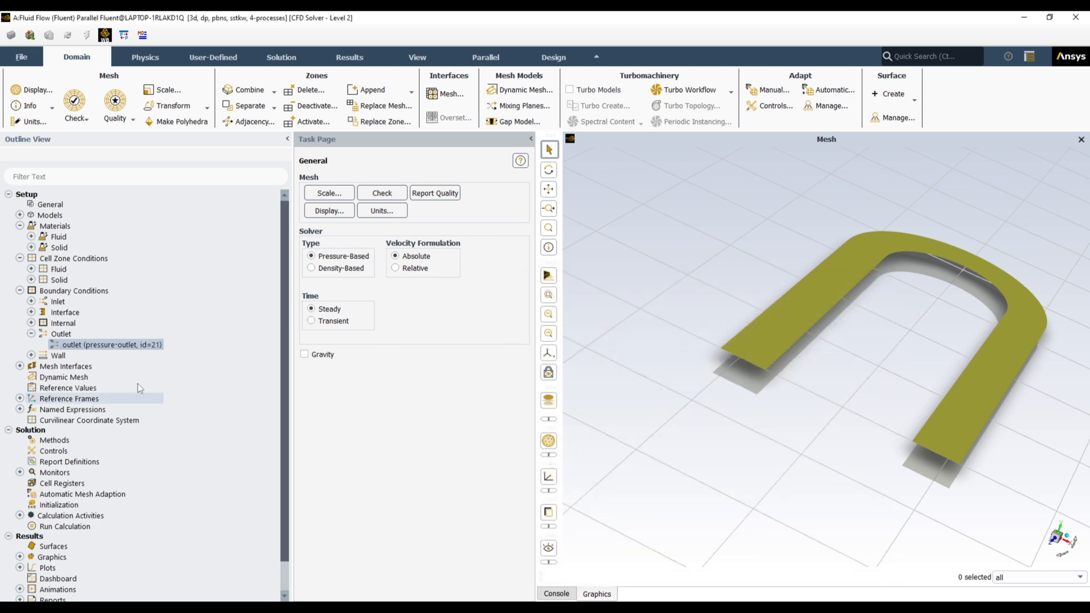
Collapse the outlet, boundary conditions and materials branches of the setup tree
{"action": "left_click", "coordinate": [32, 334]}
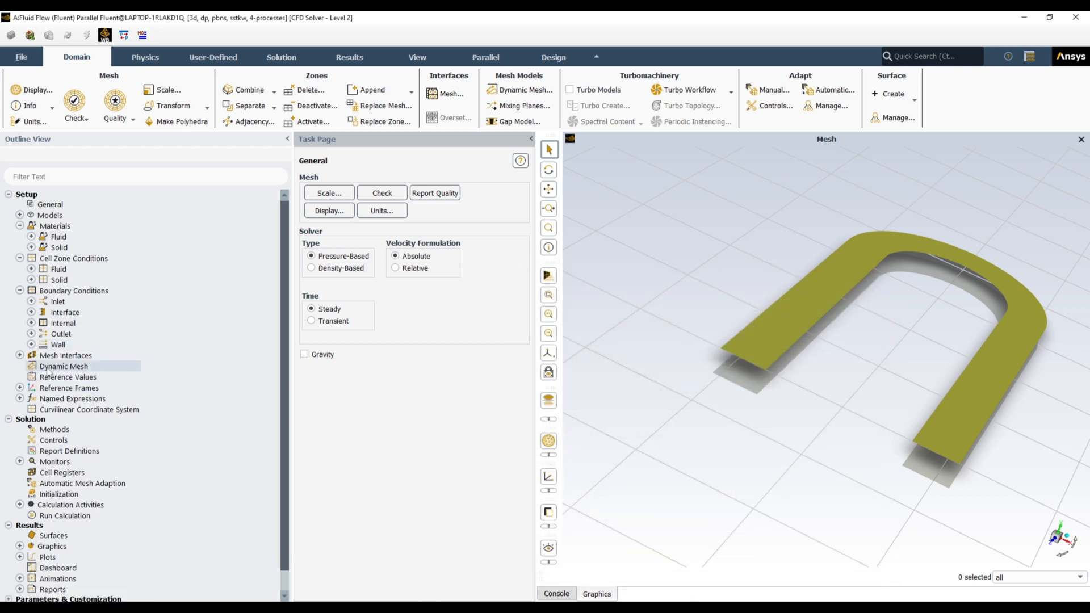
{"action": "left_click", "coordinate": [20, 226]}
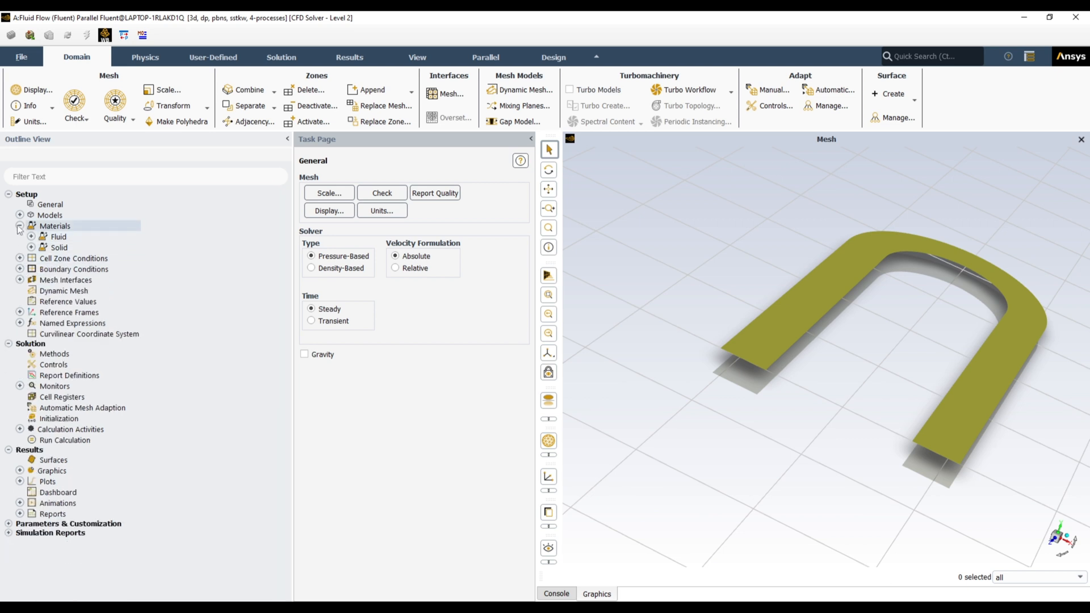
{"action": "left_click", "coordinate": [20, 226]}
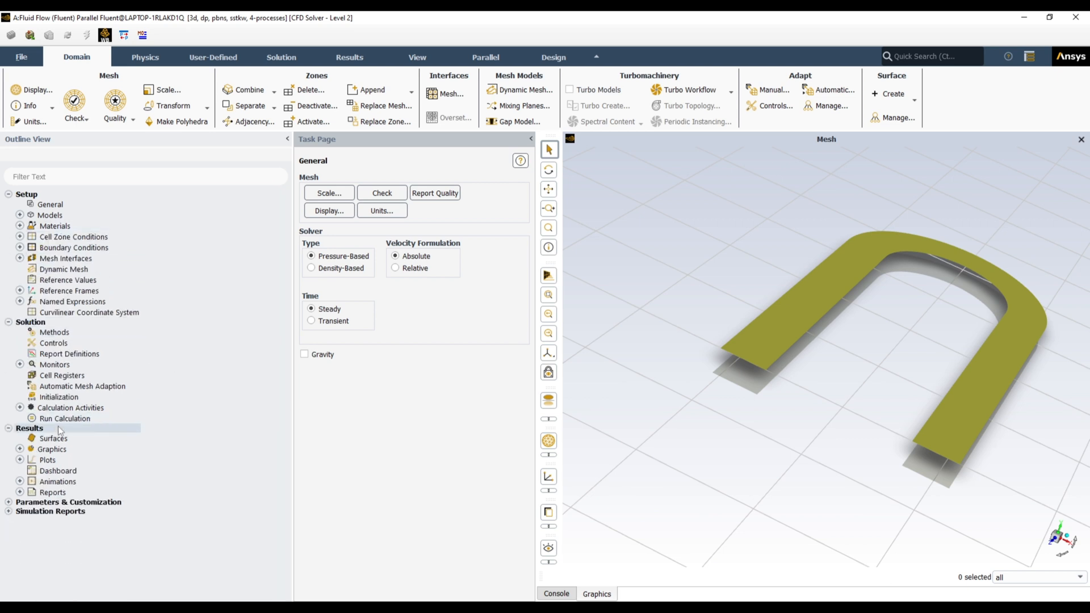